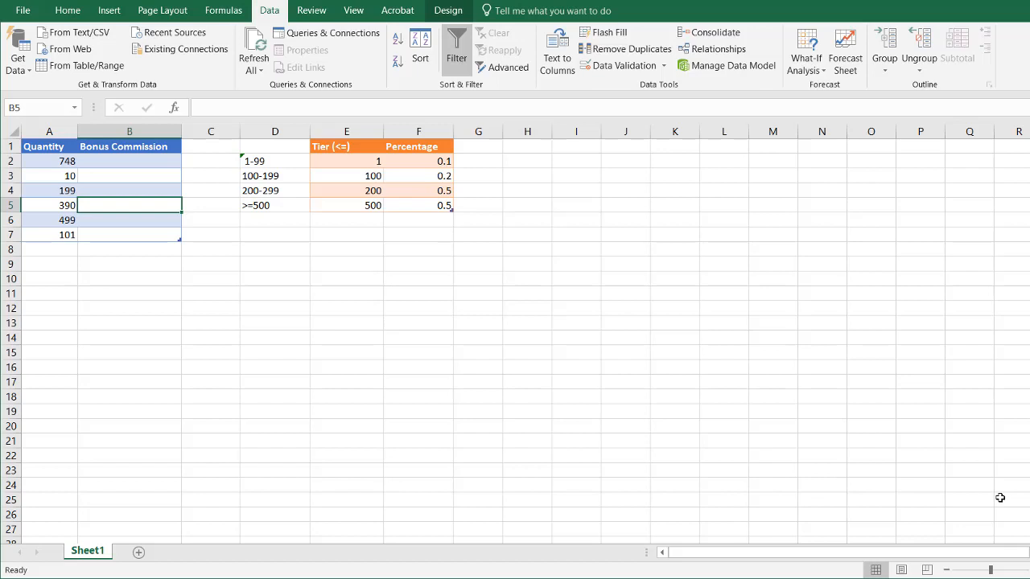
pyautogui.moveTo(936, 464)
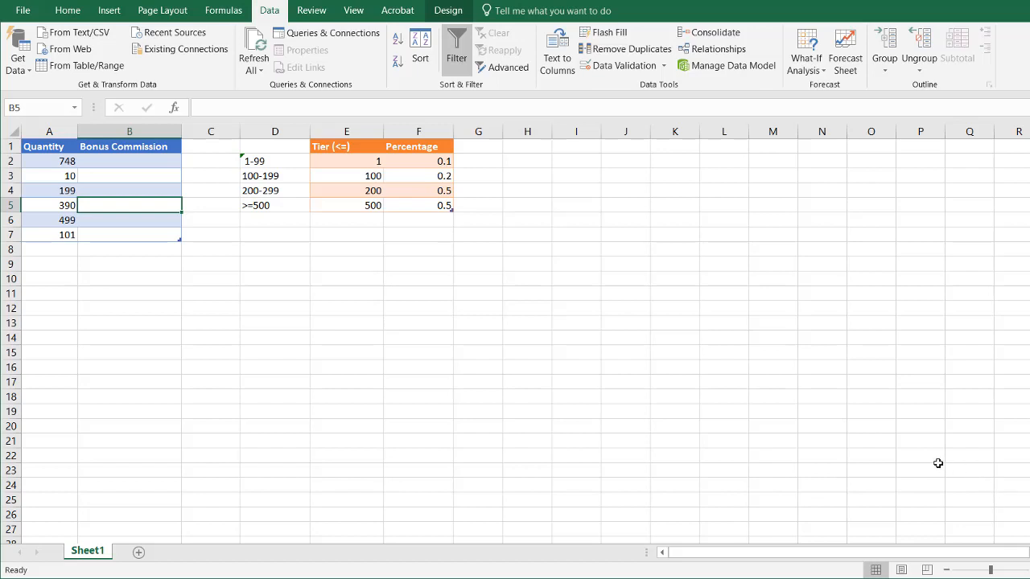
# Step: Review the first quantities (748, 10) against the tier thresholds and their percentages
pyautogui.click(129, 161)
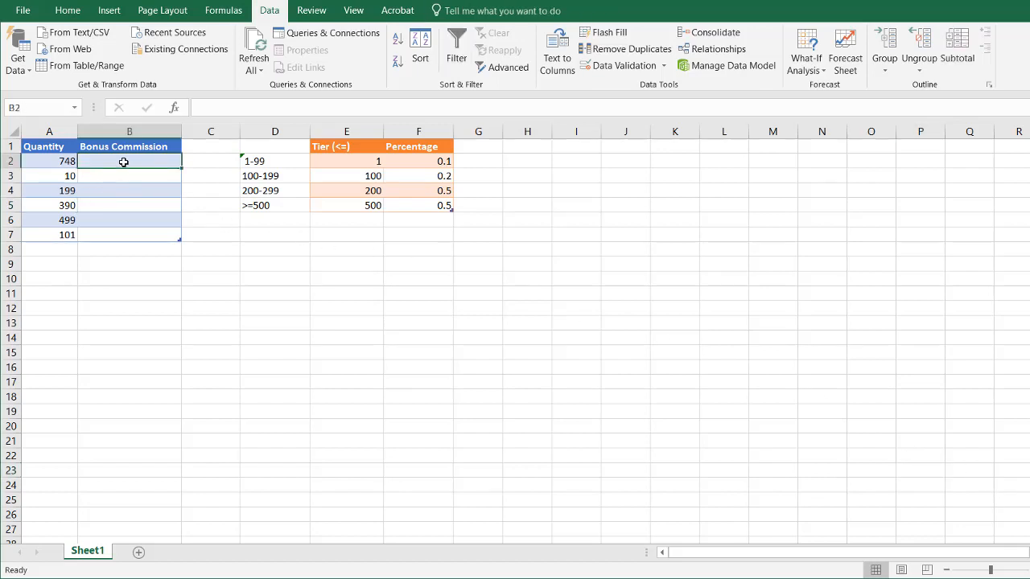
pyautogui.click(48, 161)
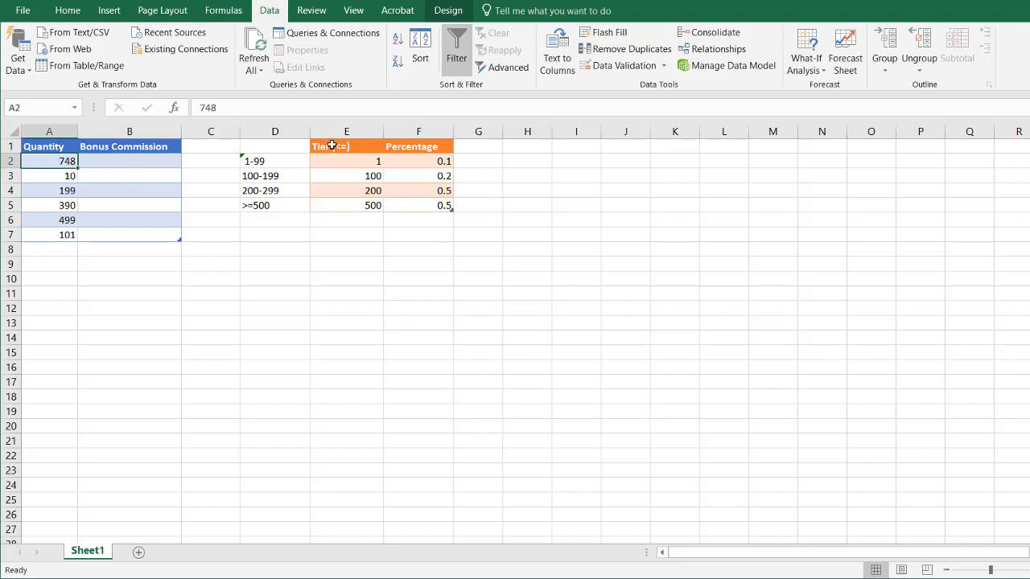
pyautogui.moveTo(378, 167)
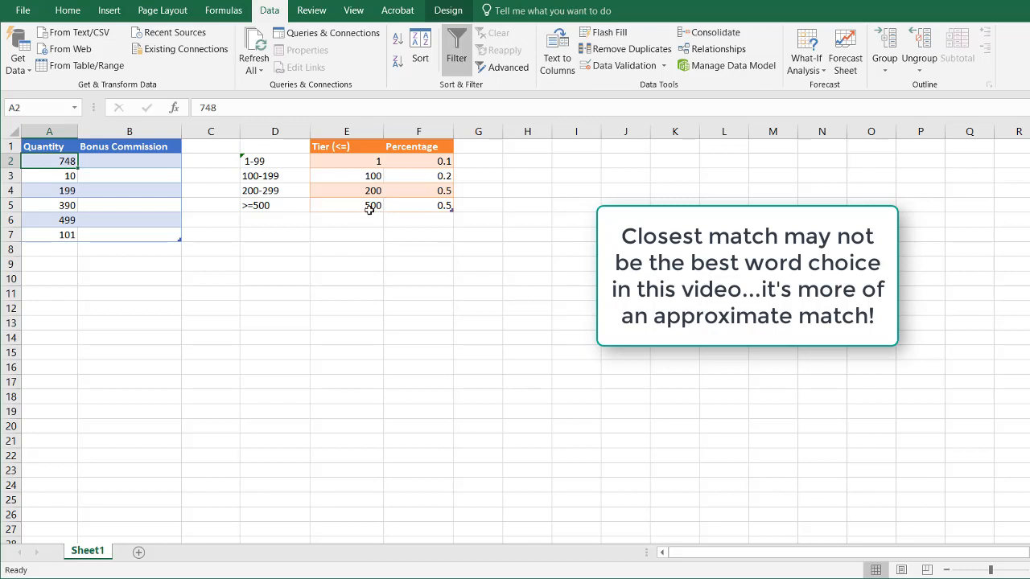
pyautogui.click(419, 206)
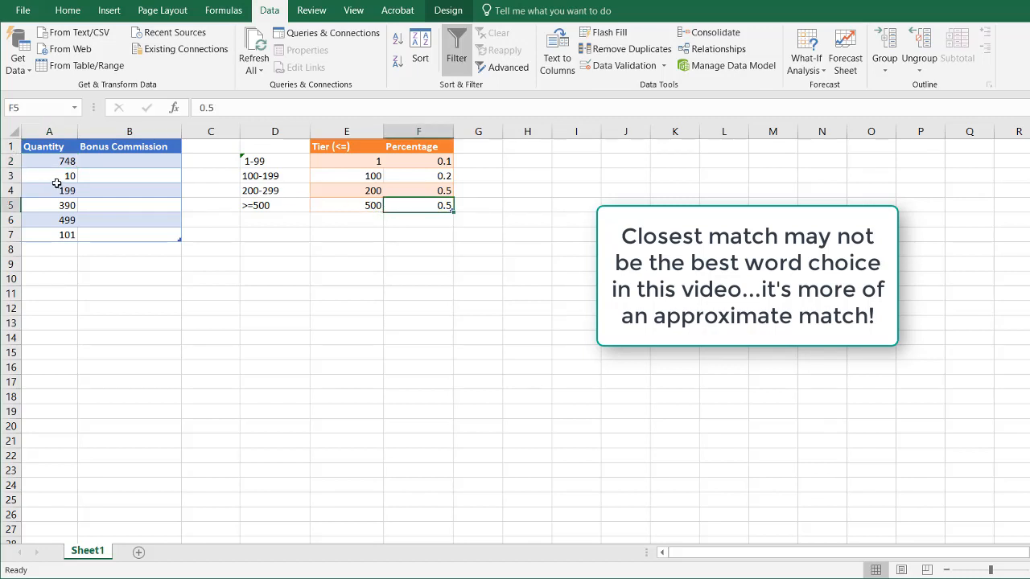
pyautogui.click(48, 176)
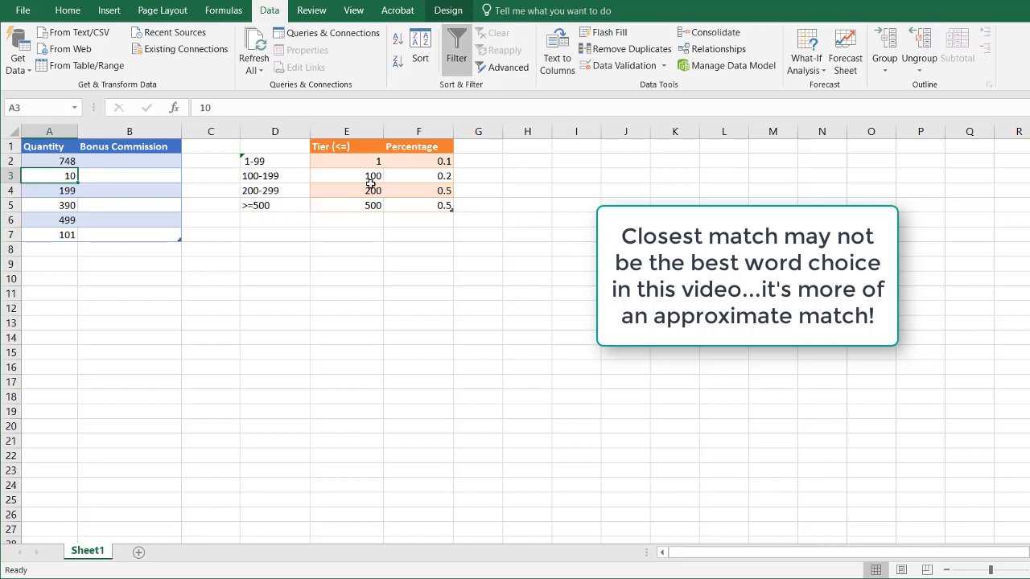
pyautogui.moveTo(354, 176)
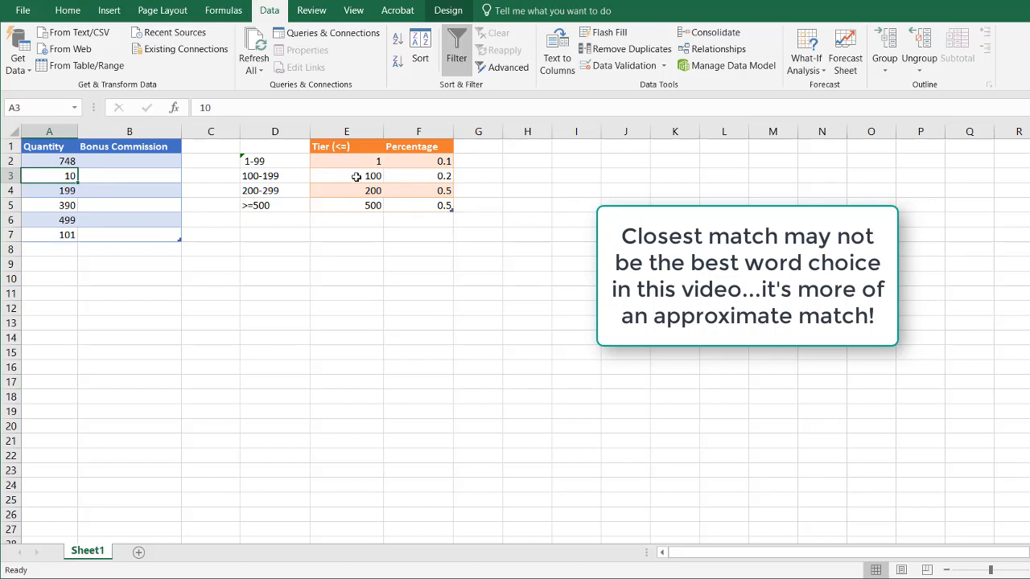
pyautogui.click(346, 161)
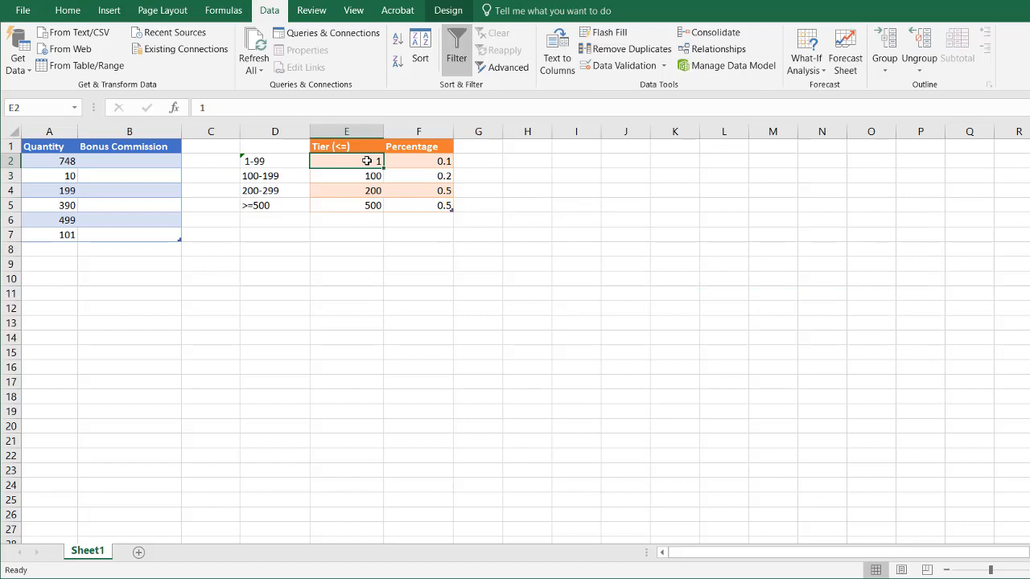
# Step: Enter =VLOOKUP(A2,$E$2:$F$5,2,TRUE) in B2 so the Bonus Commission column fills with tier percentages
pyautogui.click(434, 161)
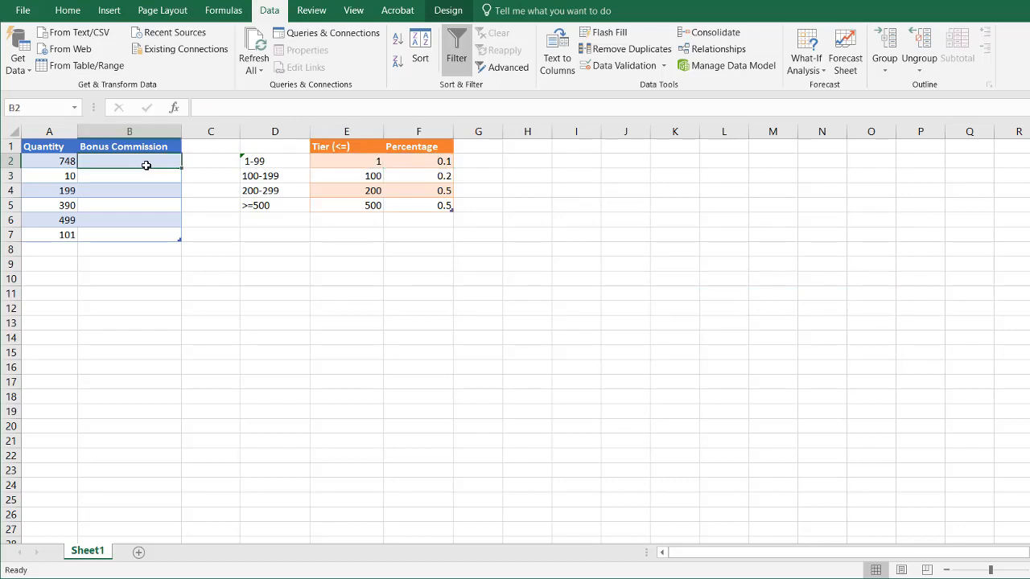
pyautogui.write('=vl')
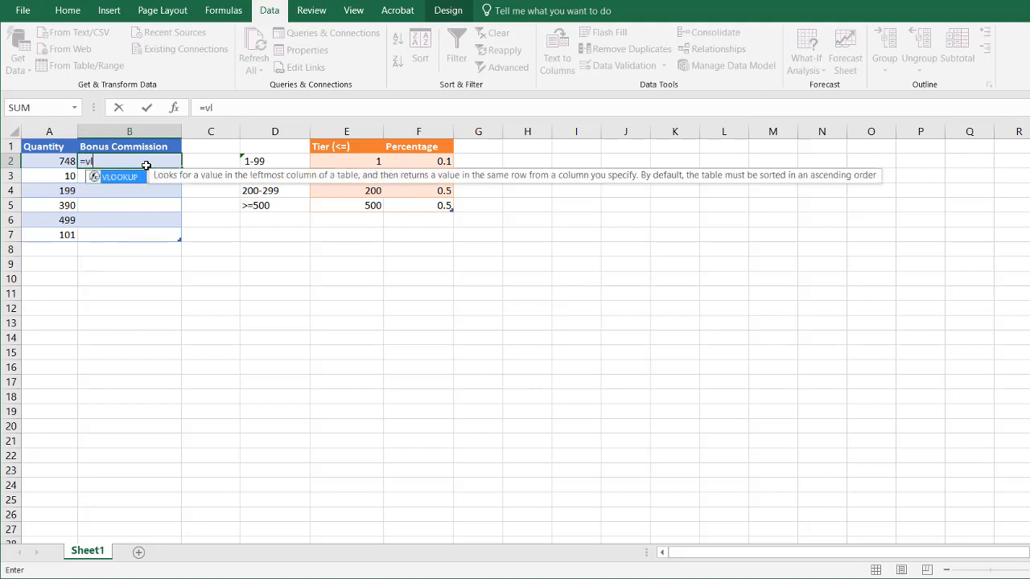
pyautogui.write('LOOKUP(A2,')
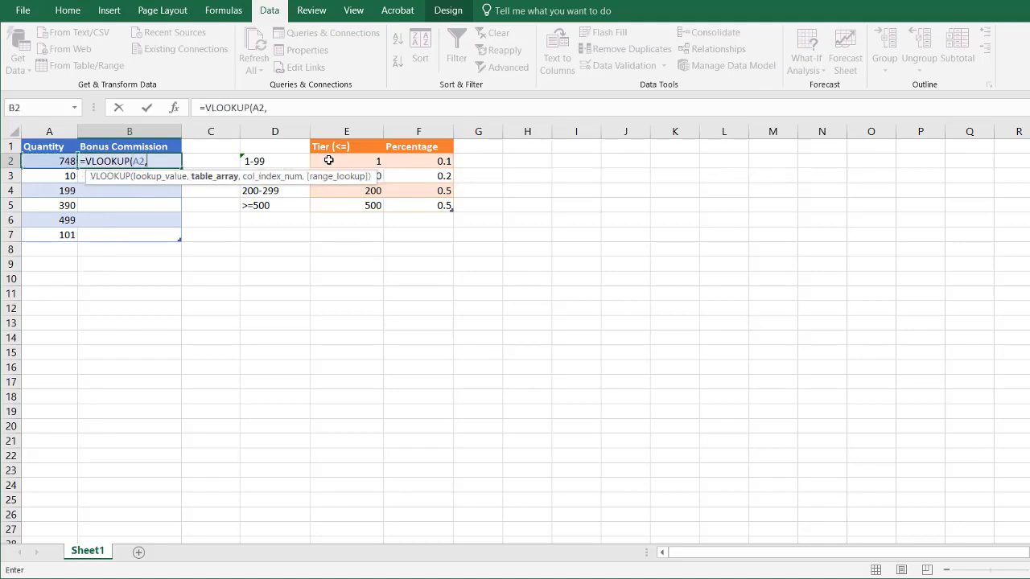
pyautogui.moveTo(348, 161); pyautogui.dragTo(418, 206)
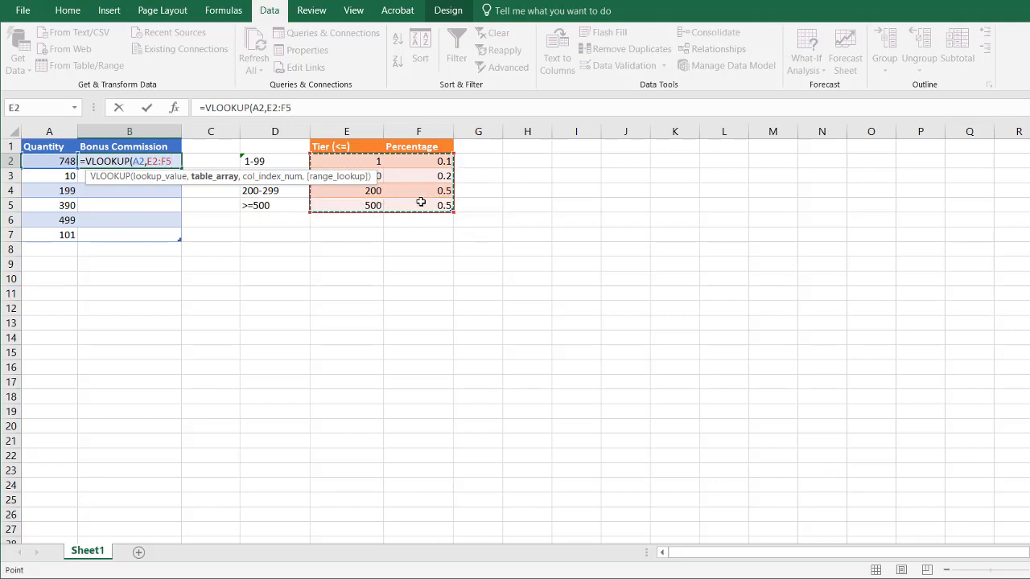
pyautogui.press('F4')
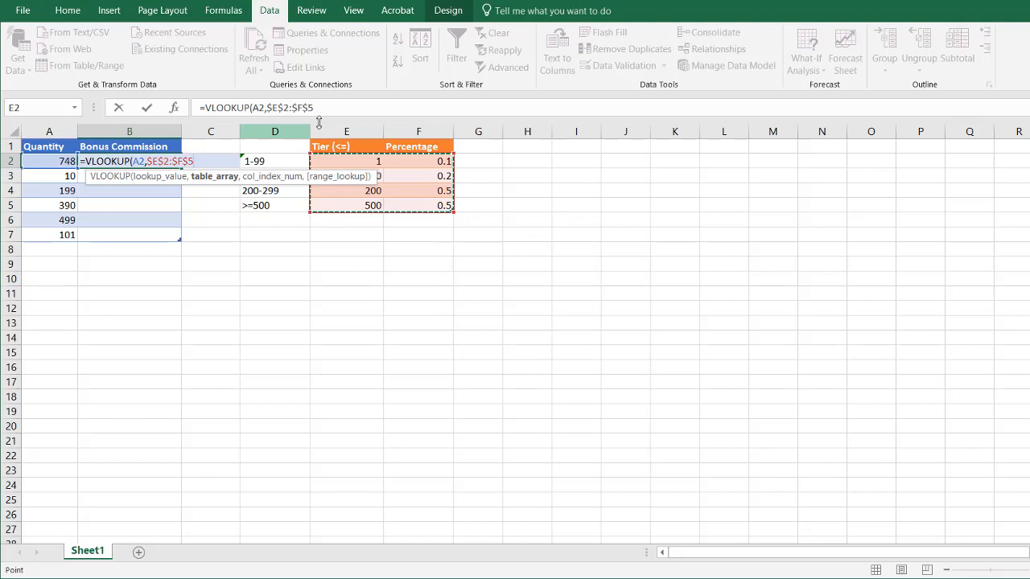
pyautogui.write(',')
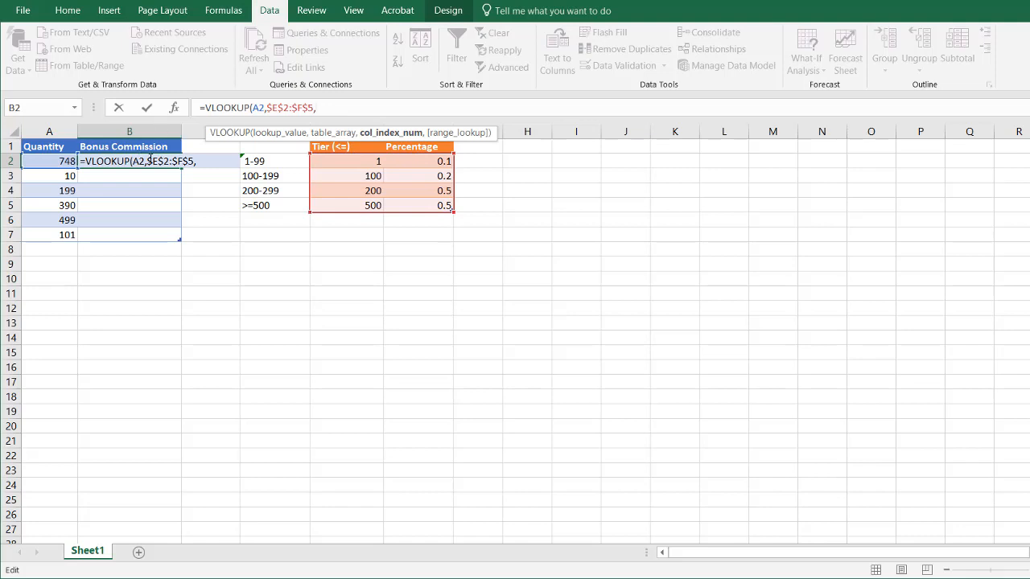
pyautogui.moveTo(412, 175)
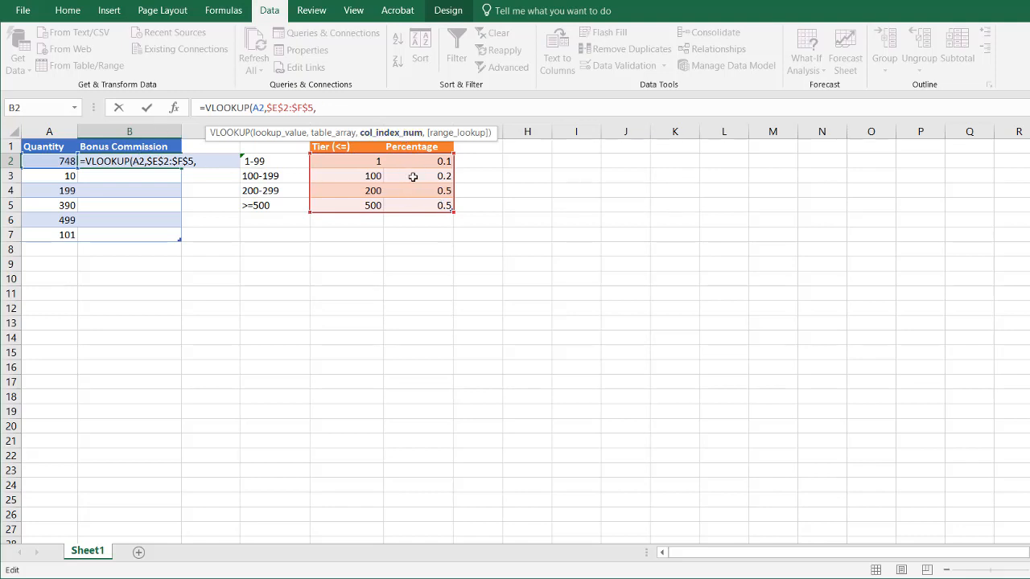
pyautogui.write('2,')
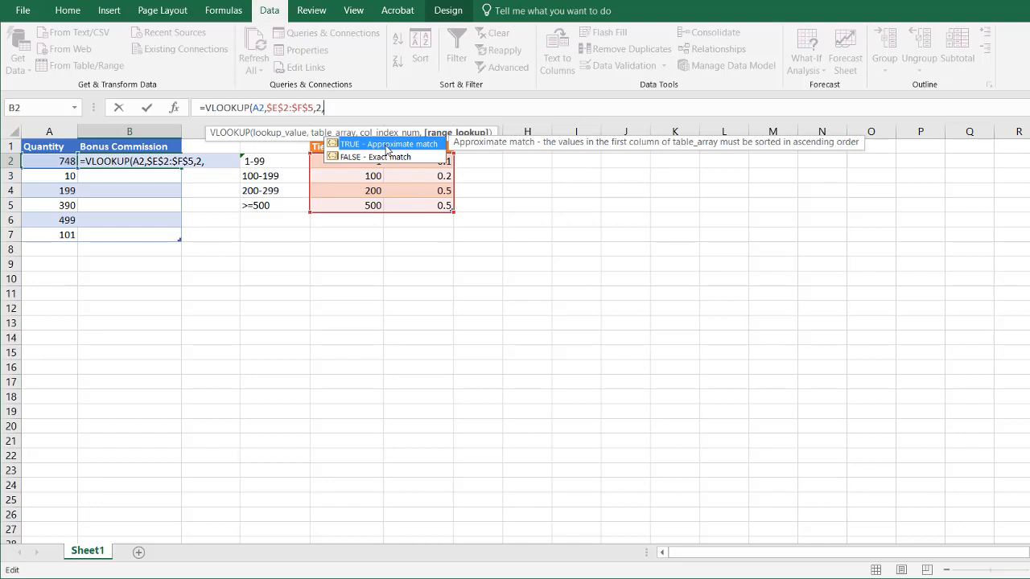
pyautogui.click(386, 143)
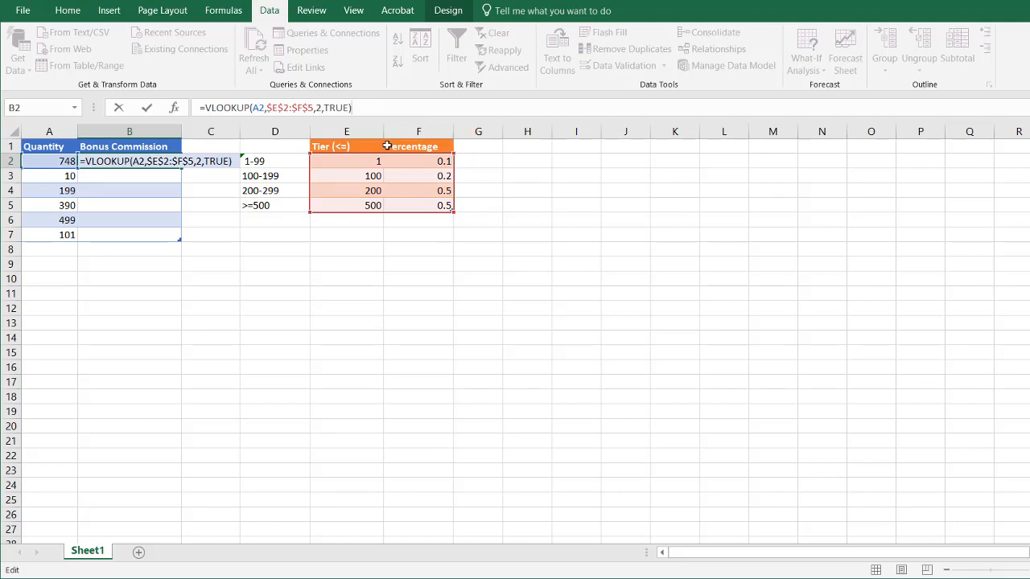
pyautogui.press('Enter')
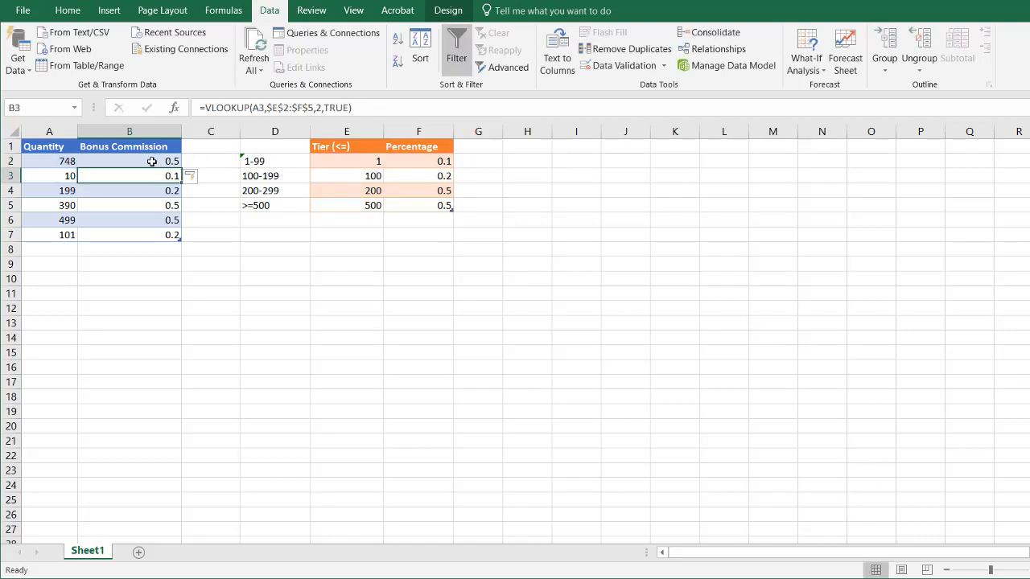
pyautogui.click(128, 161)
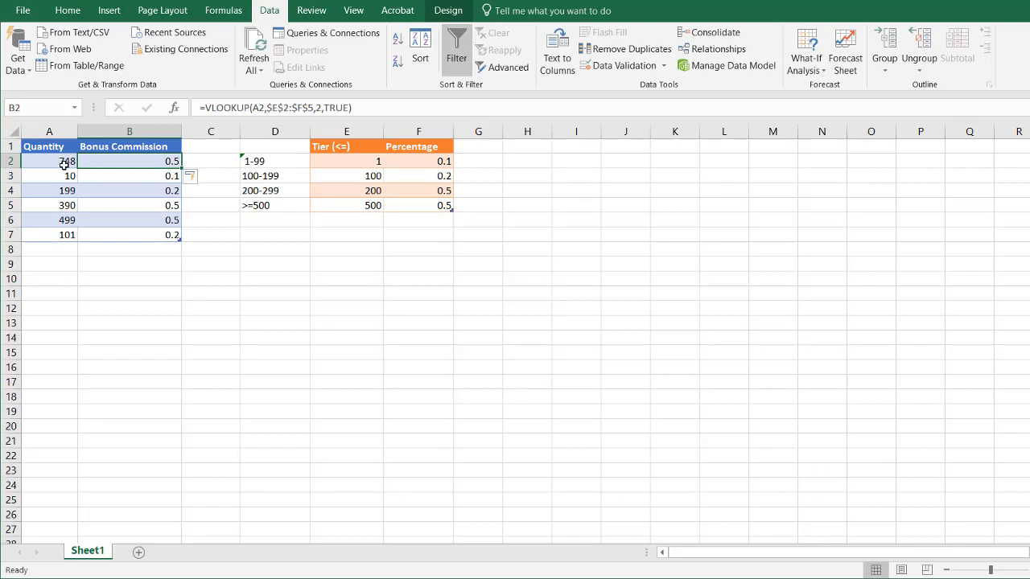
pyautogui.click(129, 175)
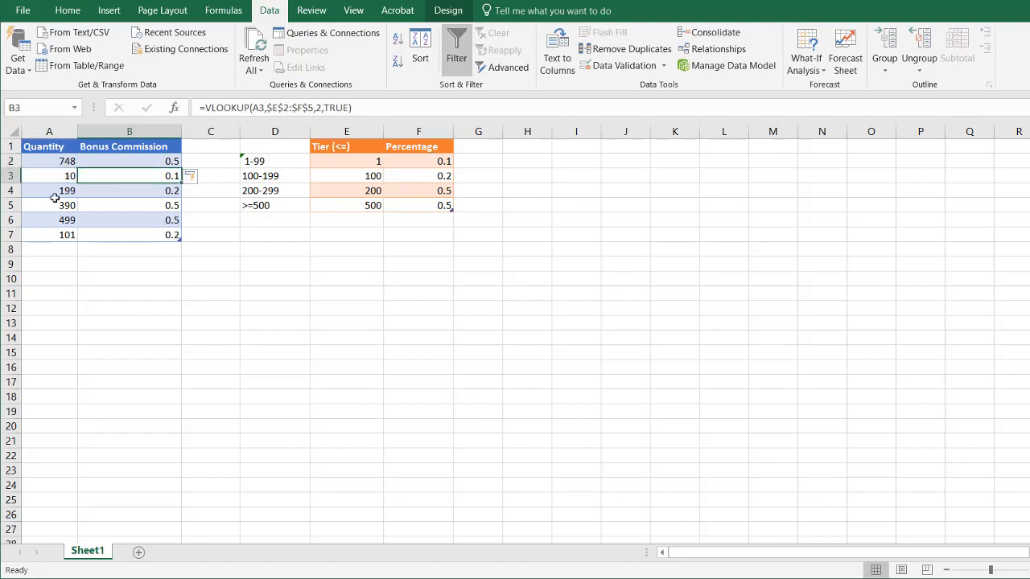
pyautogui.click(48, 190)
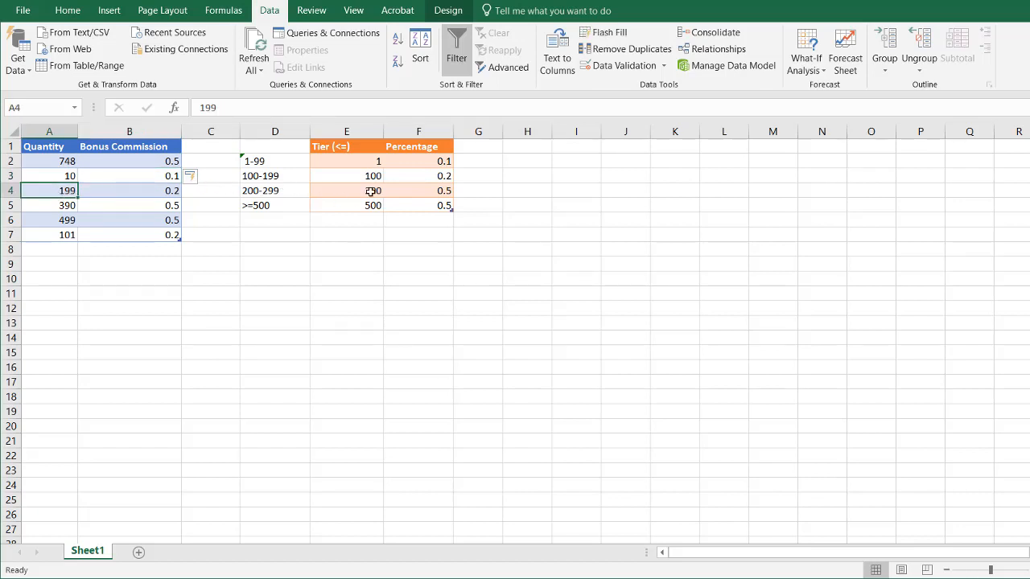
pyautogui.click(346, 190)
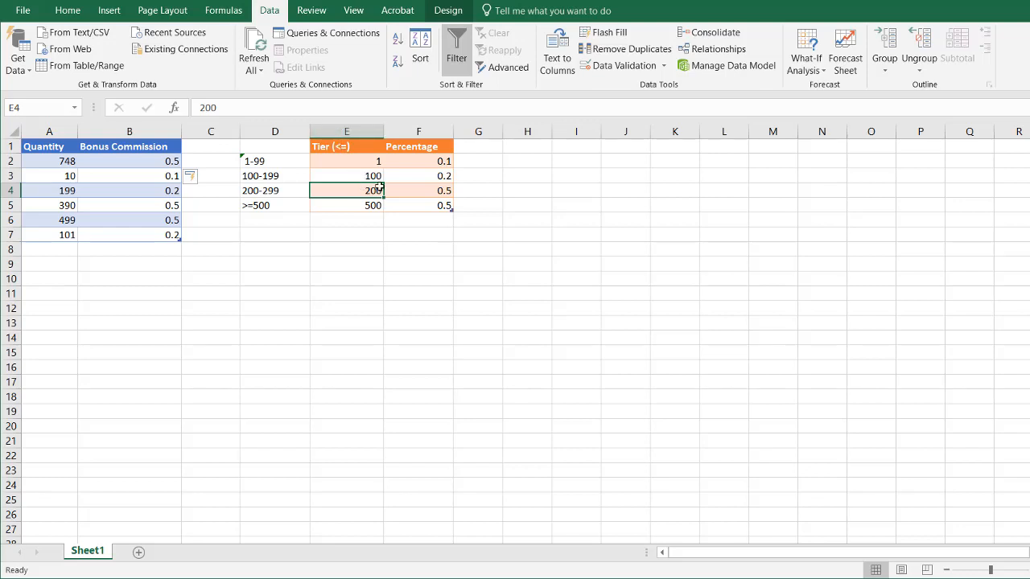
pyautogui.moveTo(361, 190)
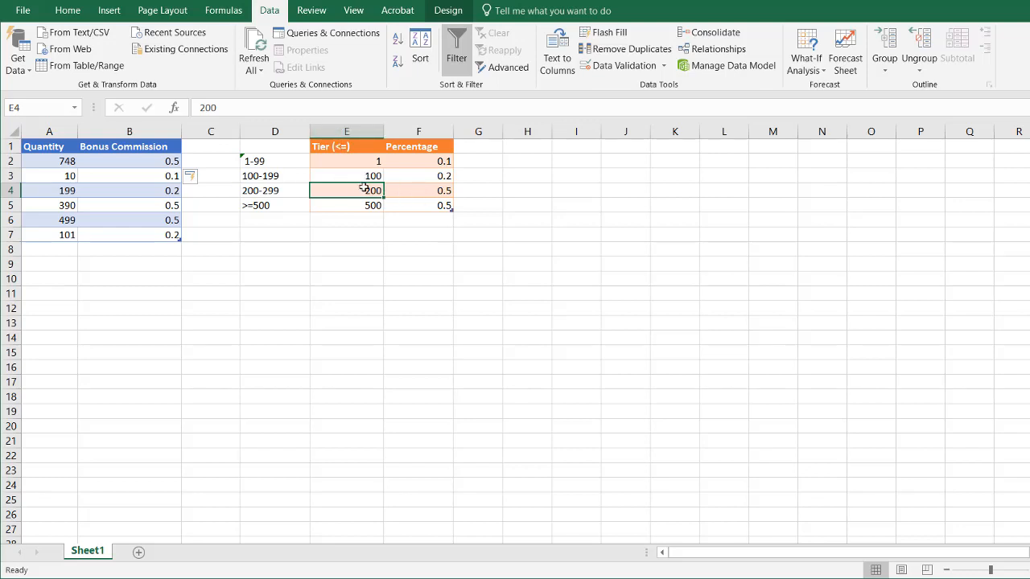
pyautogui.click(418, 175)
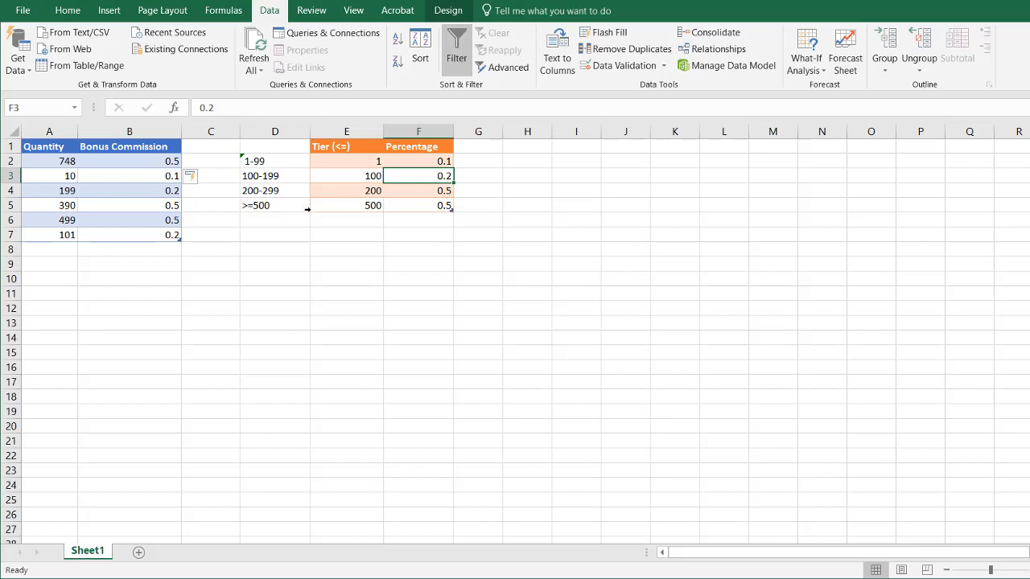
pyautogui.click(129, 190)
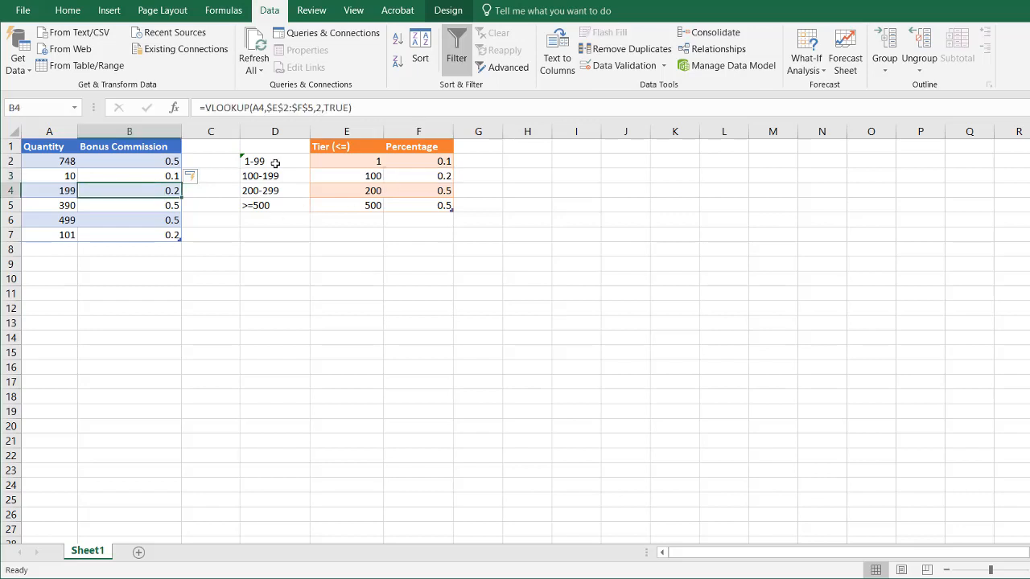
pyautogui.click(275, 176)
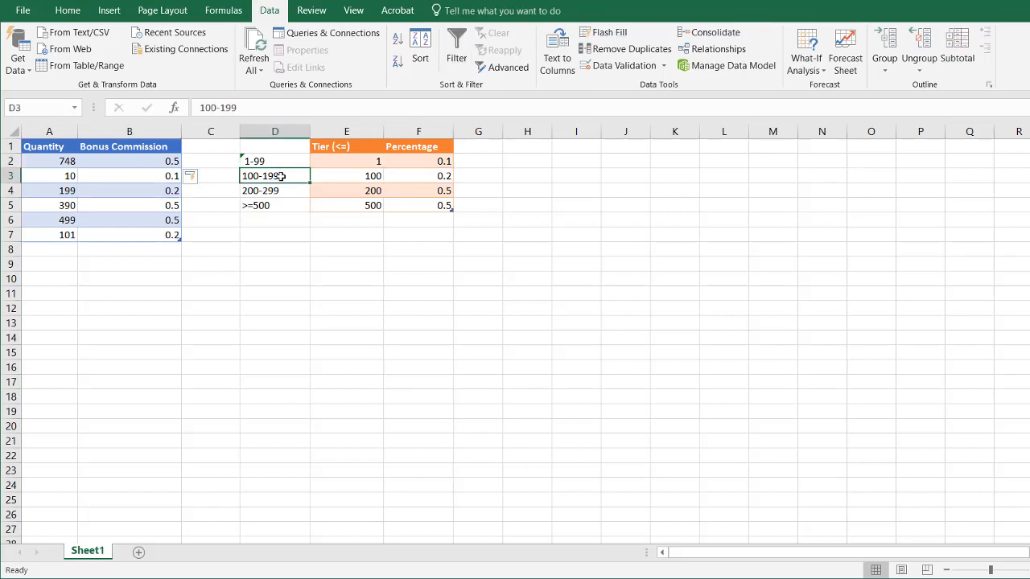
pyautogui.click(290, 206)
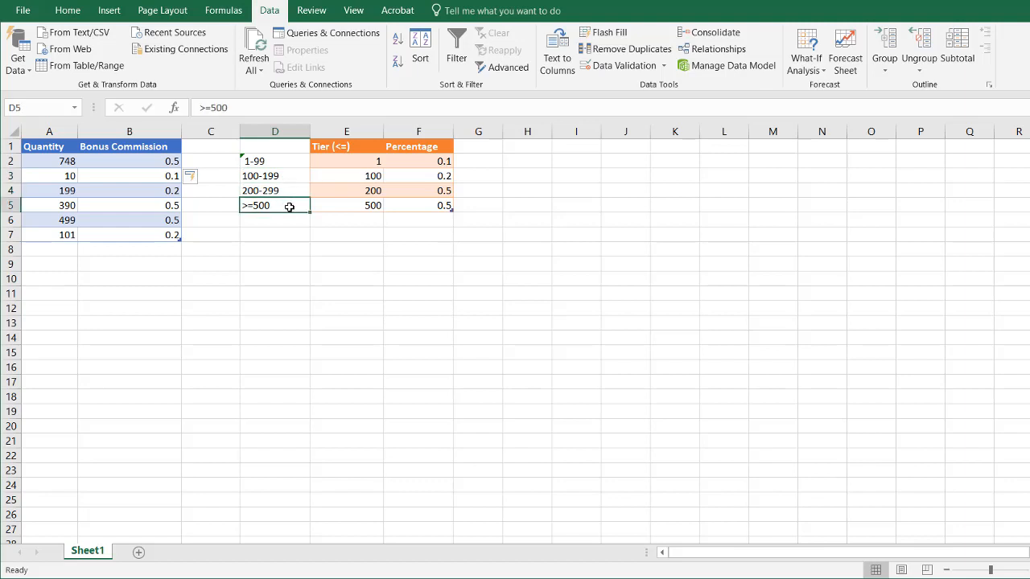
pyautogui.click(346, 190)
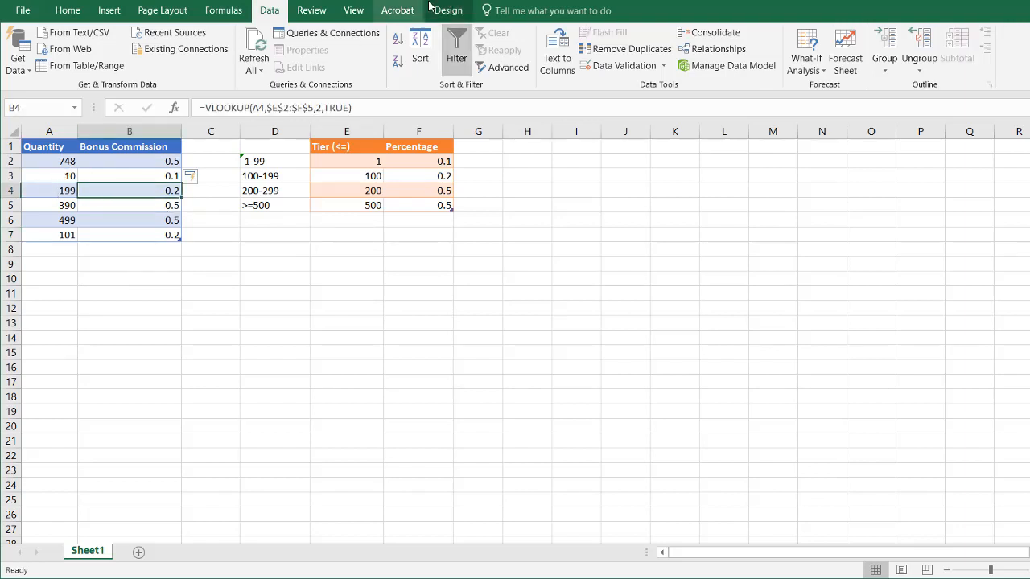
pyautogui.click(346, 175)
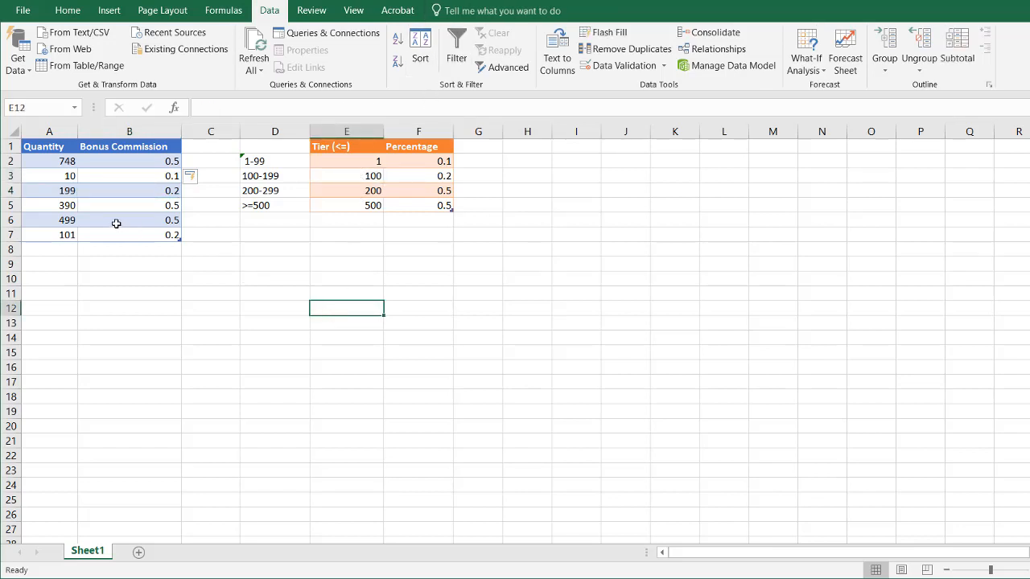
# Step: Rename the quantity table to sales and the tier percentage table to comm via Table Design
pyautogui.click(129, 219)
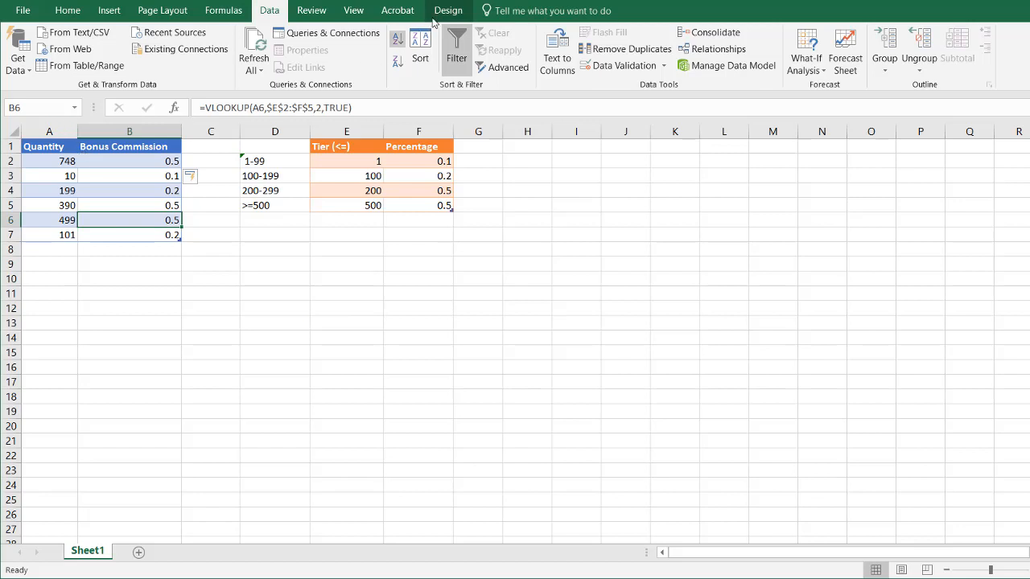
pyautogui.click(447, 9)
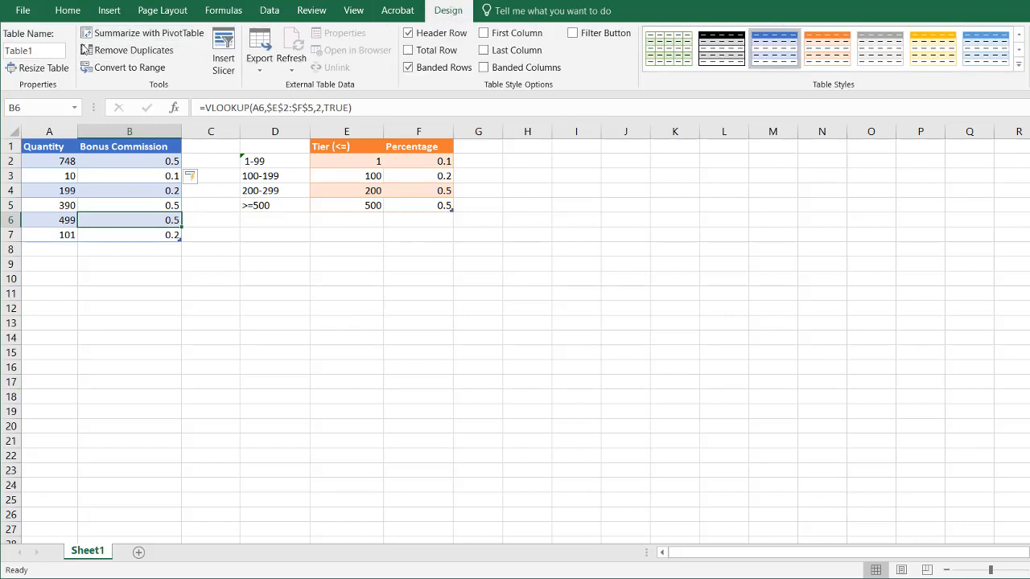
pyautogui.click(33, 53)
pyautogui.write('s')
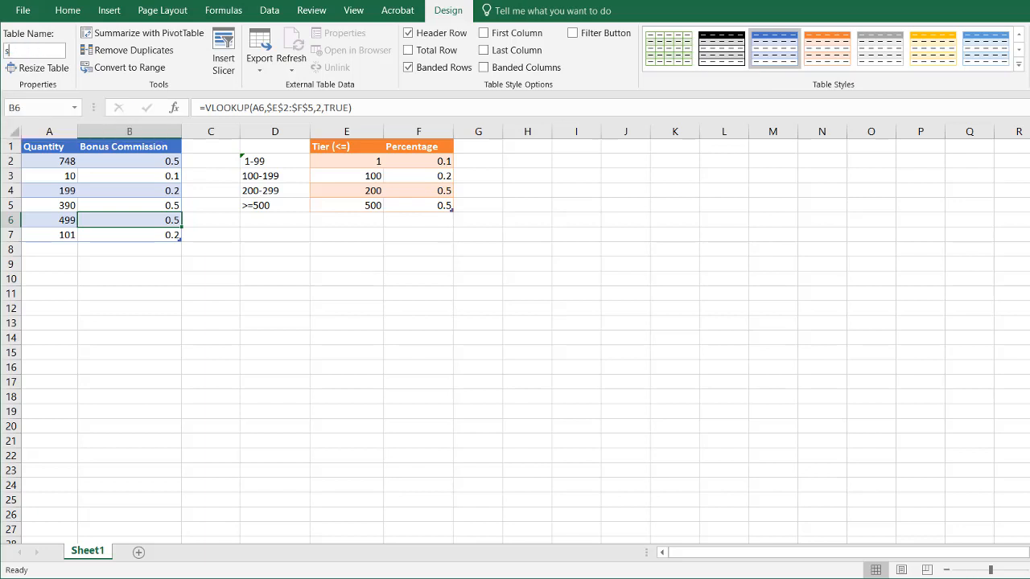
pyautogui.write('ales')
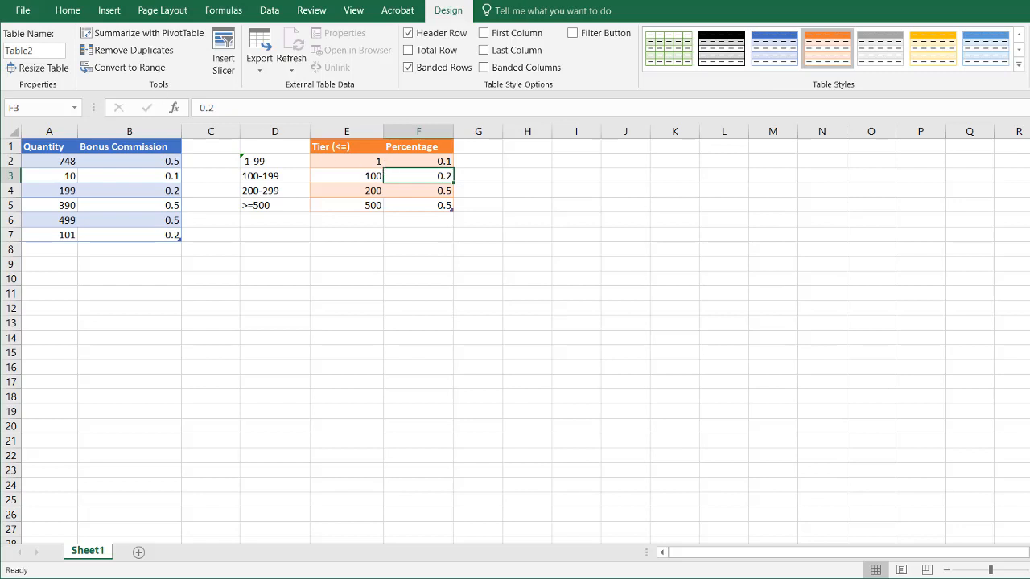
pyautogui.click(34, 51)
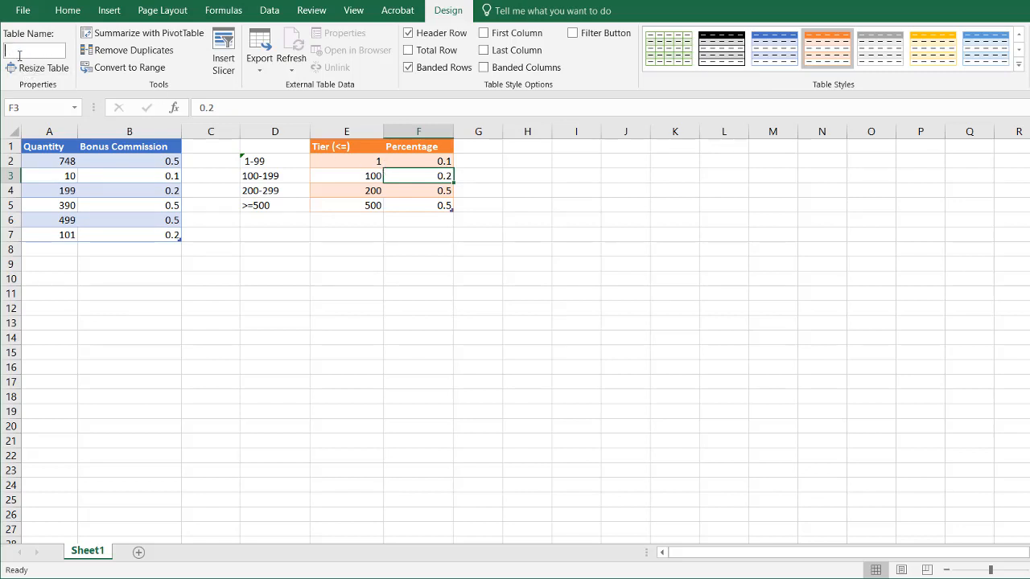
pyautogui.write('comm')
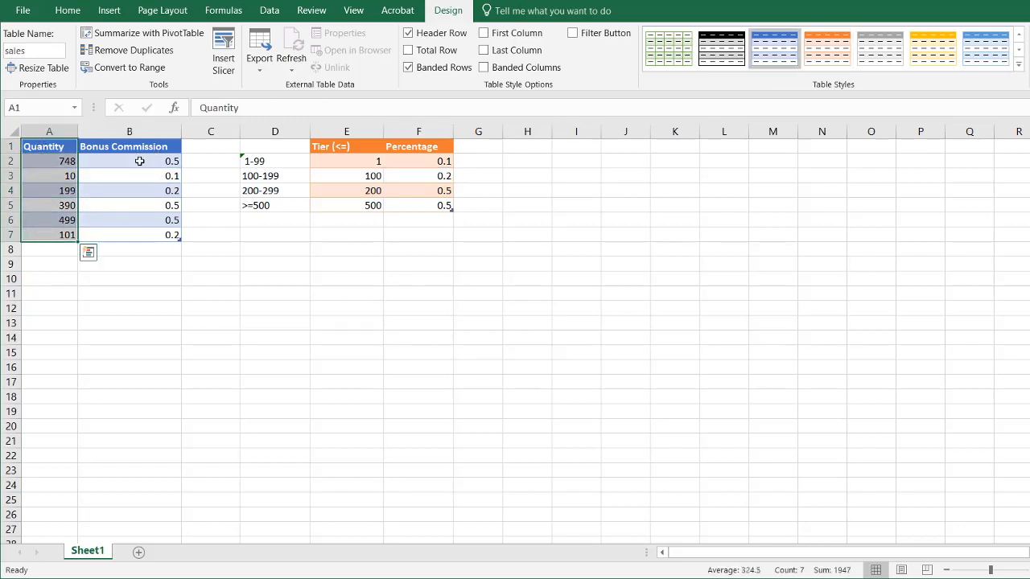
pyautogui.moveTo(142, 190)
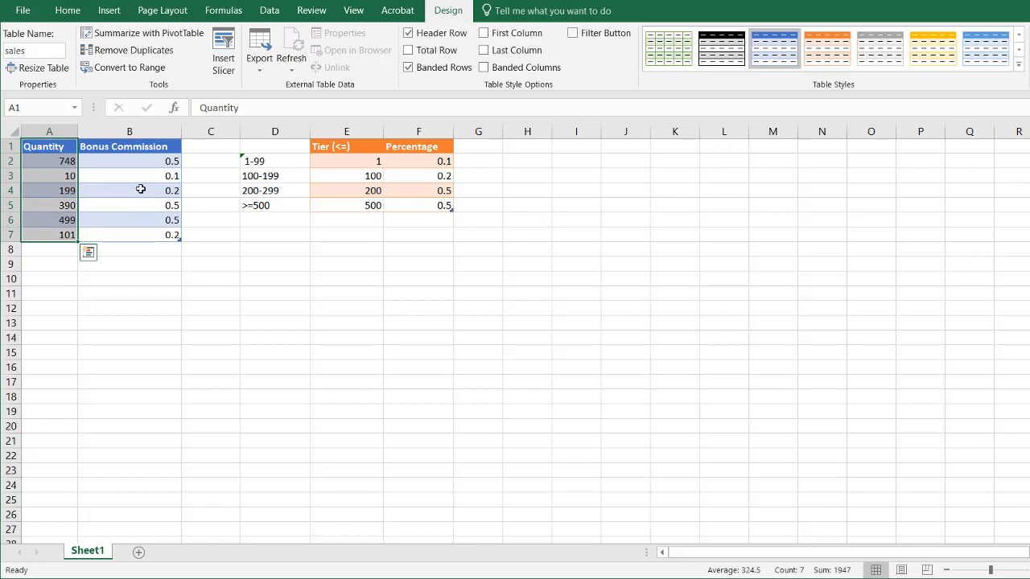
# Step: Copy the Quantity column to A13 and start a From Table/Range query on the copy
pyautogui.press('Ctrl+c')
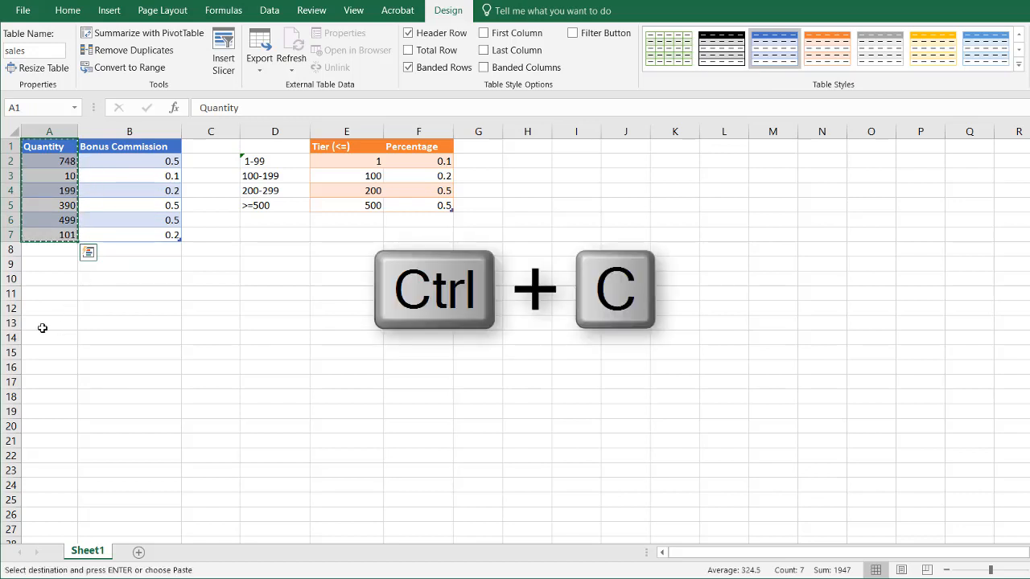
pyautogui.press('ctrl+v')
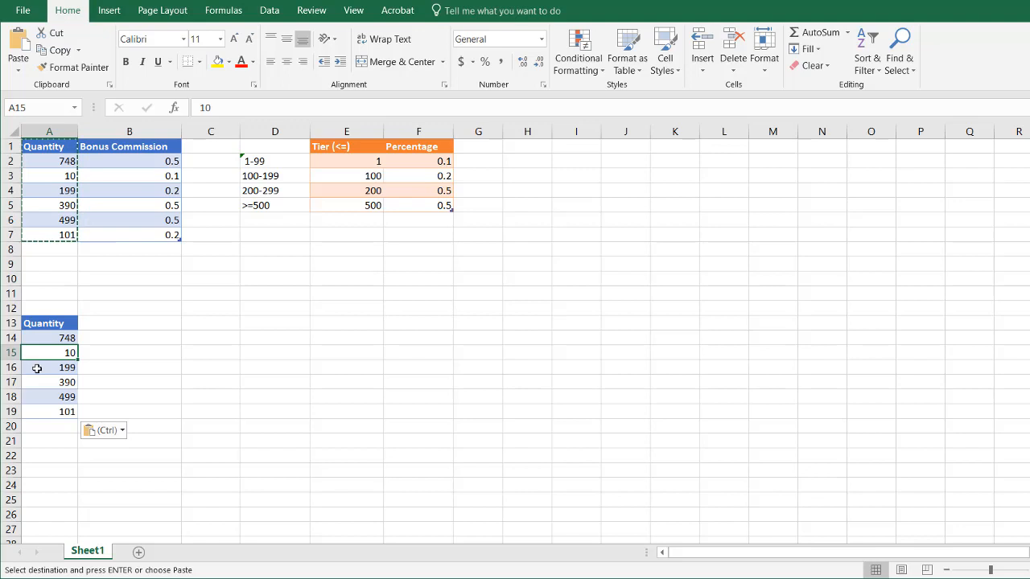
pyautogui.moveTo(50, 360)
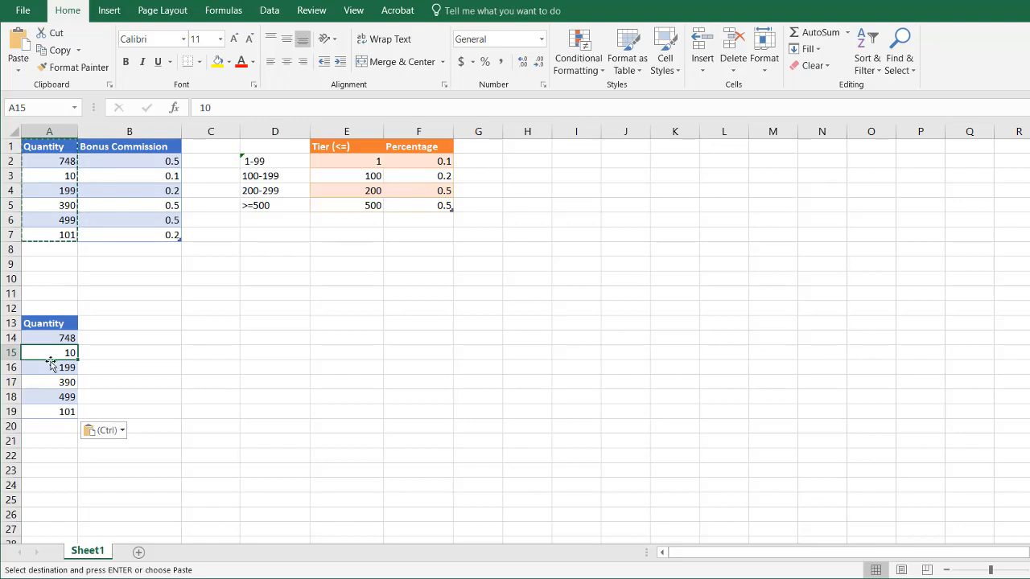
pyautogui.click(269, 9)
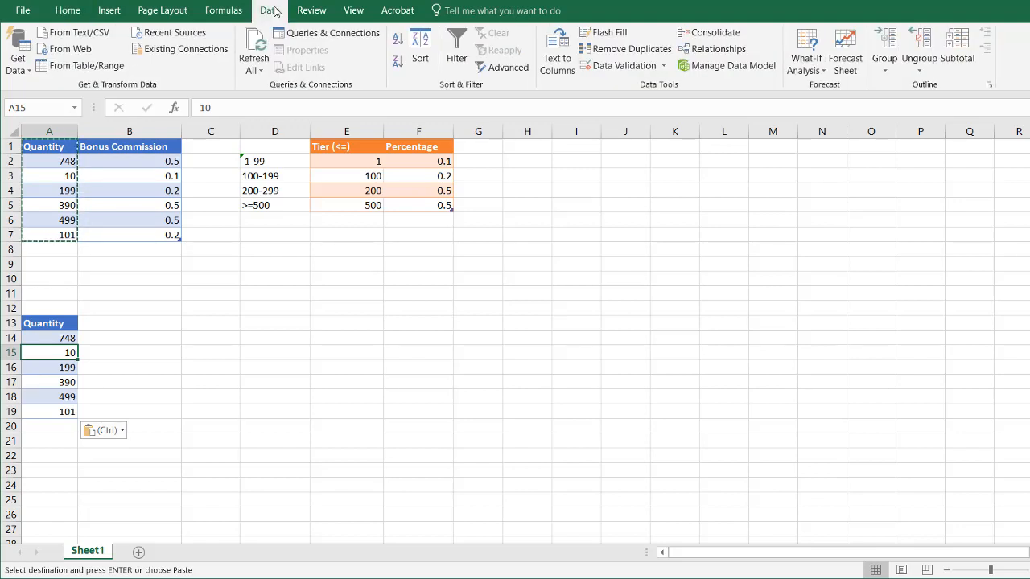
pyautogui.click(85, 64)
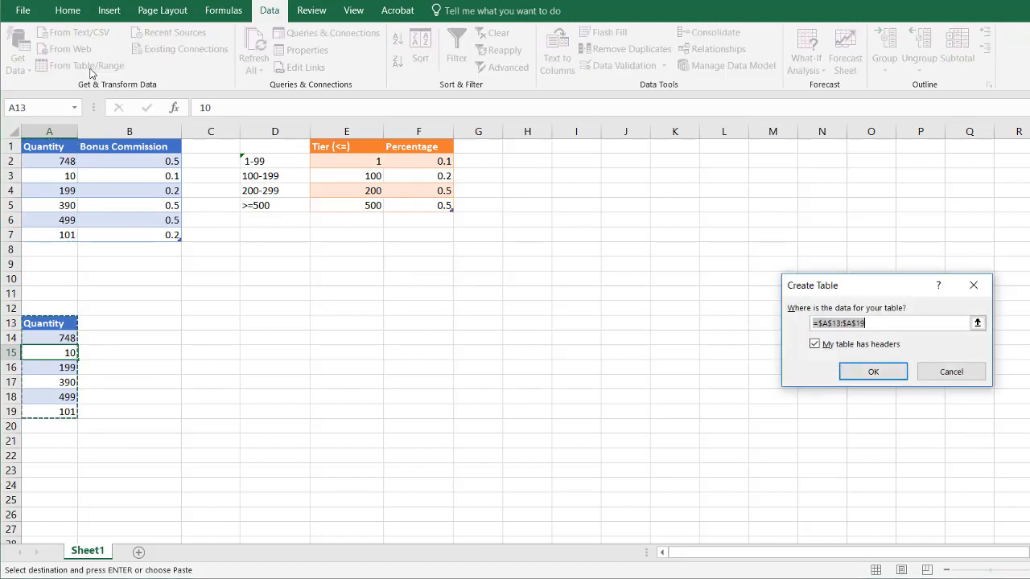
pyautogui.moveTo(37, 316)
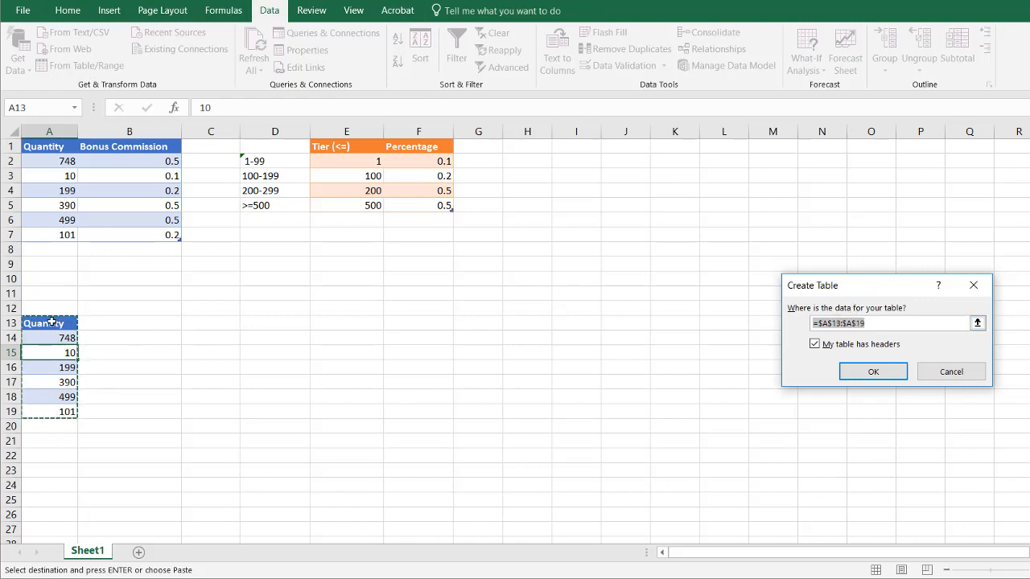
# Step: Confirm the Create Table dialog for $A$13:$A$19 with headers, loading it into Power Query as Table3
pyautogui.click(872, 372)
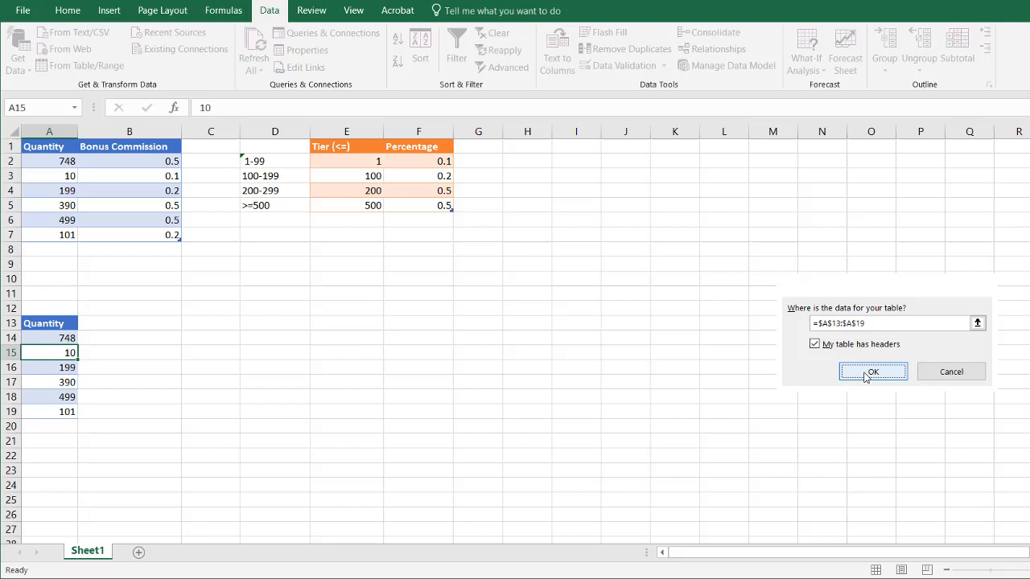
pyautogui.click(872, 372)
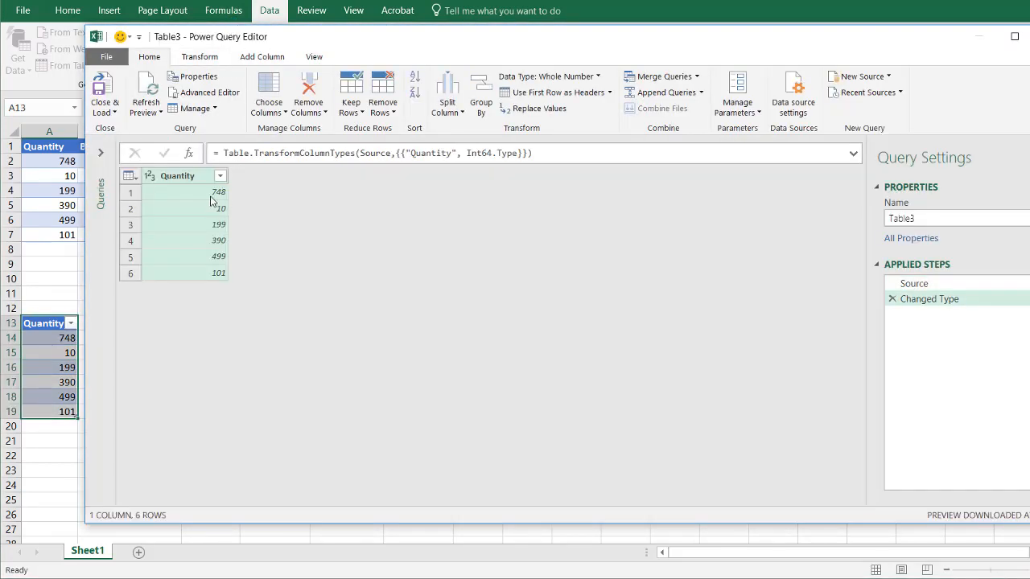
pyautogui.moveTo(323, 38)
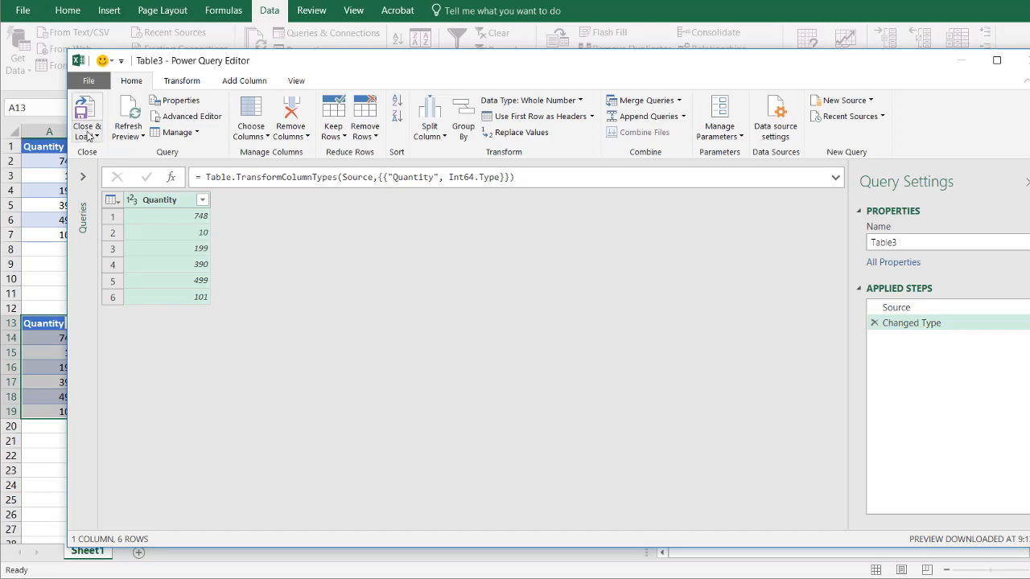
# Step: Load Table3 as an Only Create Connection query, then select the comm tier table
pyautogui.click(87, 116)
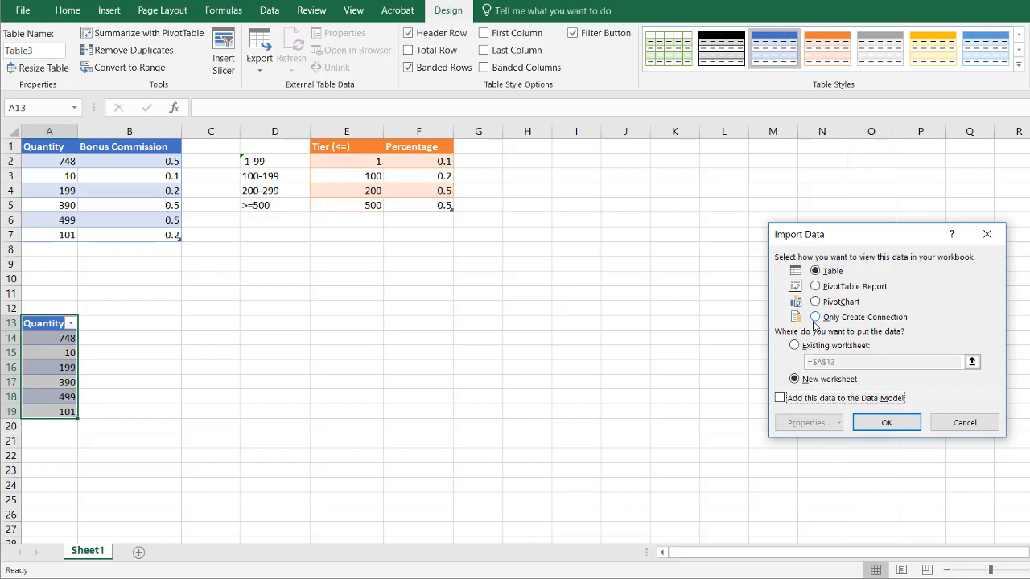
pyautogui.click(814, 317)
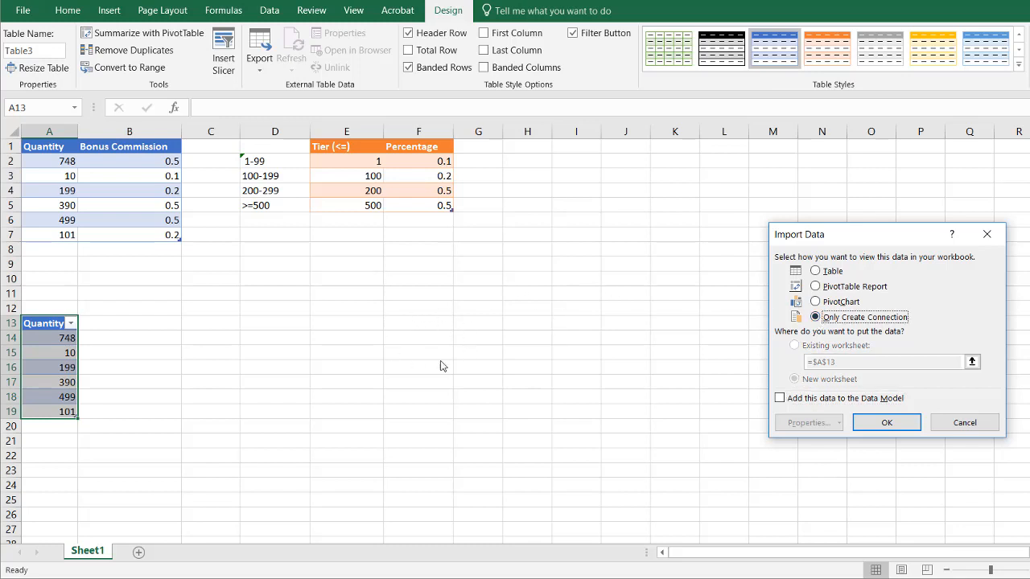
pyautogui.click(885, 422)
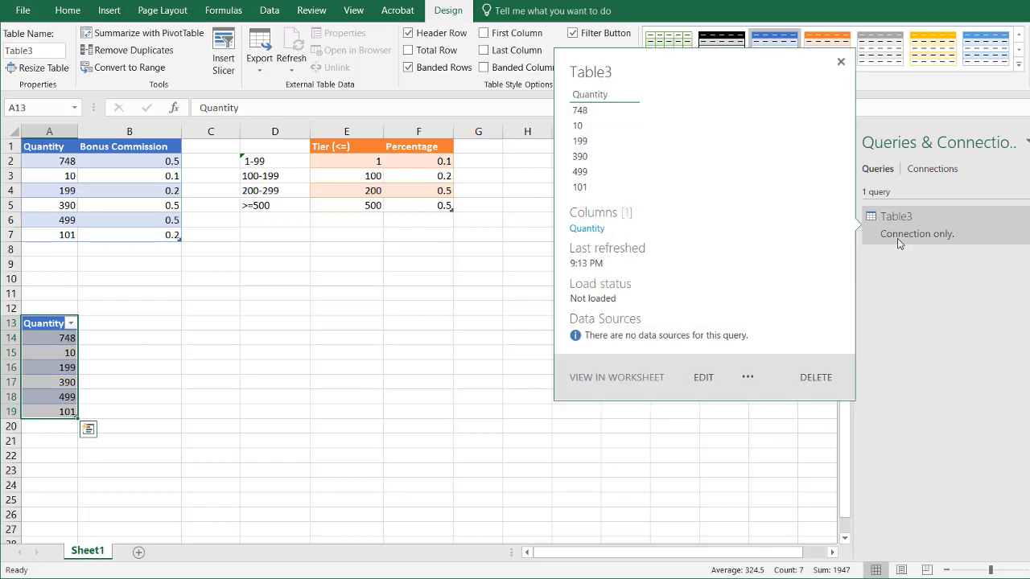
pyautogui.click(840, 63)
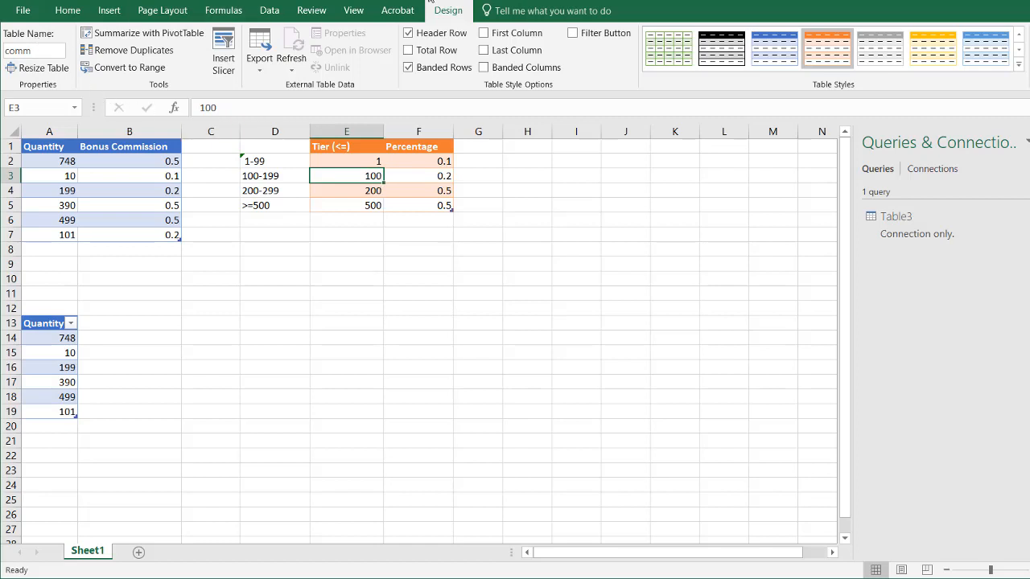
# Step: Make a query from the comm table, rename its Tier (<=) column to Quantity, and close to load
pyautogui.click(269, 10)
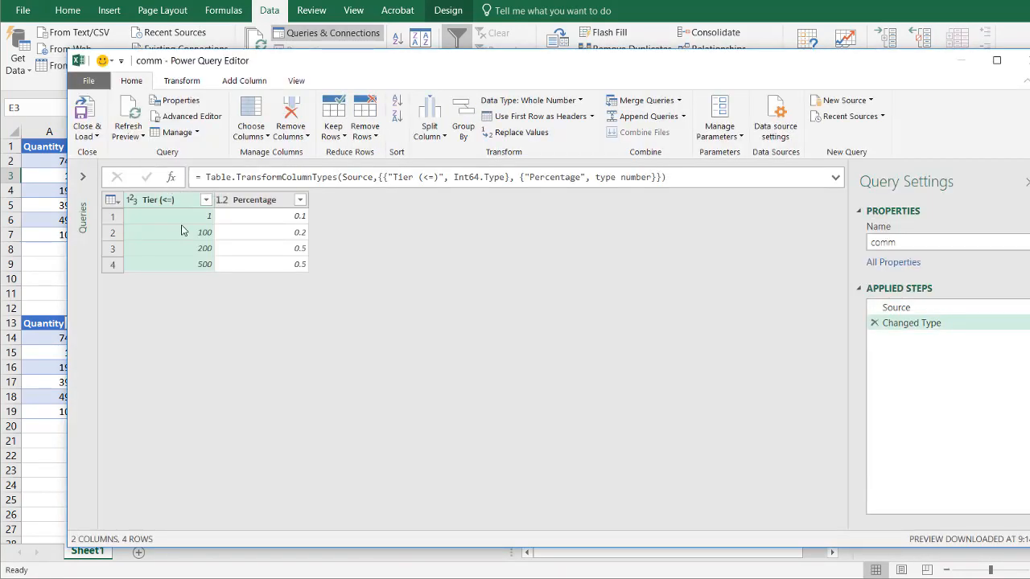
pyautogui.moveTo(177, 209)
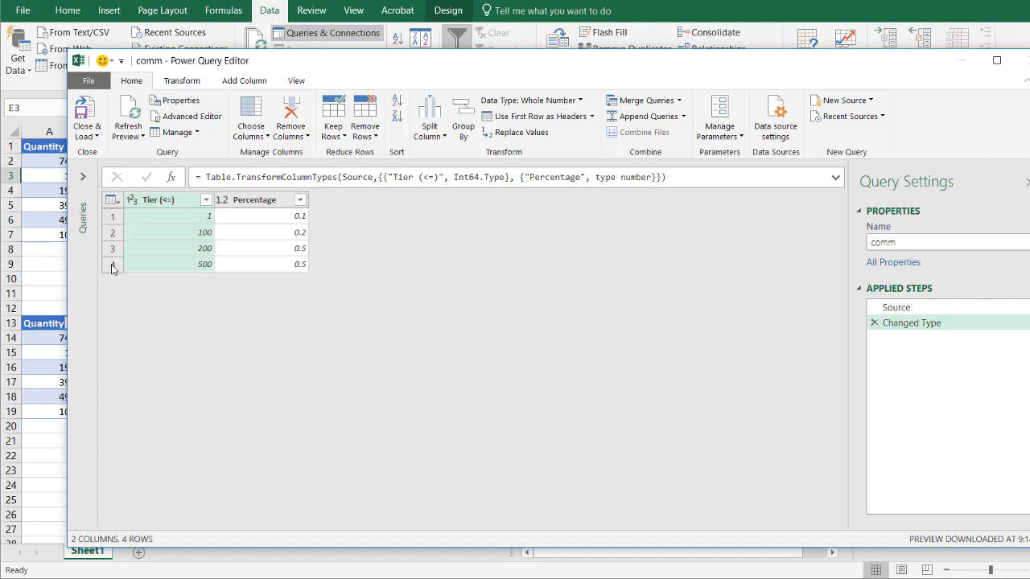
pyautogui.doubleClick(158, 199)
pyautogui.write('Quantity')
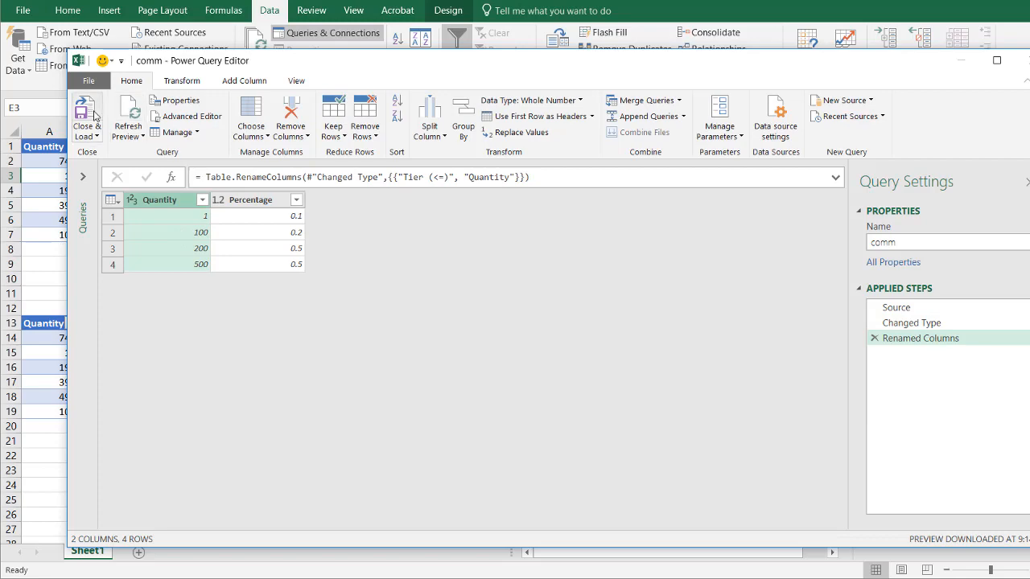
pyautogui.click(87, 120)
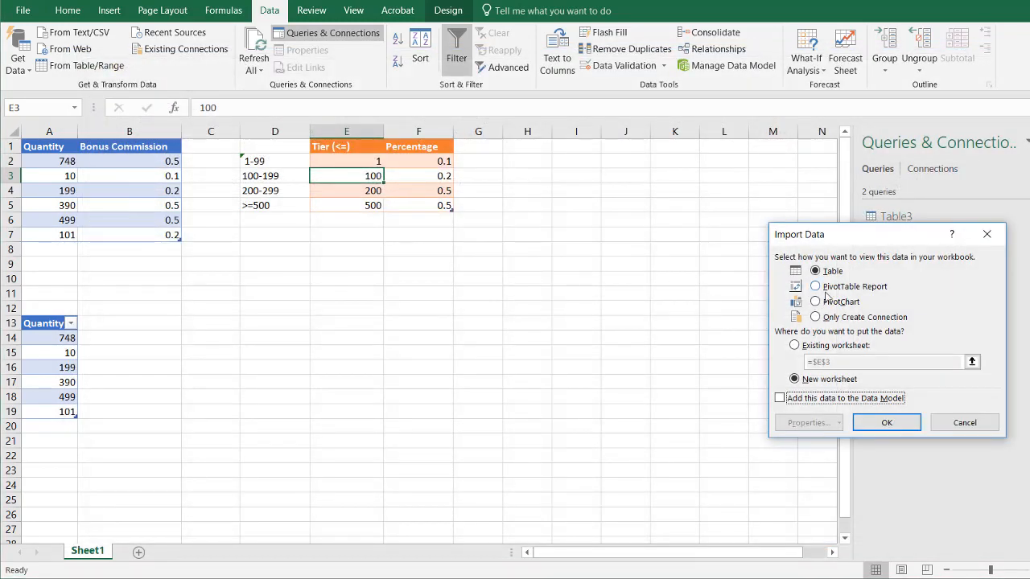
# Step: Keep the comm query as Only Create Connection and dismiss its preview
pyautogui.click(814, 317)
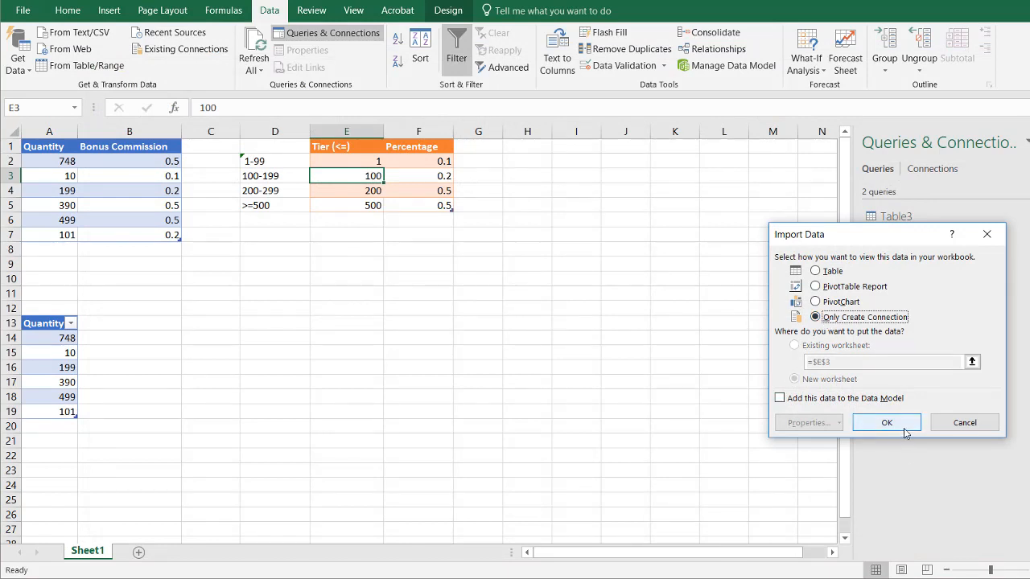
pyautogui.click(887, 422)
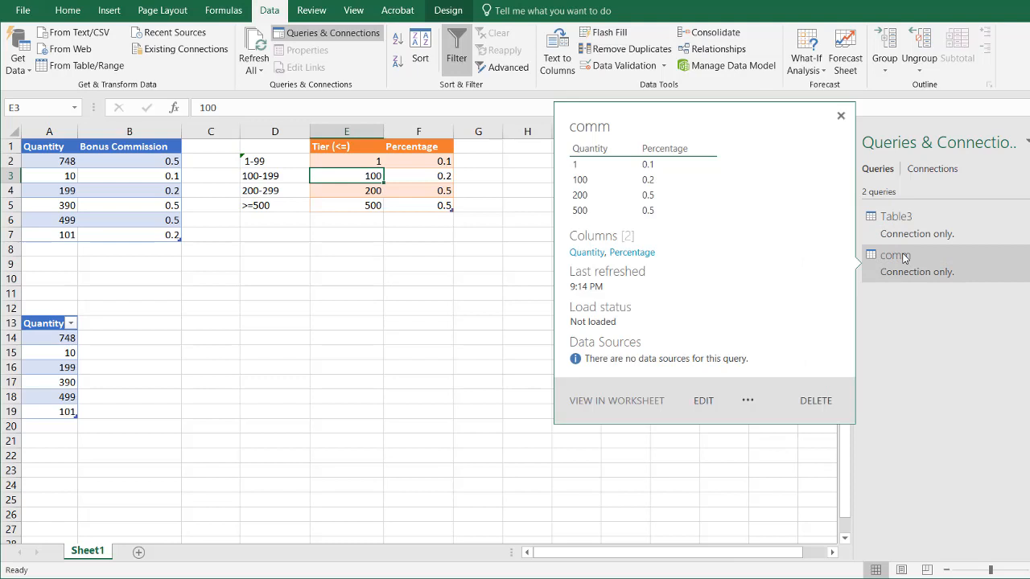
pyautogui.click(840, 116)
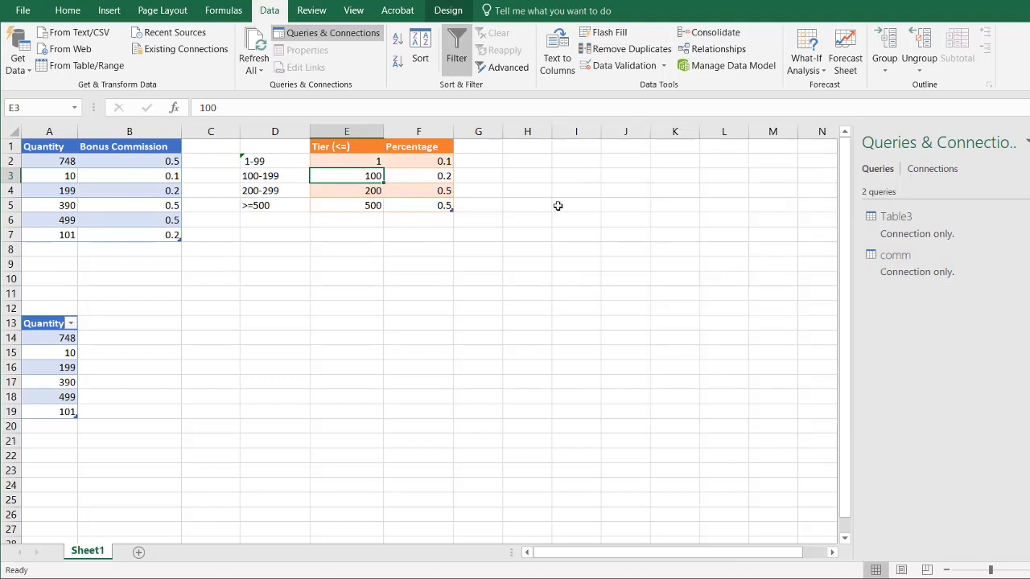
# Step: Reopen the Table3 quantity query in Power Query Editor from Queries & Connections
pyautogui.click(897, 215)
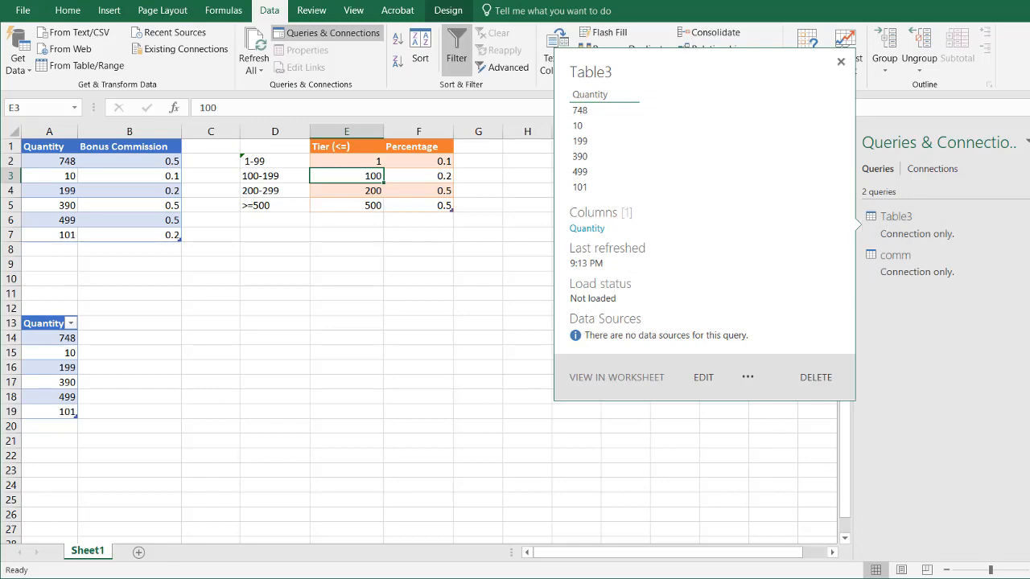
pyautogui.click(840, 61)
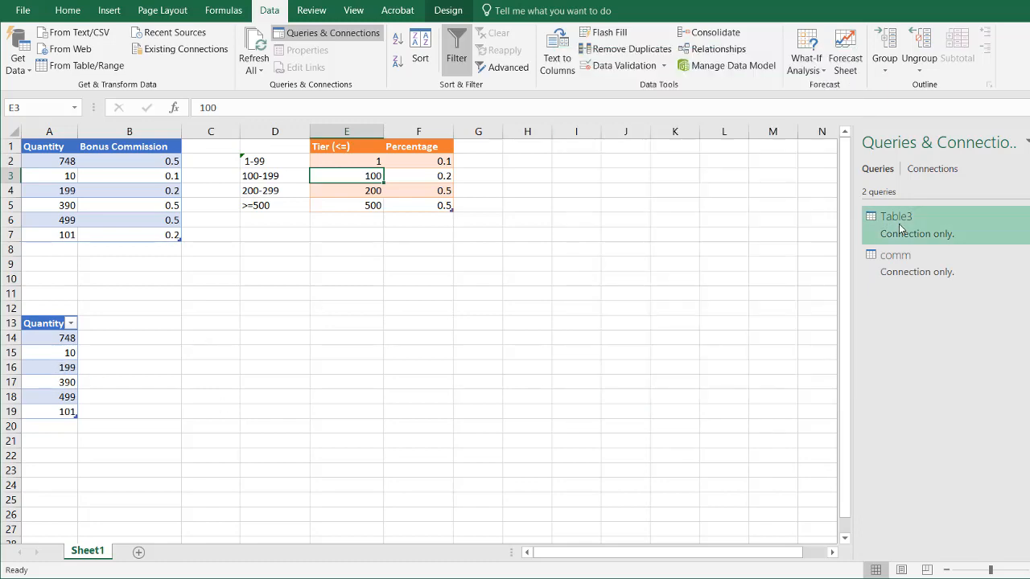
pyautogui.doubleClick(898, 216)
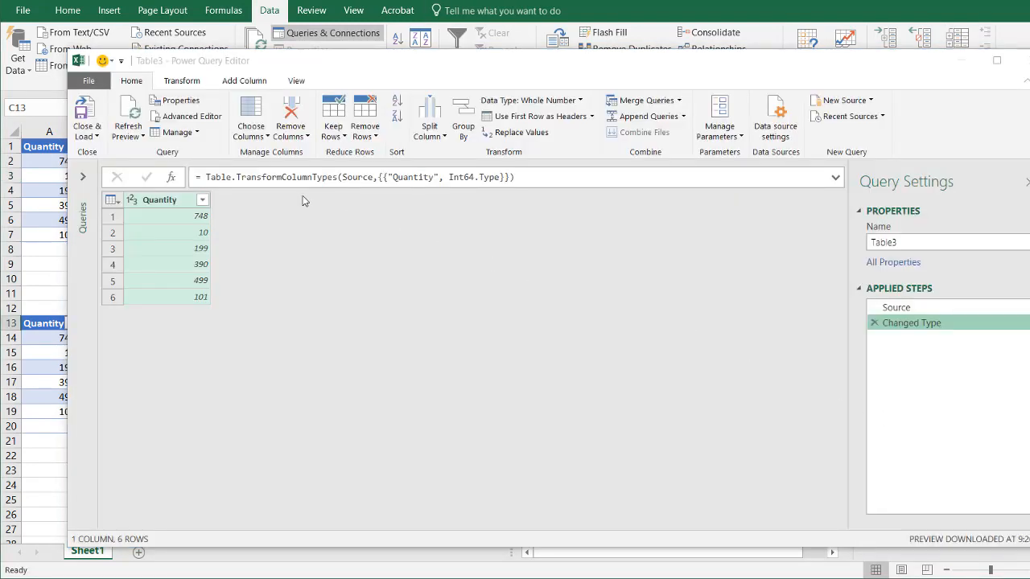
pyautogui.moveTo(229, 209)
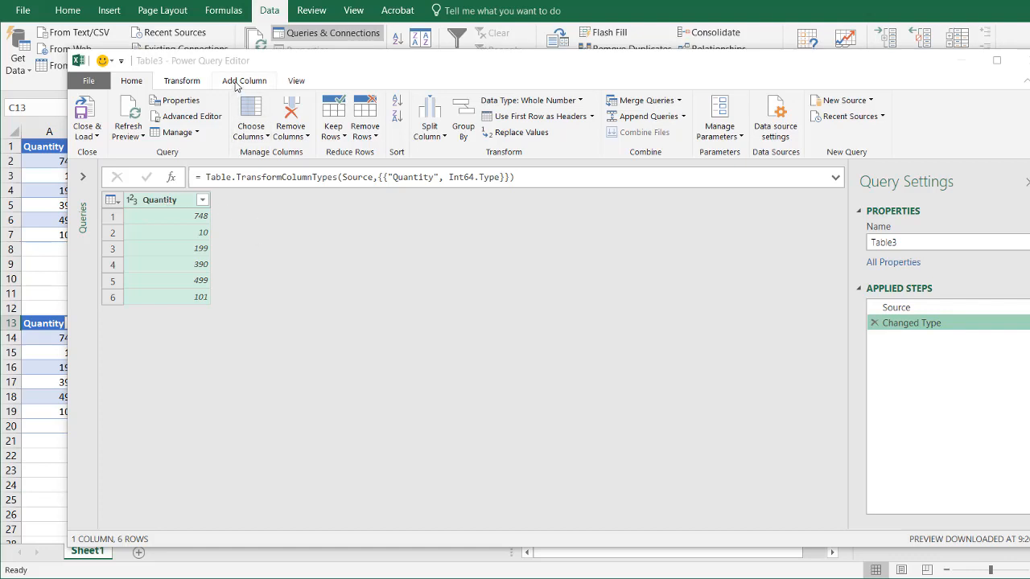
# Step: Add an Index column numbered from 1 to the six quantity rows
pyautogui.click(243, 81)
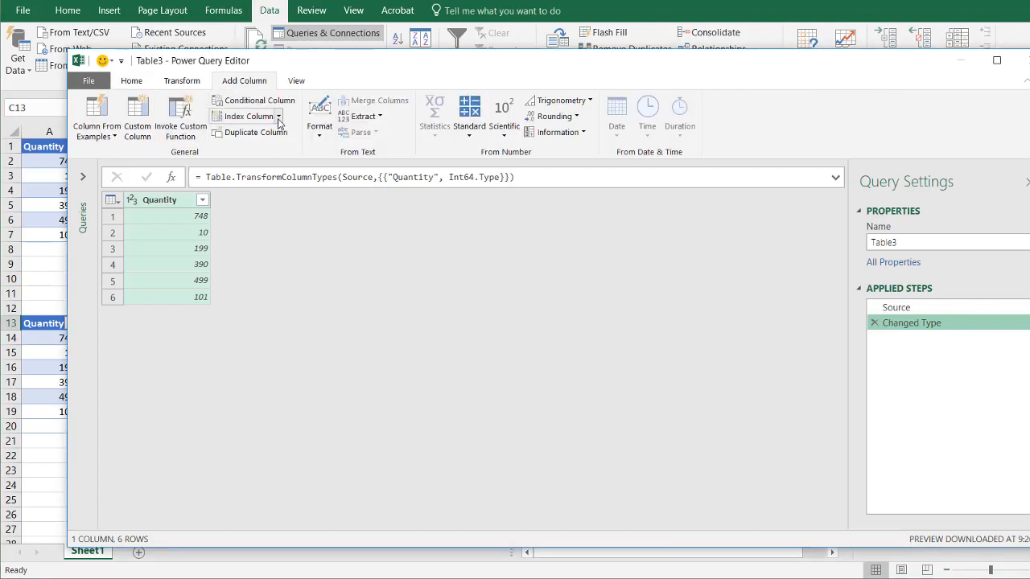
pyautogui.click(244, 116)
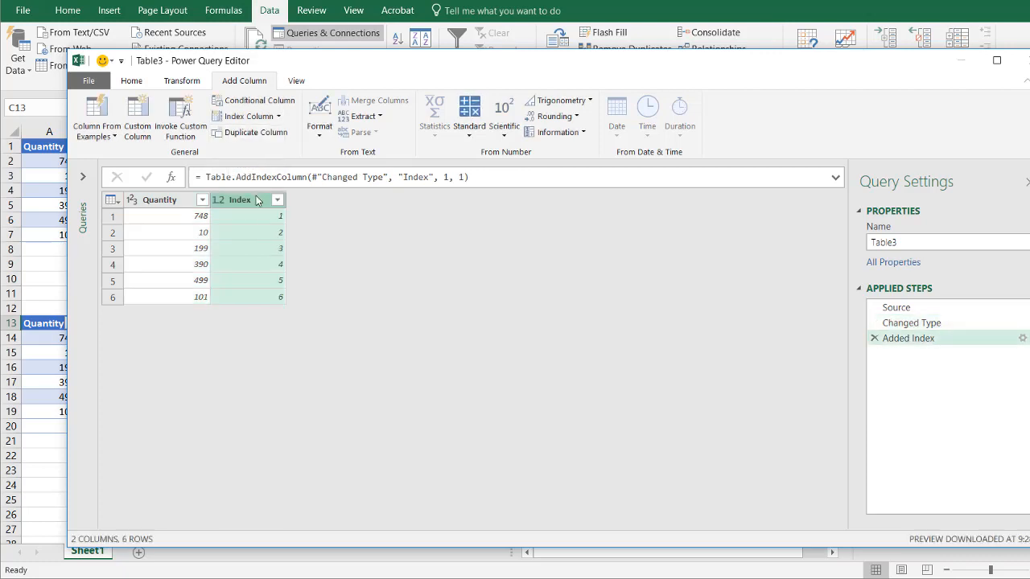
pyautogui.moveTo(254, 243)
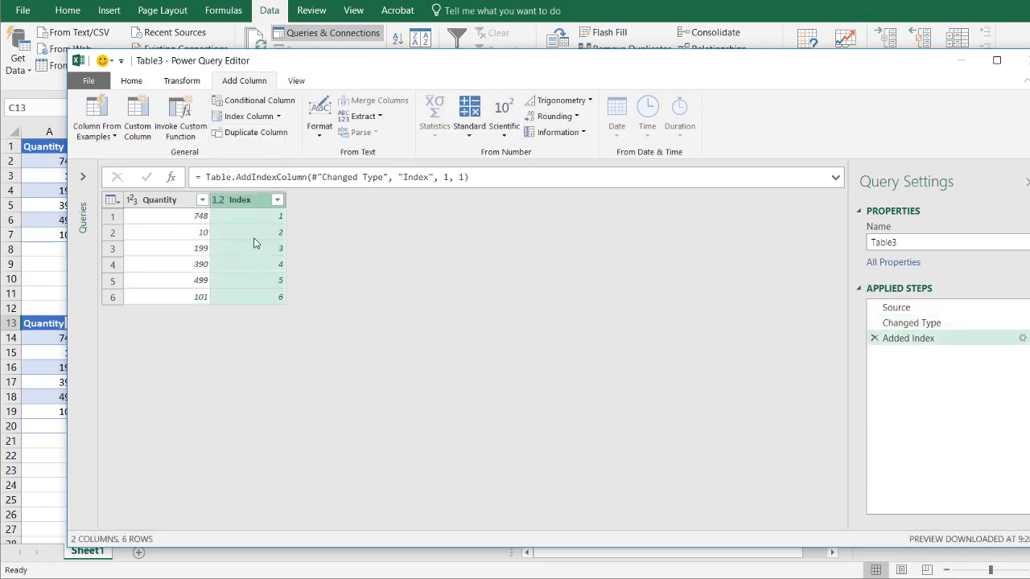
pyautogui.moveTo(252, 226)
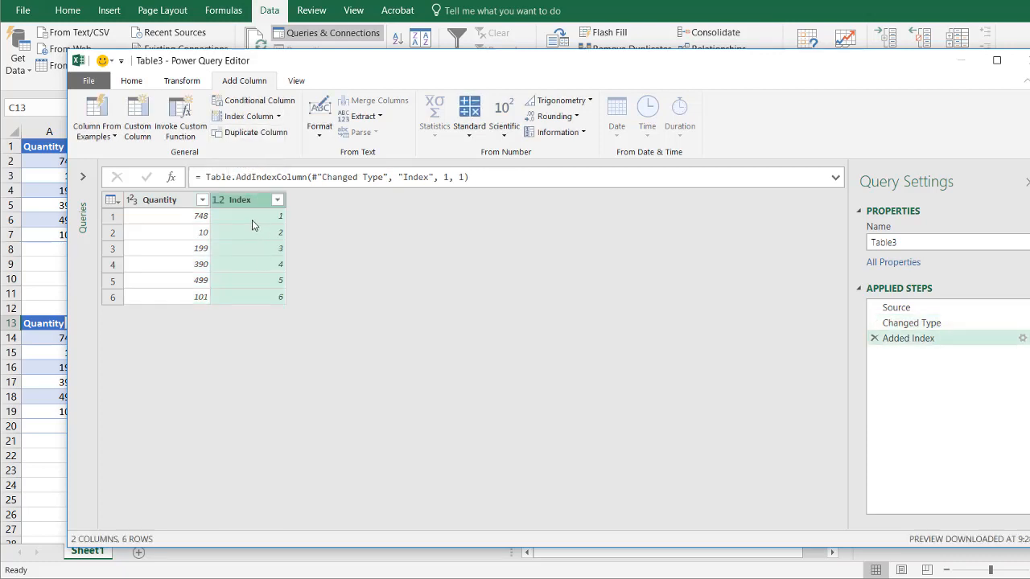
pyautogui.moveTo(244, 222)
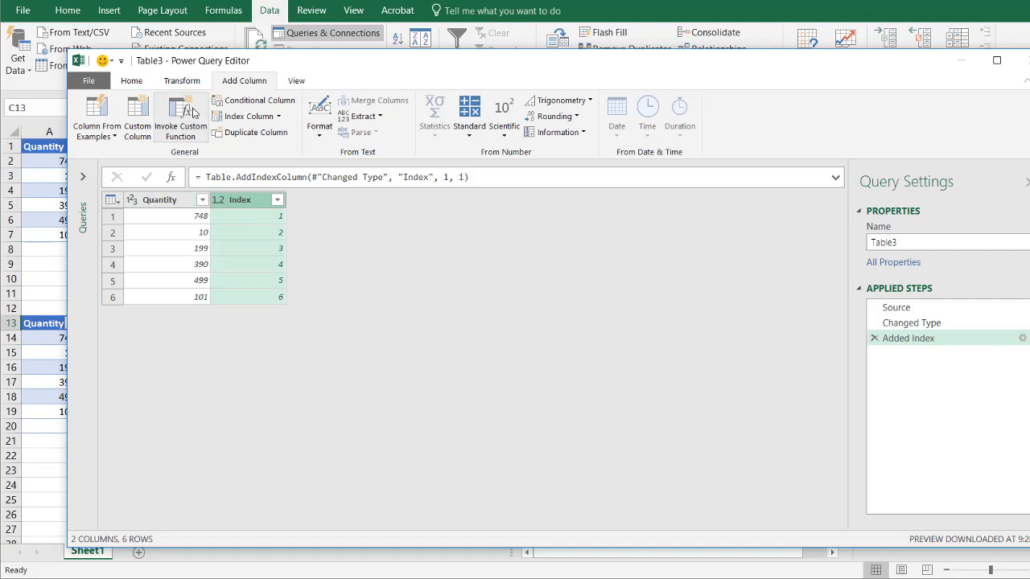
pyautogui.click(132, 80)
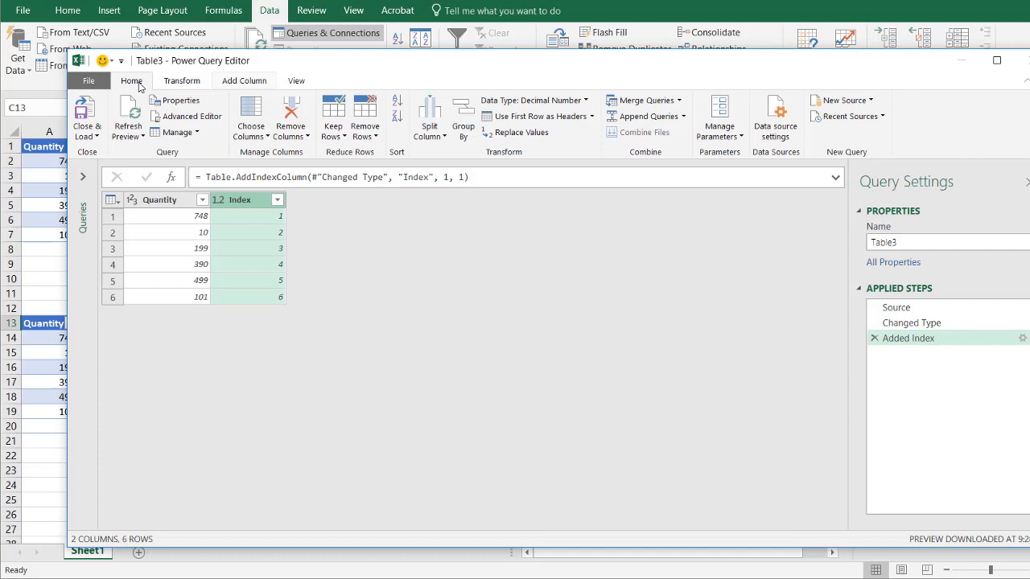
pyautogui.moveTo(685, 120)
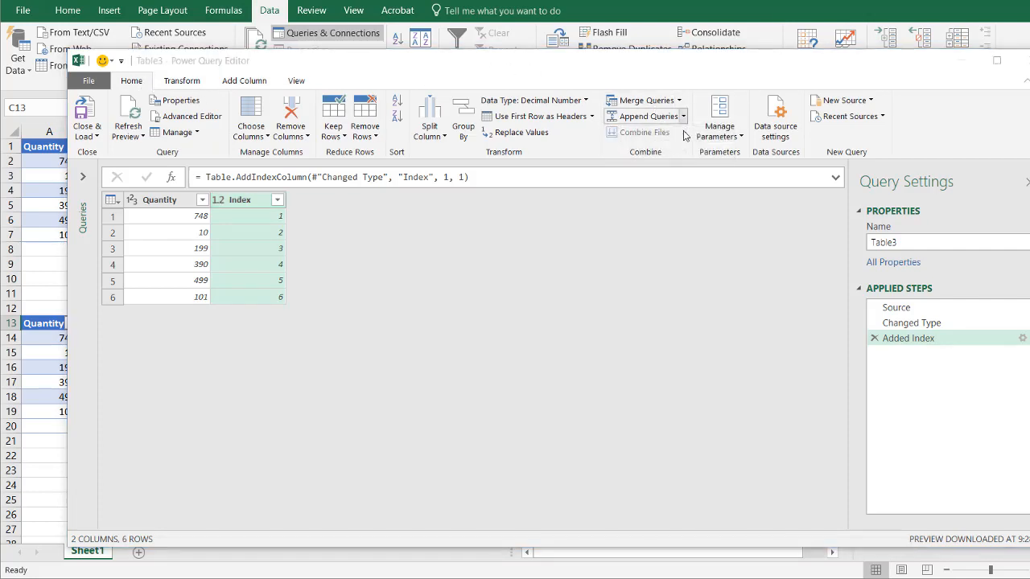
# Step: Append the comm table to Table3, bringing in its Percentage column for 10 rows
pyautogui.click(647, 116)
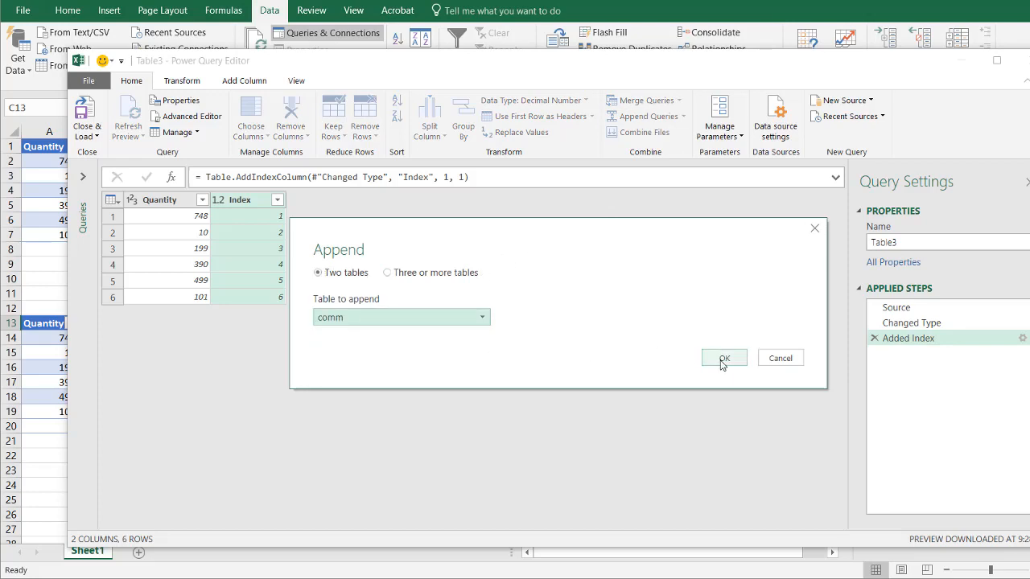
pyautogui.click(724, 357)
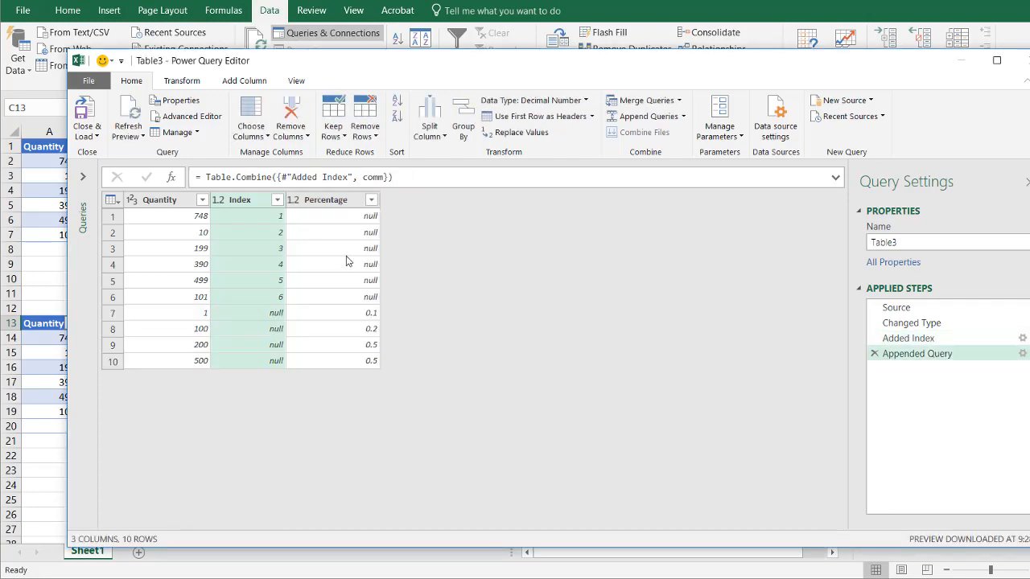
pyautogui.moveTo(155, 323)
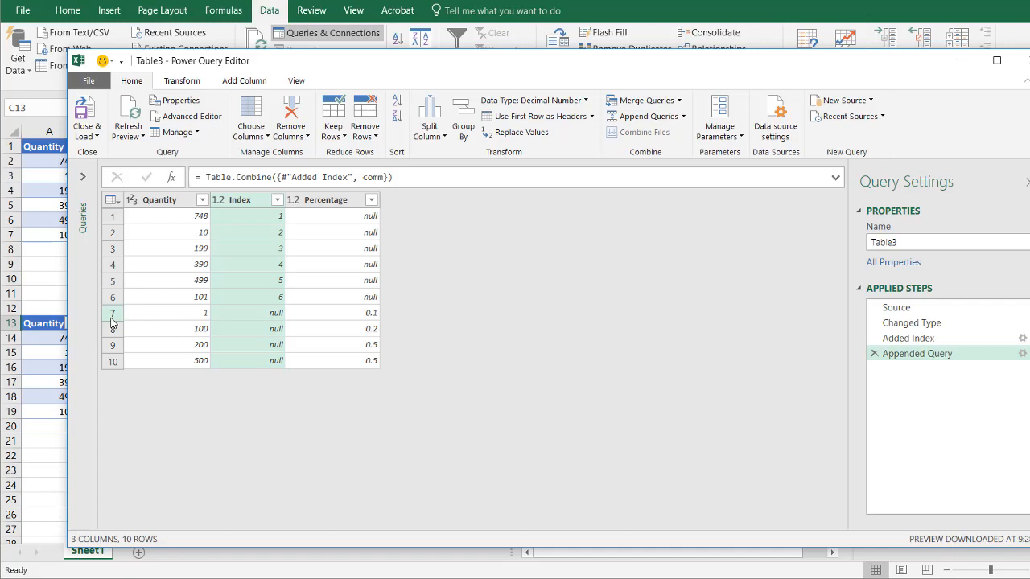
pyautogui.moveTo(195, 207)
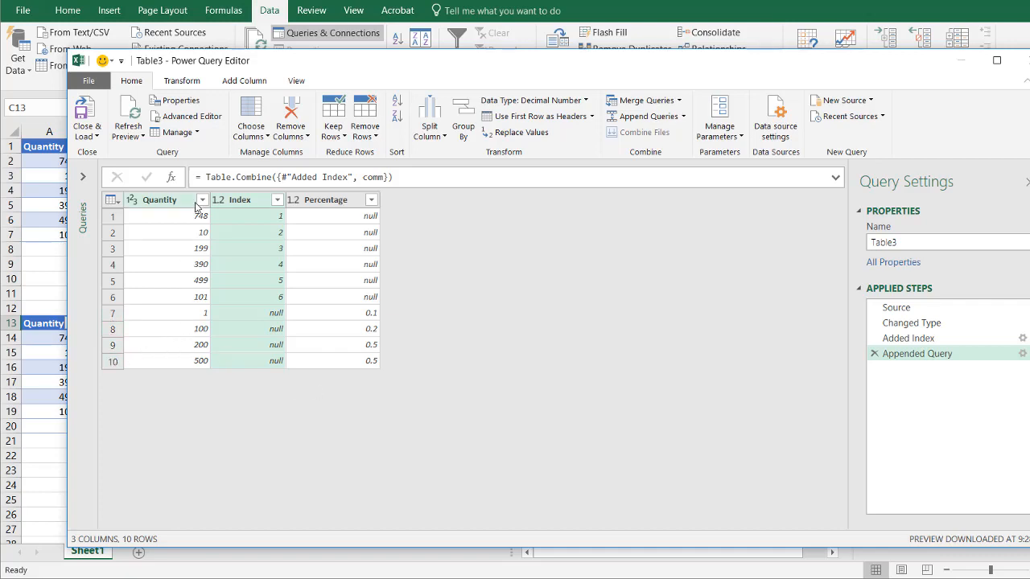
# Step: Sort the combined rows by Quantity ascending
pyautogui.click(201, 200)
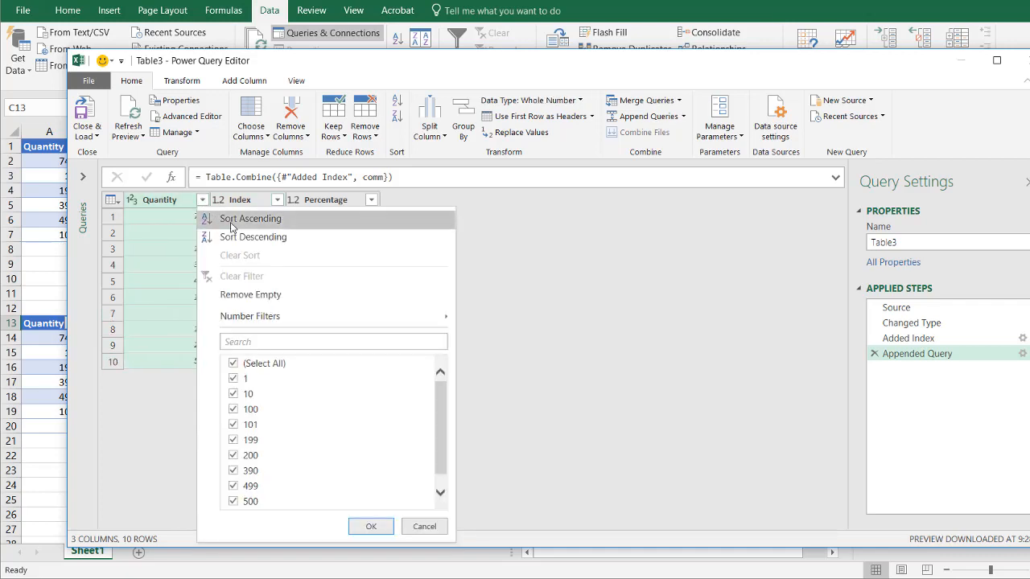
pyautogui.click(251, 219)
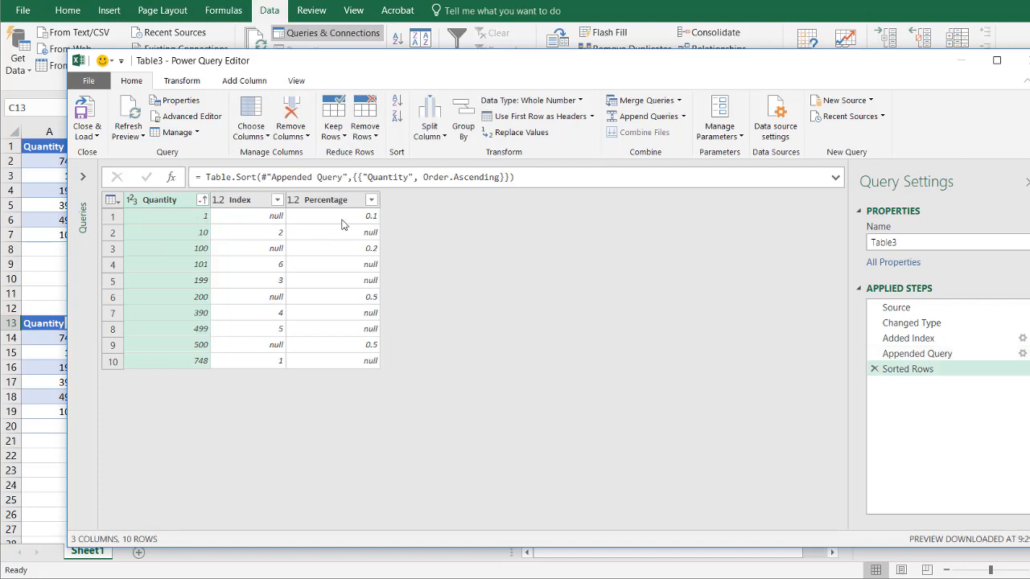
pyautogui.moveTo(338, 225)
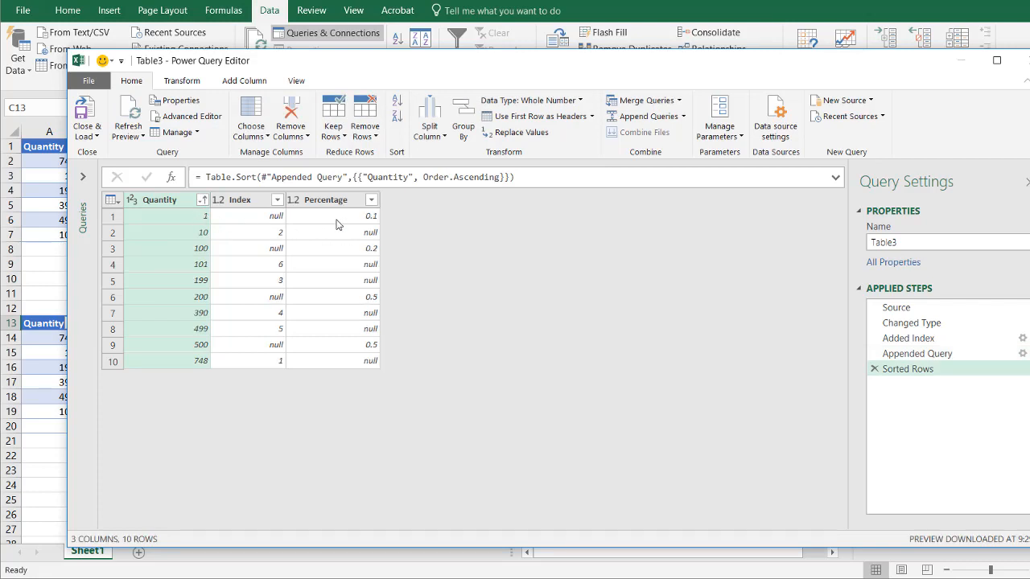
pyautogui.moveTo(214, 226)
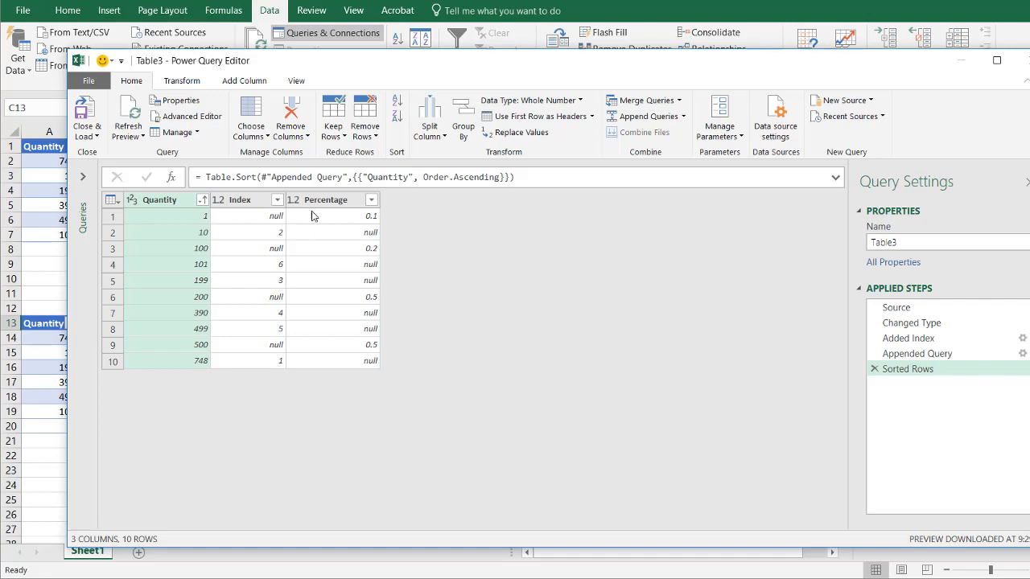
pyautogui.moveTo(358, 250)
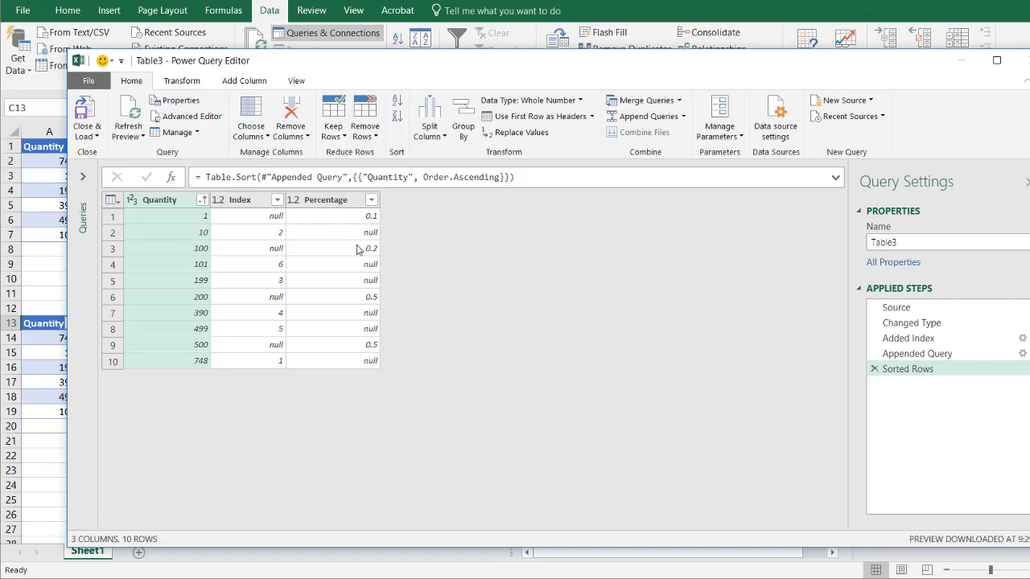
pyautogui.moveTo(358, 301)
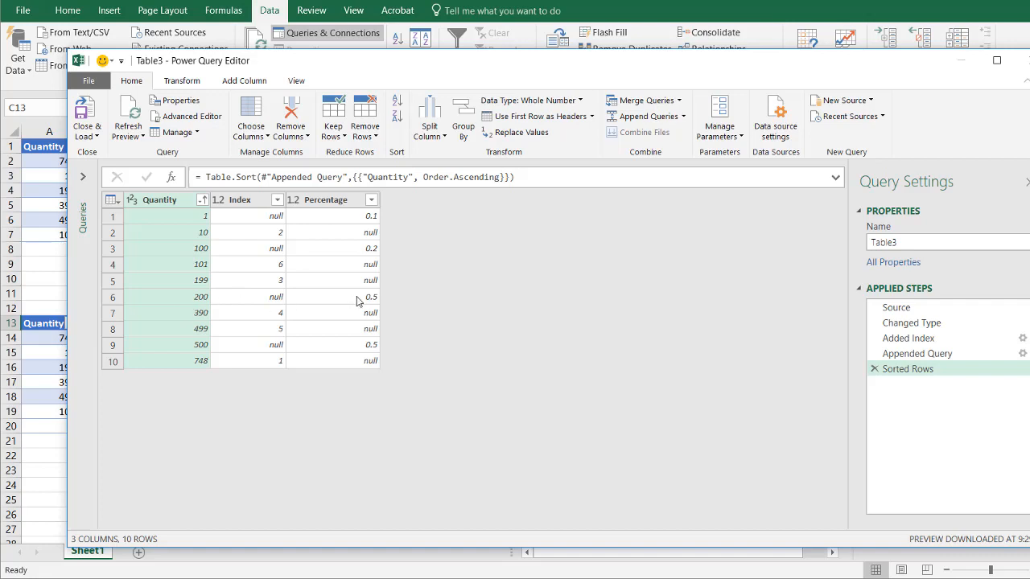
pyautogui.moveTo(201, 349)
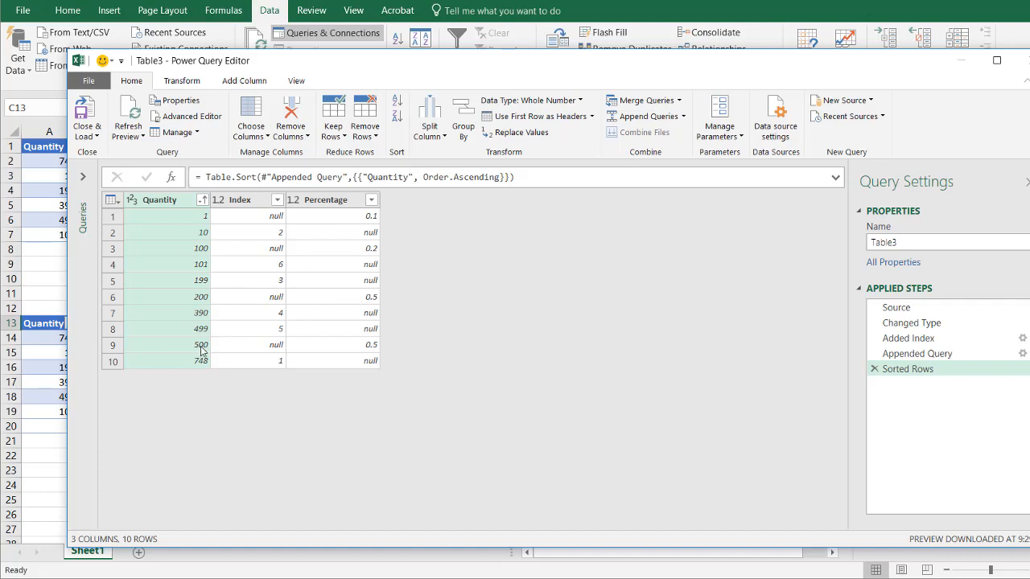
pyautogui.moveTo(183, 293)
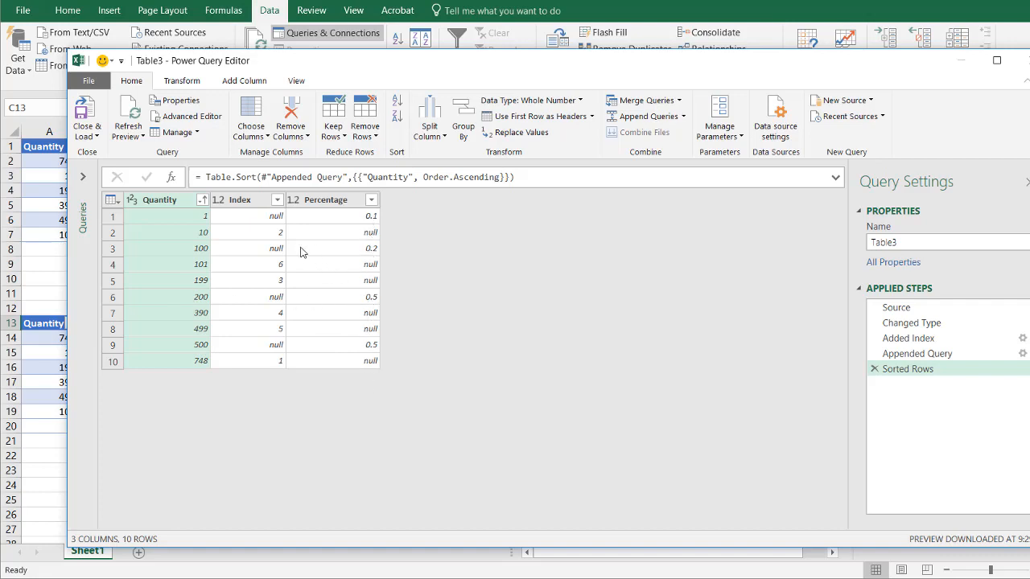
pyautogui.moveTo(341, 228)
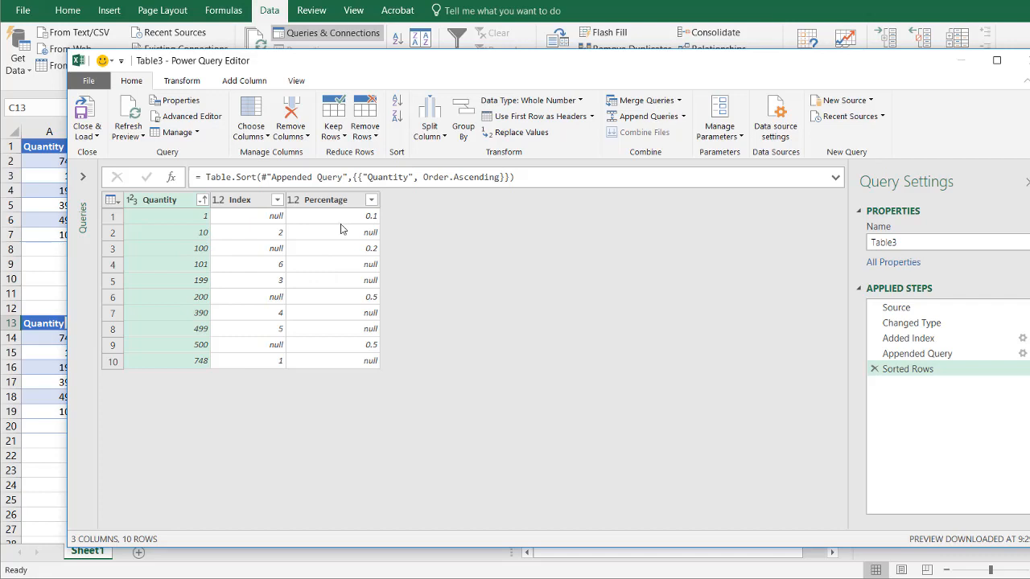
pyautogui.moveTo(316, 240)
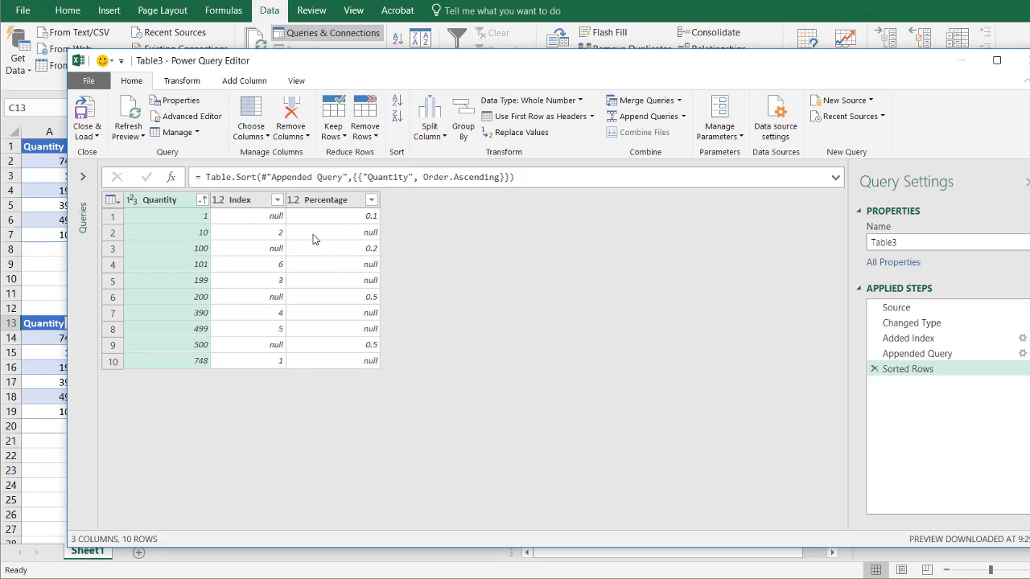
pyautogui.moveTo(328, 207)
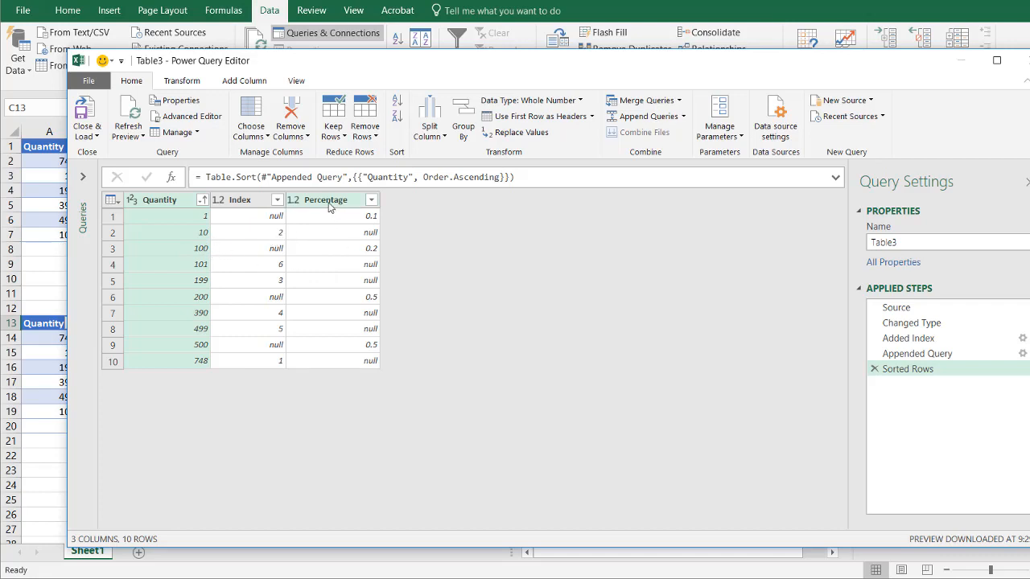
# Step: Fill the Percentage column down, then check the rows for quantities 100 and 200
pyautogui.rightClick(325, 199)
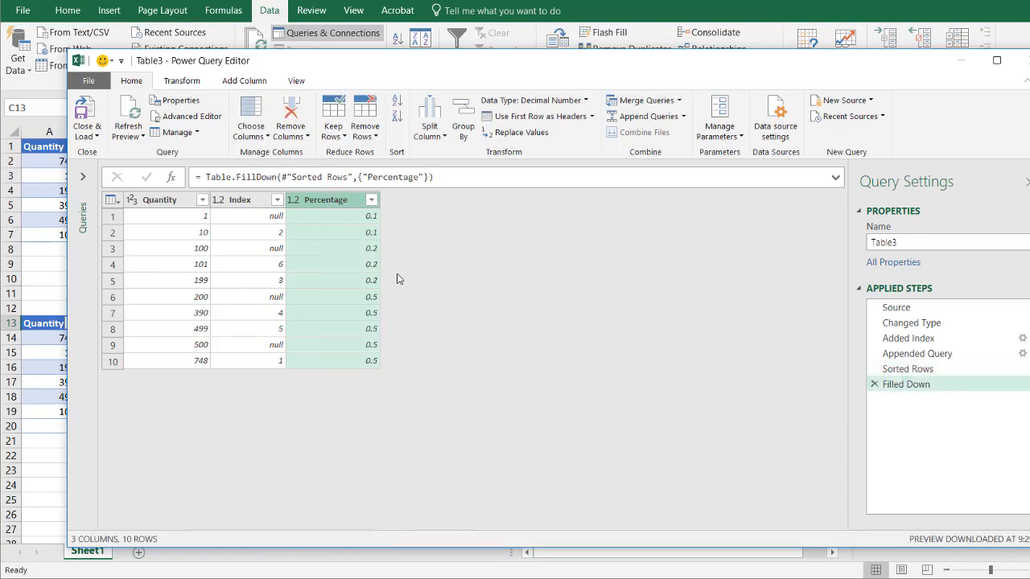
pyautogui.moveTo(361, 364)
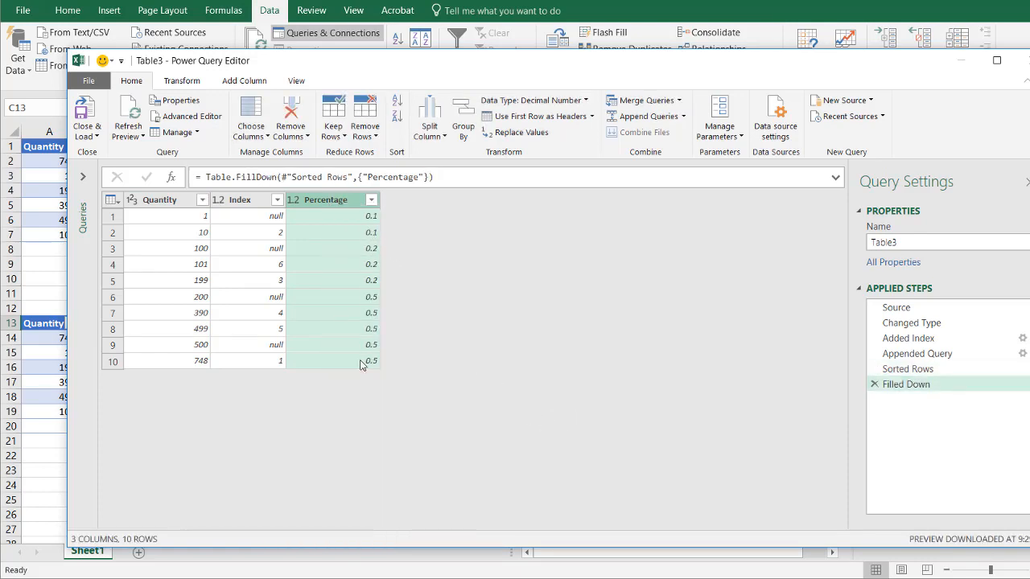
pyautogui.moveTo(296, 217)
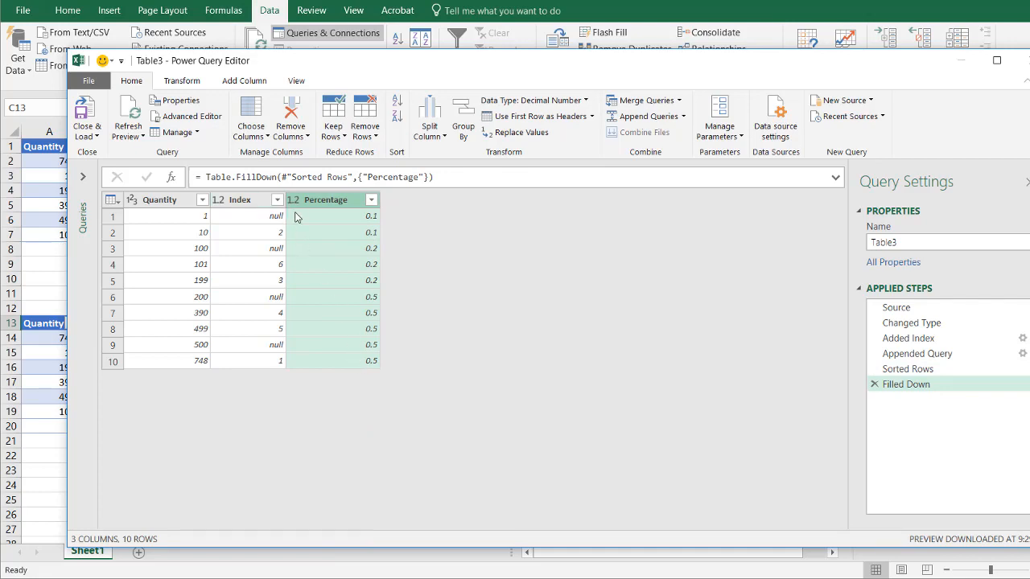
pyautogui.moveTo(196, 223)
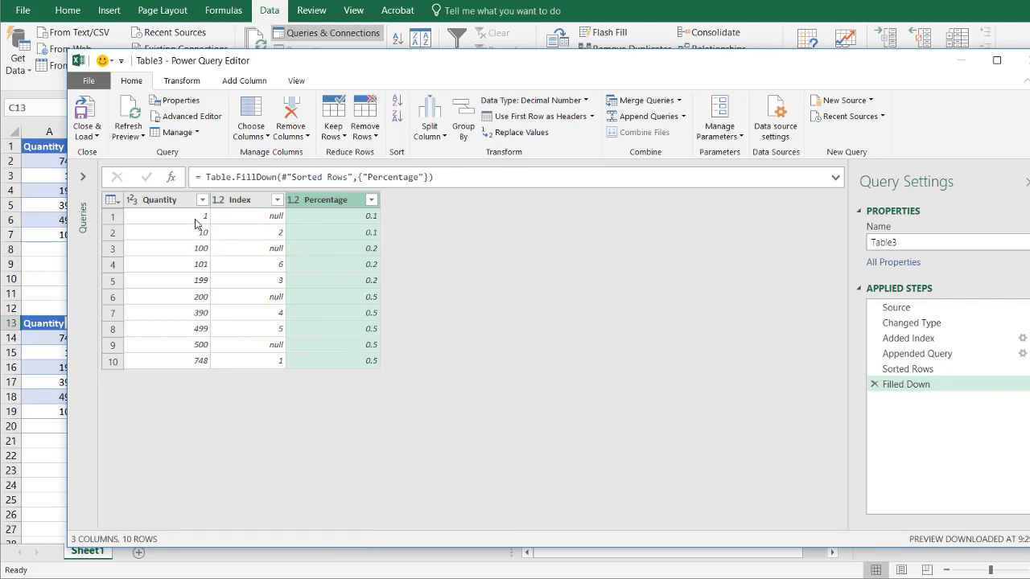
pyautogui.moveTo(199, 226)
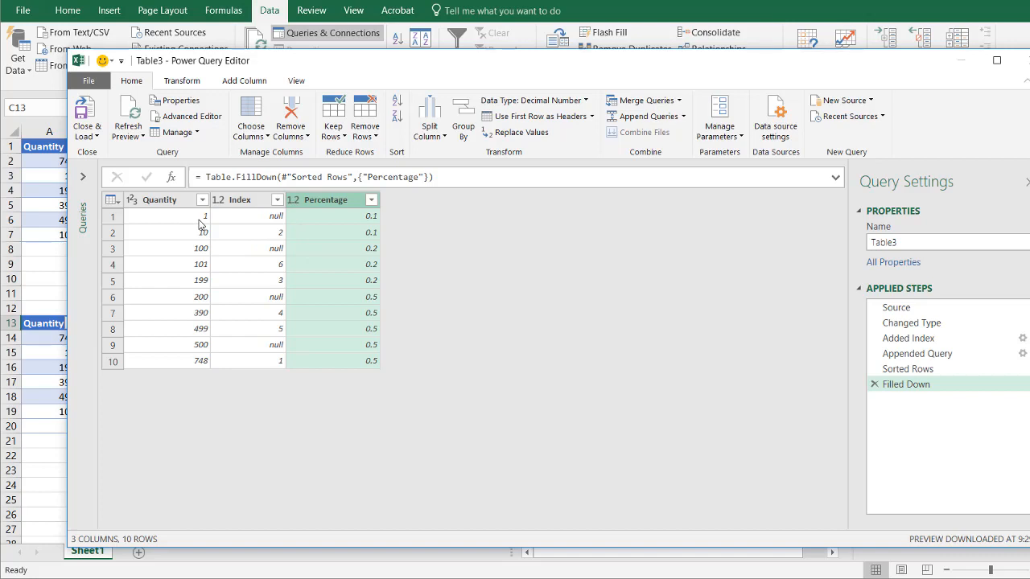
pyautogui.click(186, 248)
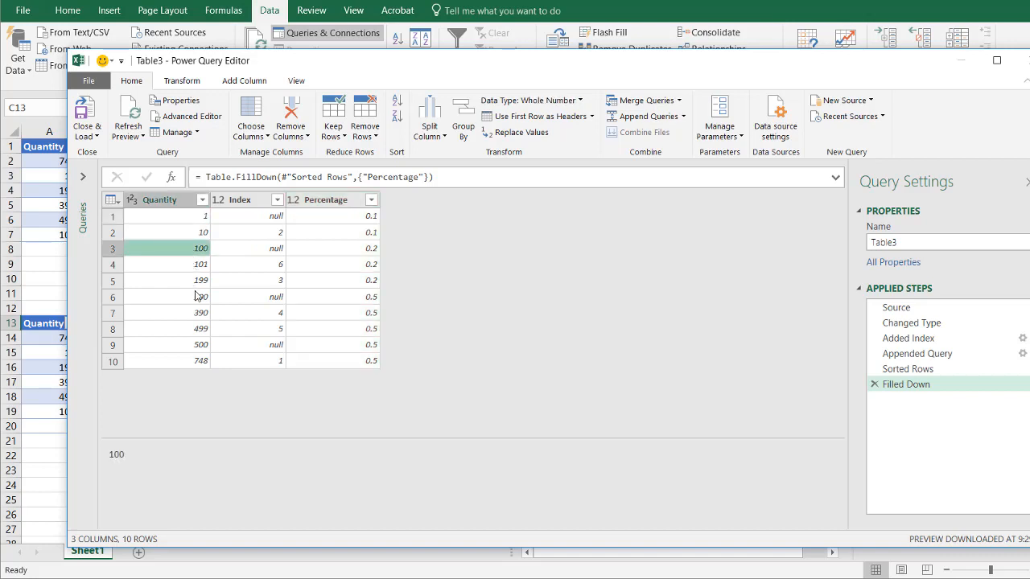
pyautogui.click(196, 296)
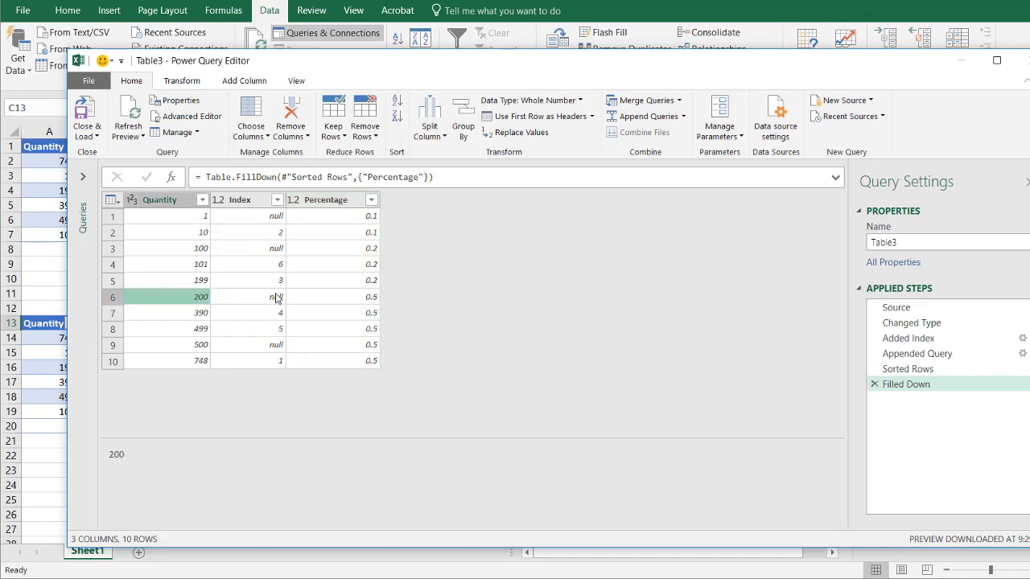
# Step: Filter out null Index rows and sort the Index column ascending
pyautogui.click(277, 200)
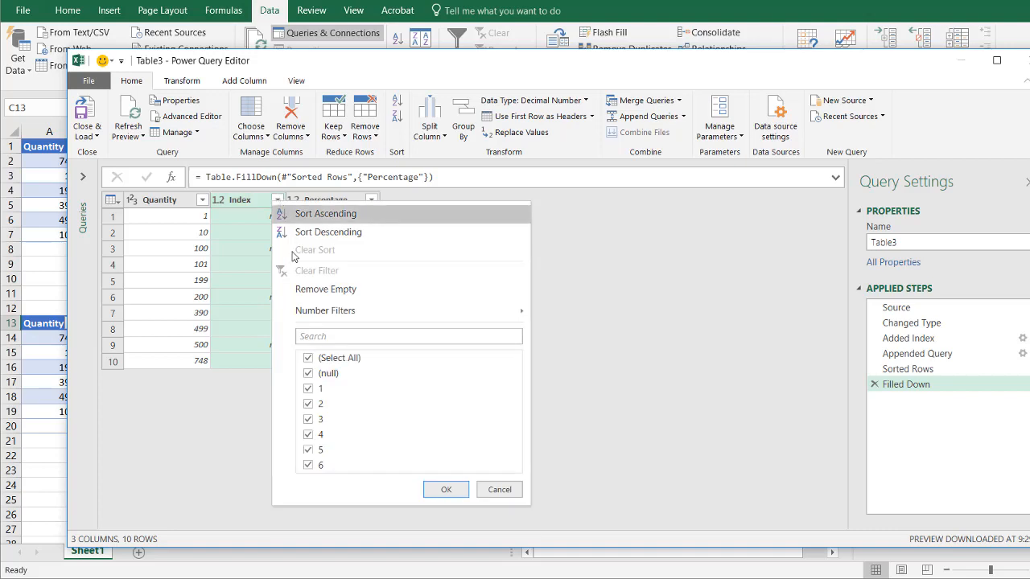
pyautogui.click(309, 373)
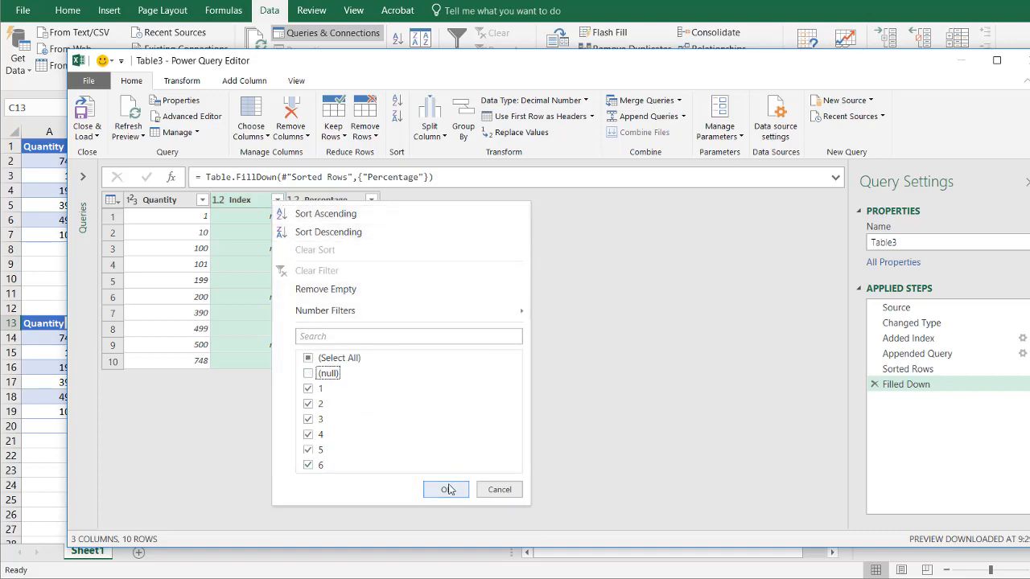
pyautogui.click(446, 489)
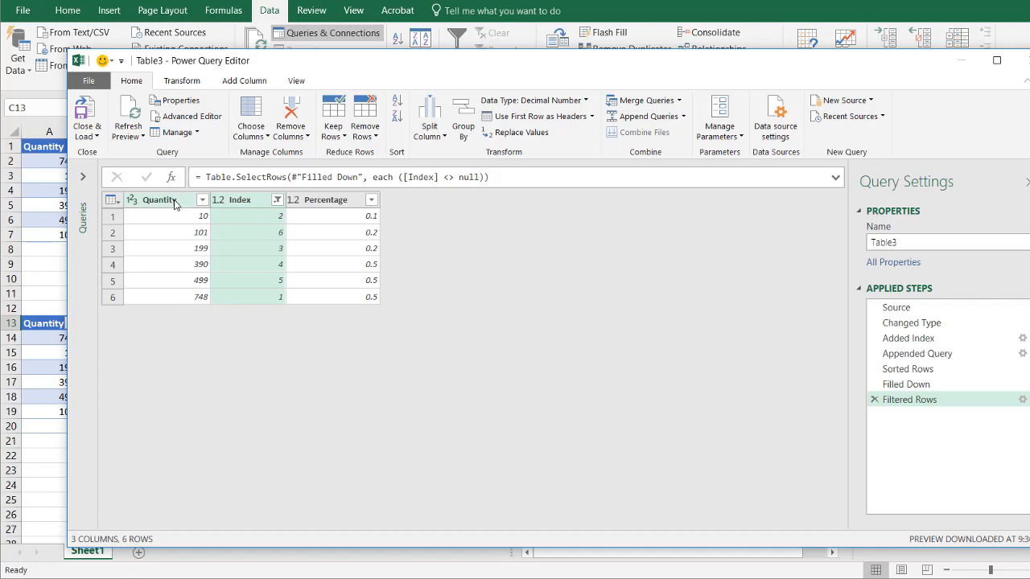
pyautogui.moveTo(284, 294)
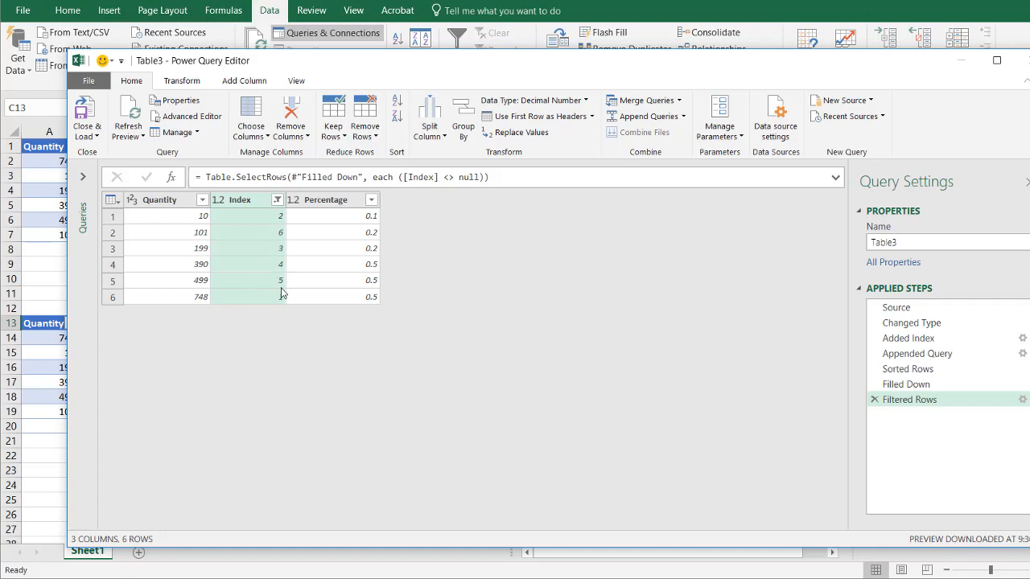
pyautogui.click(277, 199)
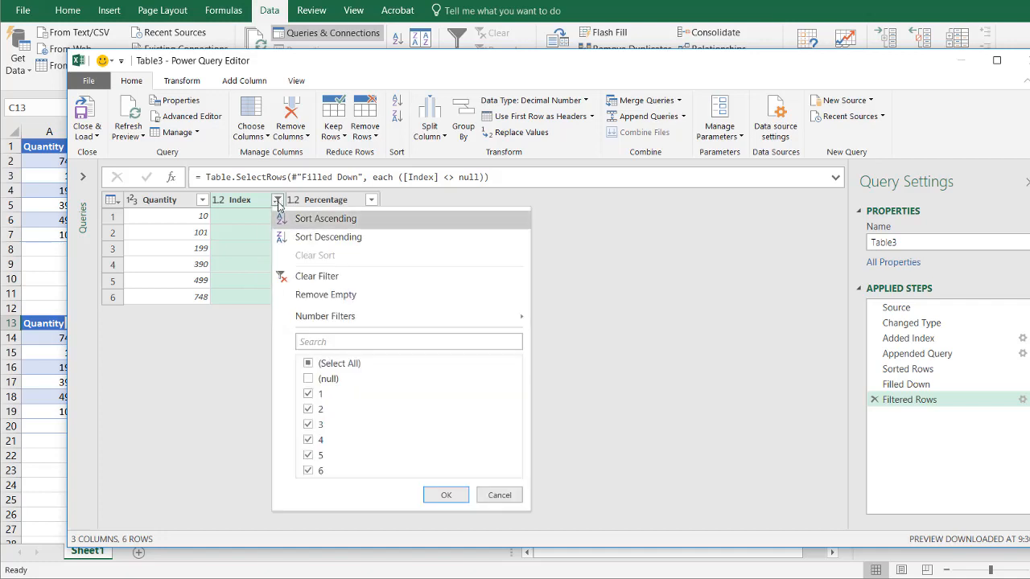
pyautogui.click(325, 219)
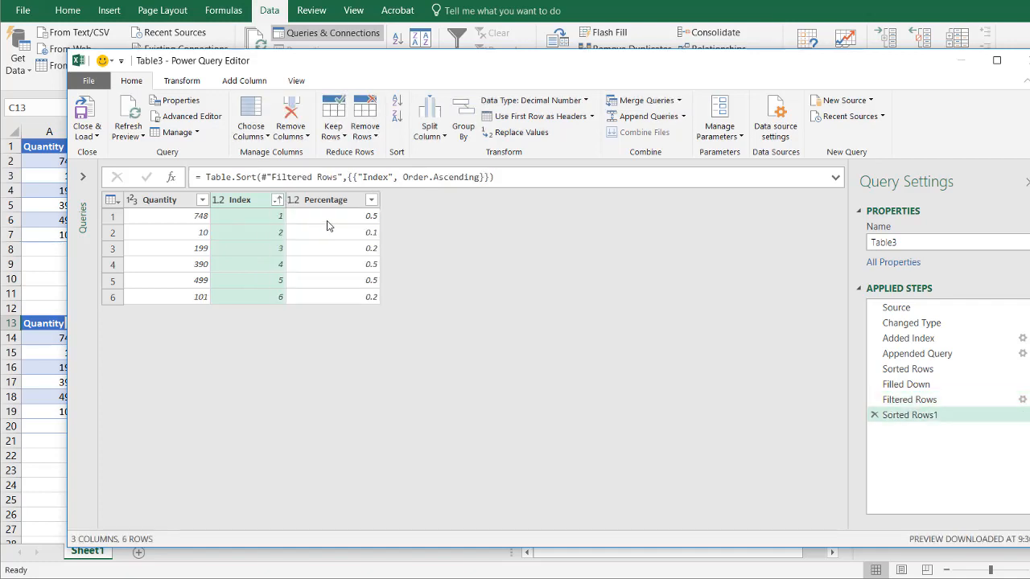
pyautogui.moveTo(174, 225)
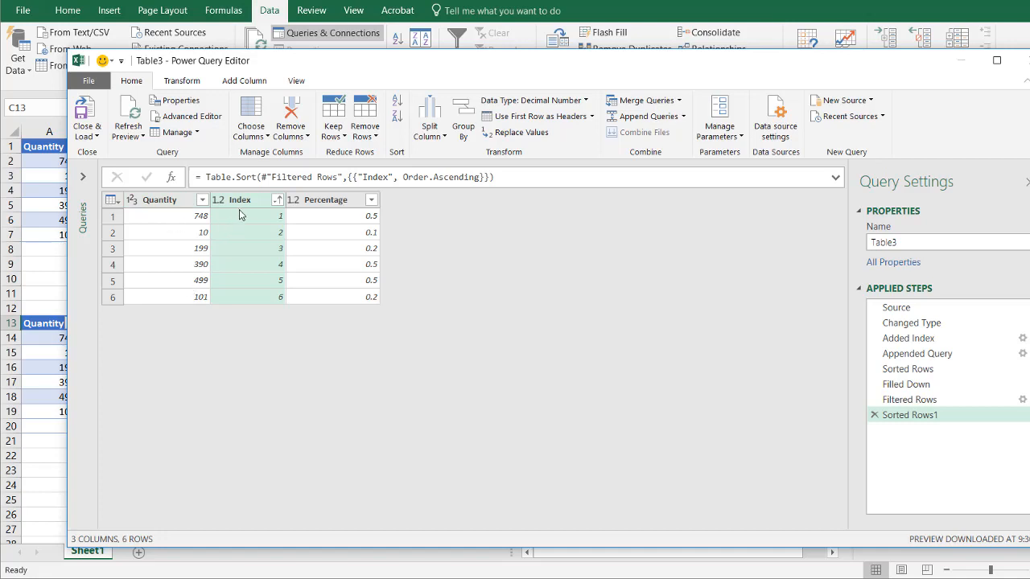
# Step: Remove the Index column and Close & Load, keeping Table3 as connection only
pyautogui.rightClick(241, 203)
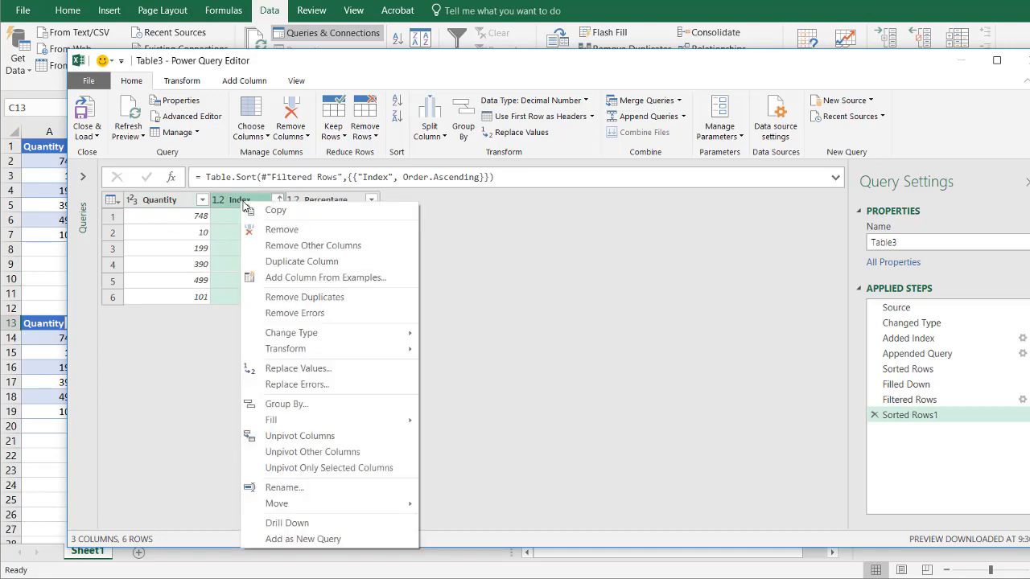
pyautogui.click(281, 229)
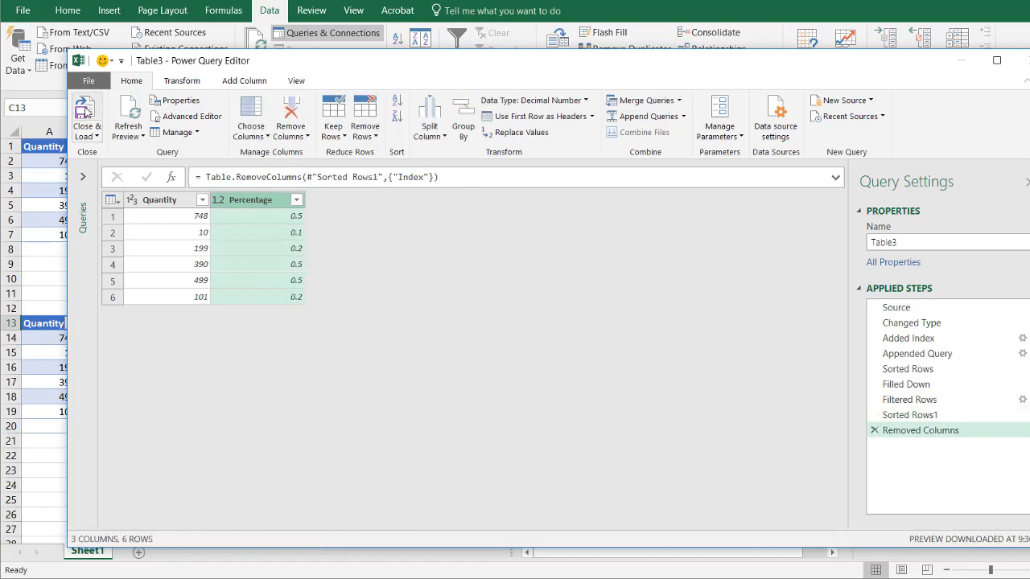
pyautogui.click(86, 116)
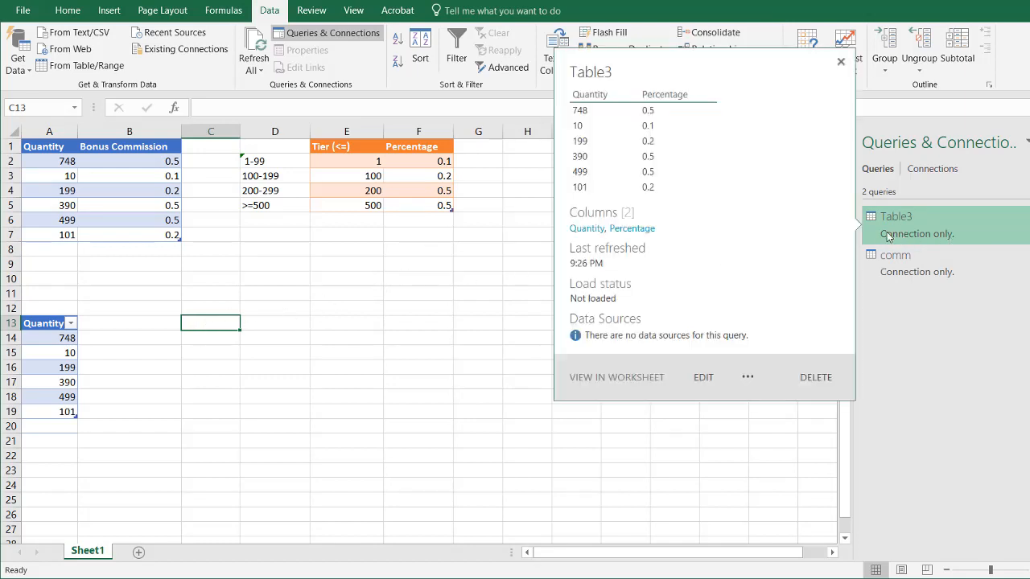
# Step: Load Table3 via Load To... as a table on the existing worksheet at $C$13
pyautogui.rightClick(898, 215)
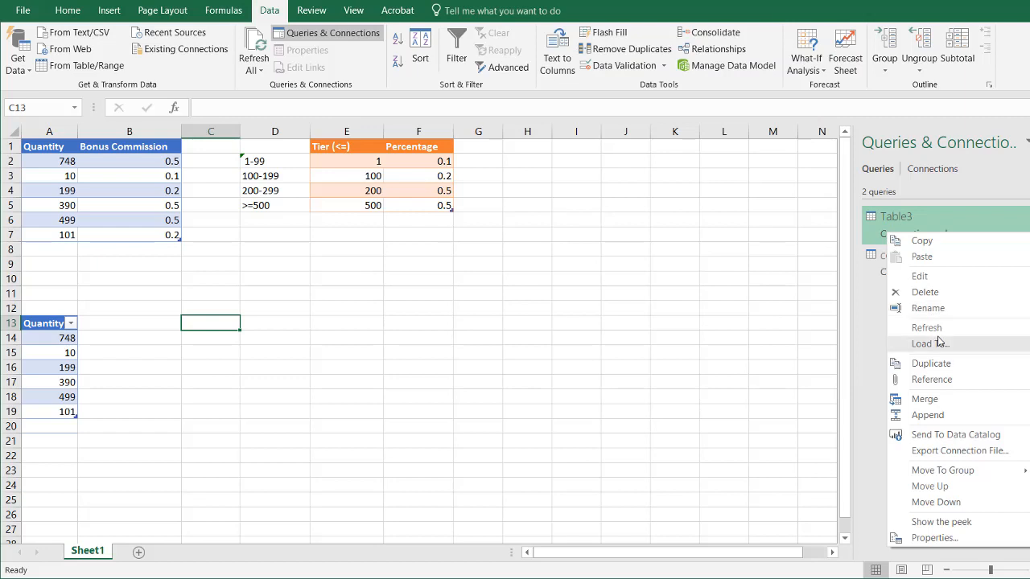
pyautogui.click(922, 344)
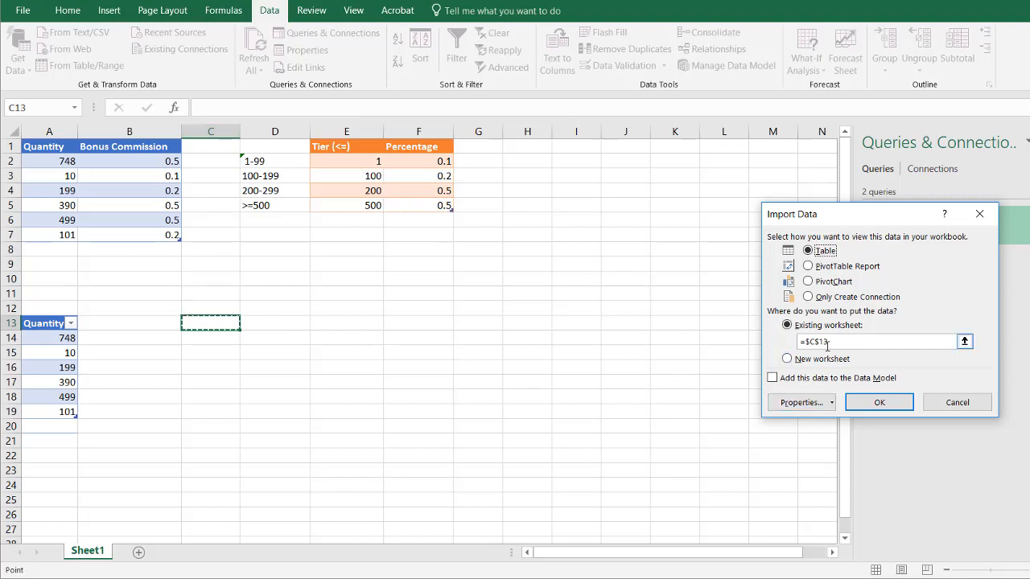
pyautogui.moveTo(740, 309)
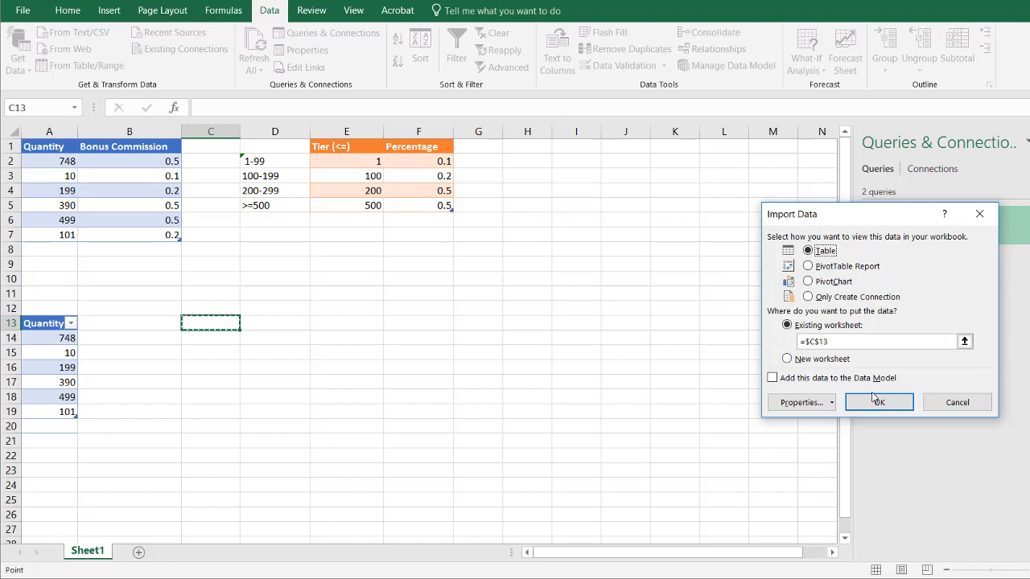
pyautogui.click(879, 403)
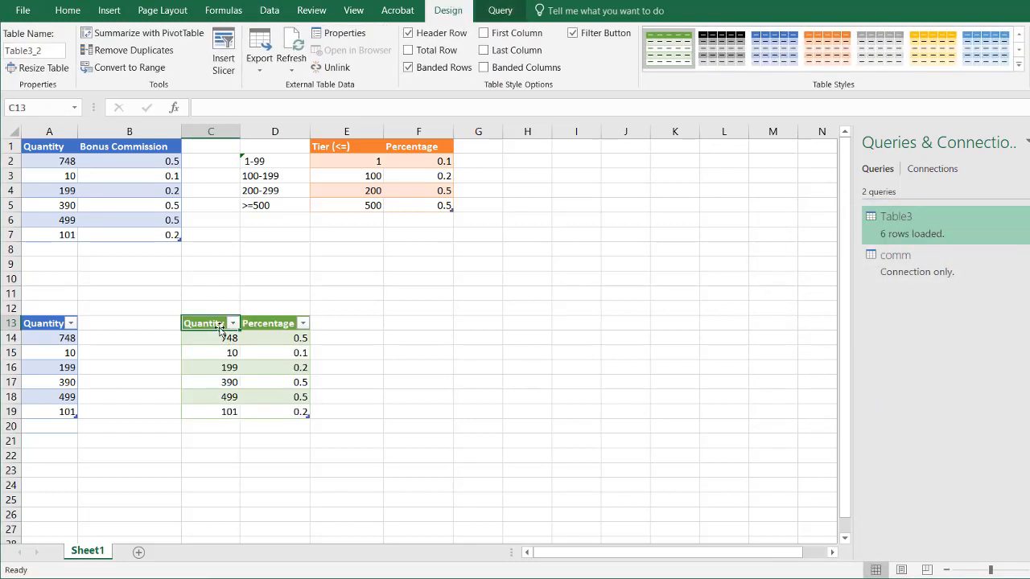
# Step: Enter quantity 100 in A8 under Bonus Commission and in A20 under Quantity
pyautogui.click(209, 338)
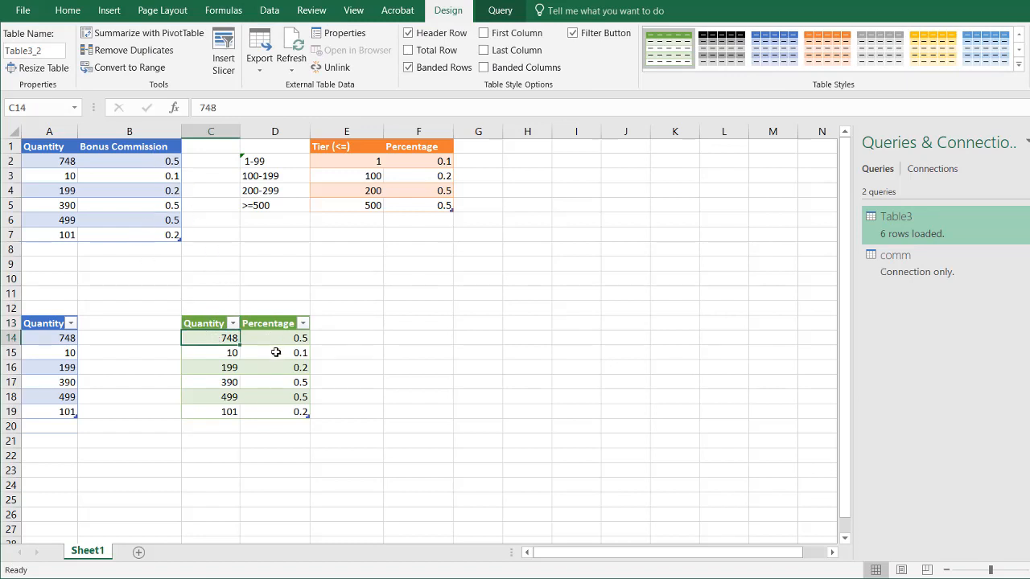
pyautogui.moveTo(171, 235)
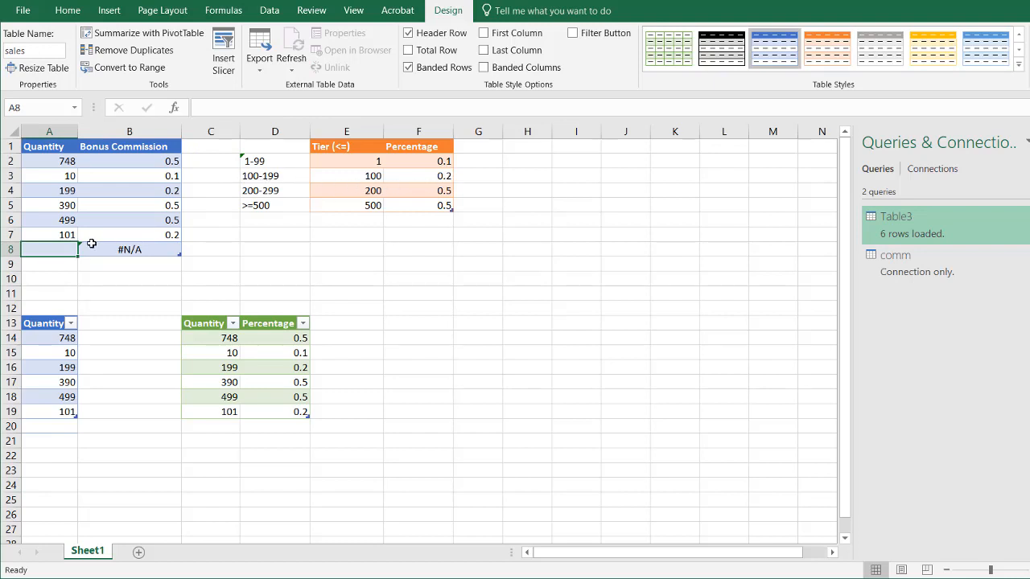
pyautogui.write('100')
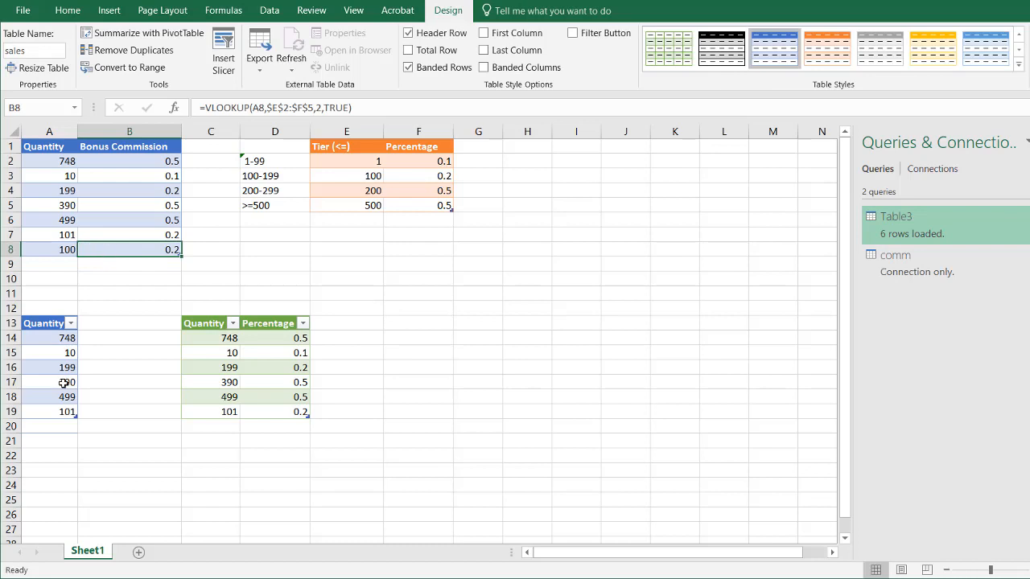
pyautogui.click(52, 412)
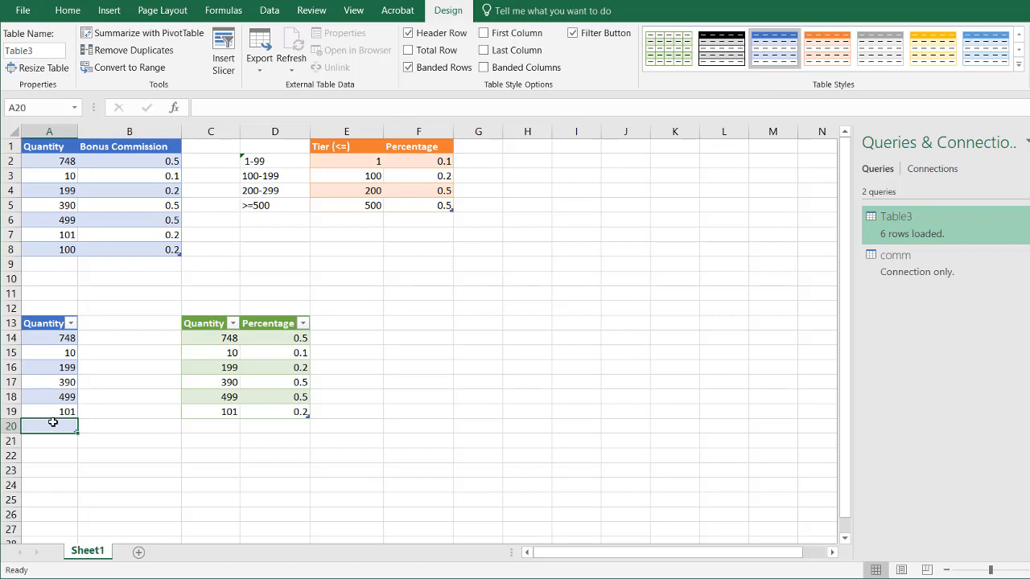
pyautogui.write('100')
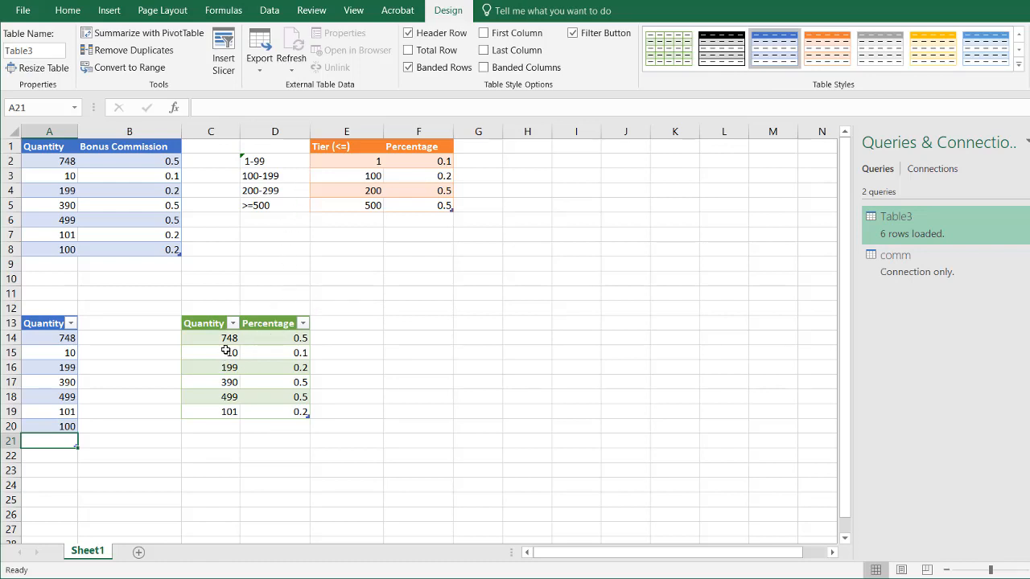
pyautogui.moveTo(721, 349)
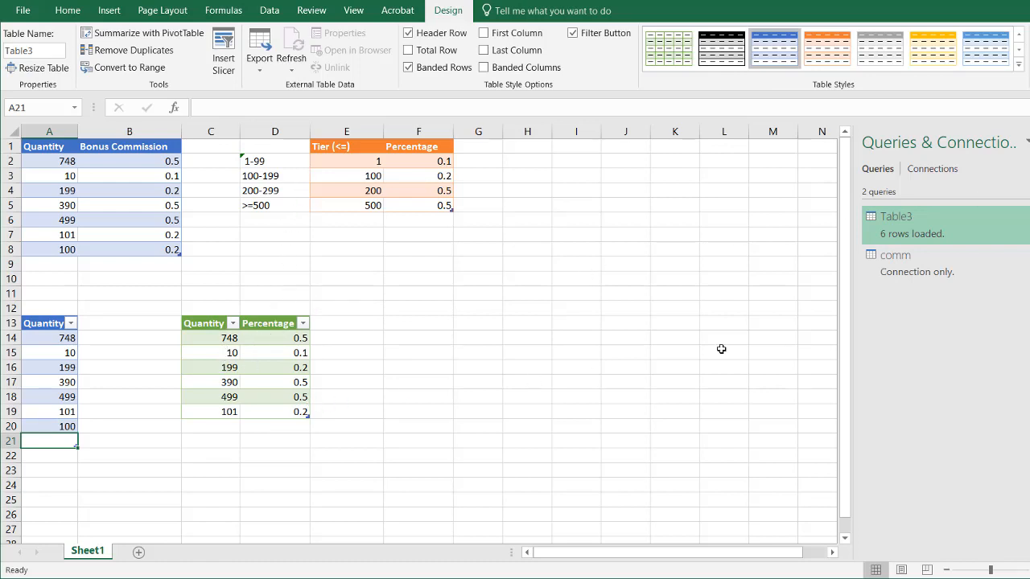
# Step: Refresh so quantity 100 shows 0.2, then enter 999 in A21
pyautogui.click(898, 215)
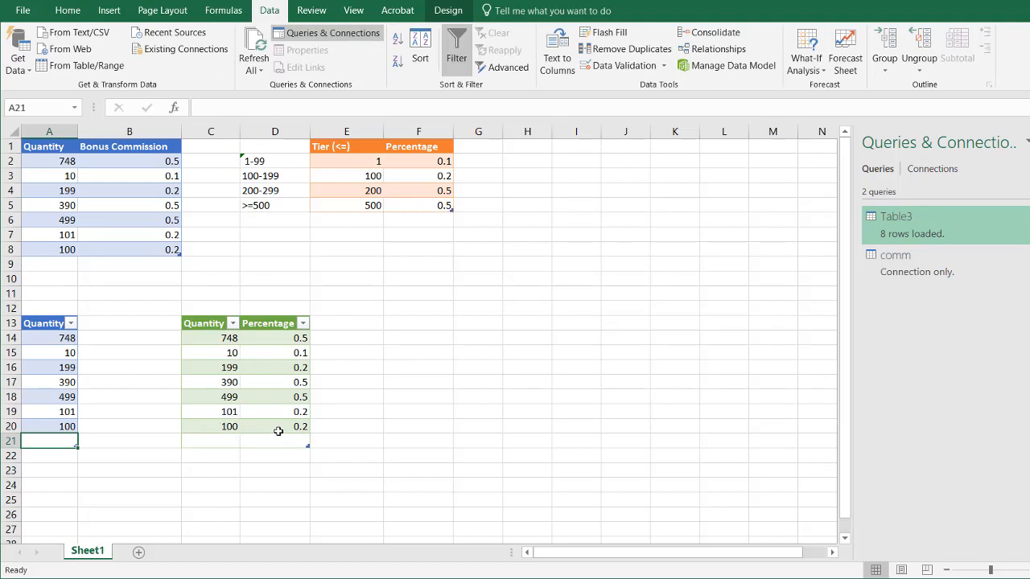
pyautogui.moveTo(202, 444)
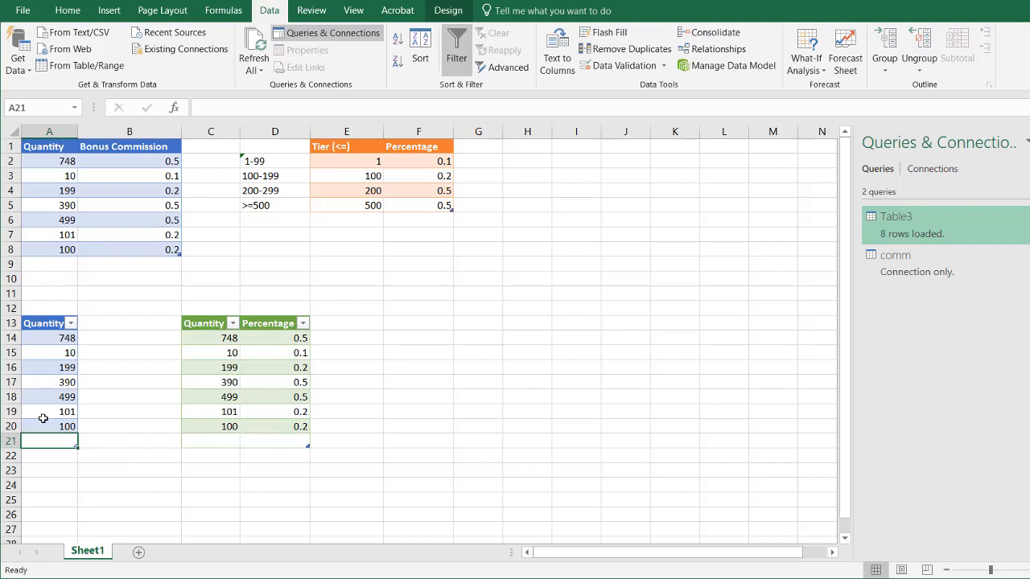
pyautogui.click(45, 427)
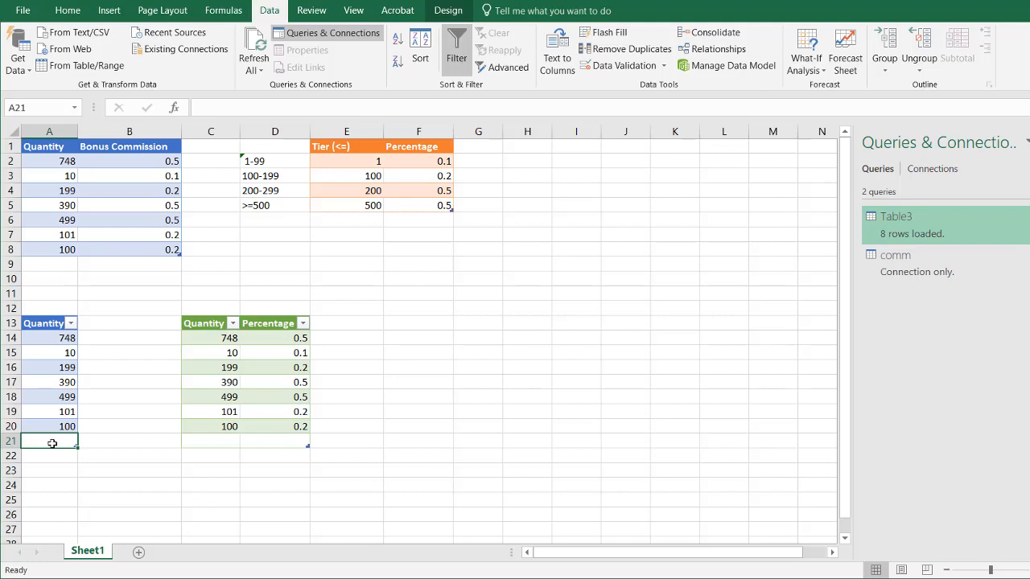
pyautogui.write('999')
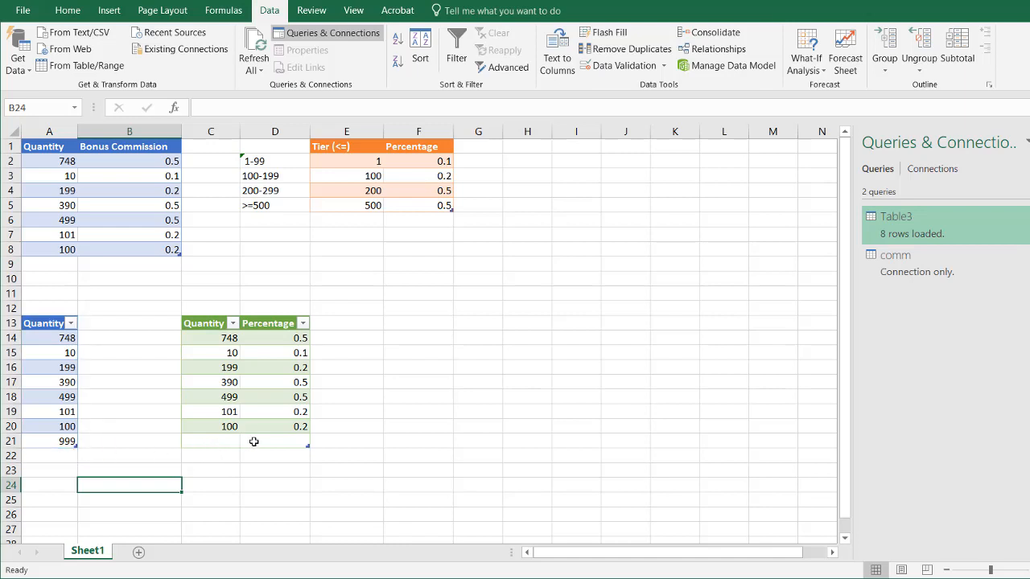
pyautogui.moveTo(271, 10)
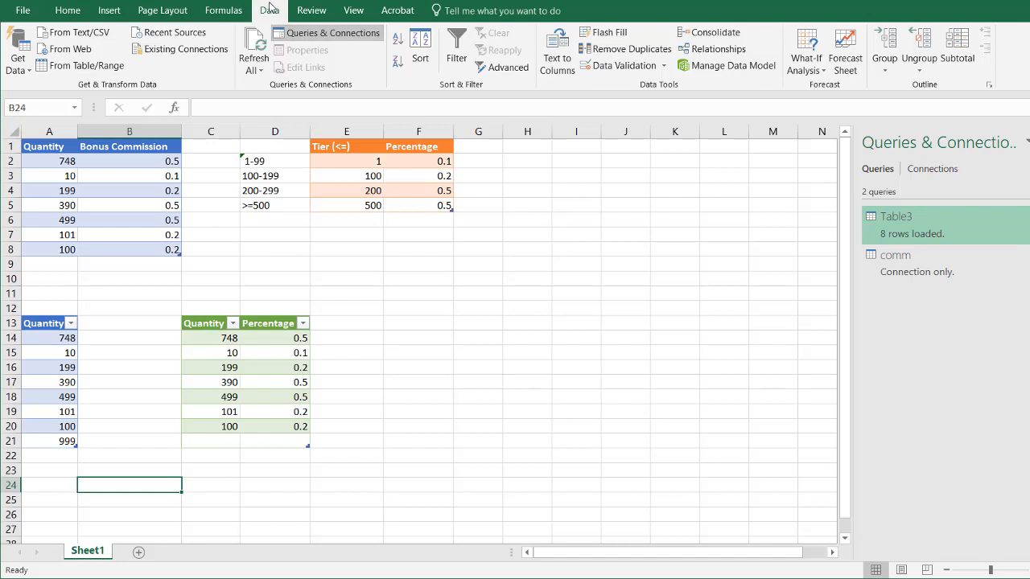
# Step: Refresh All so 999 shows 0.5, then check VLOOKUP cells B8 and B9
pyautogui.click(254, 51)
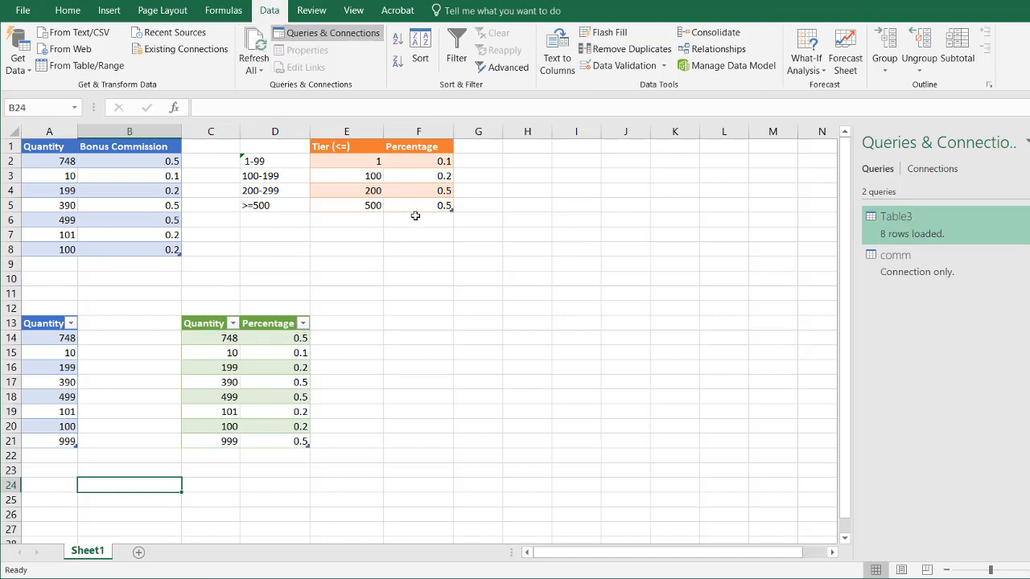
pyautogui.click(128, 250)
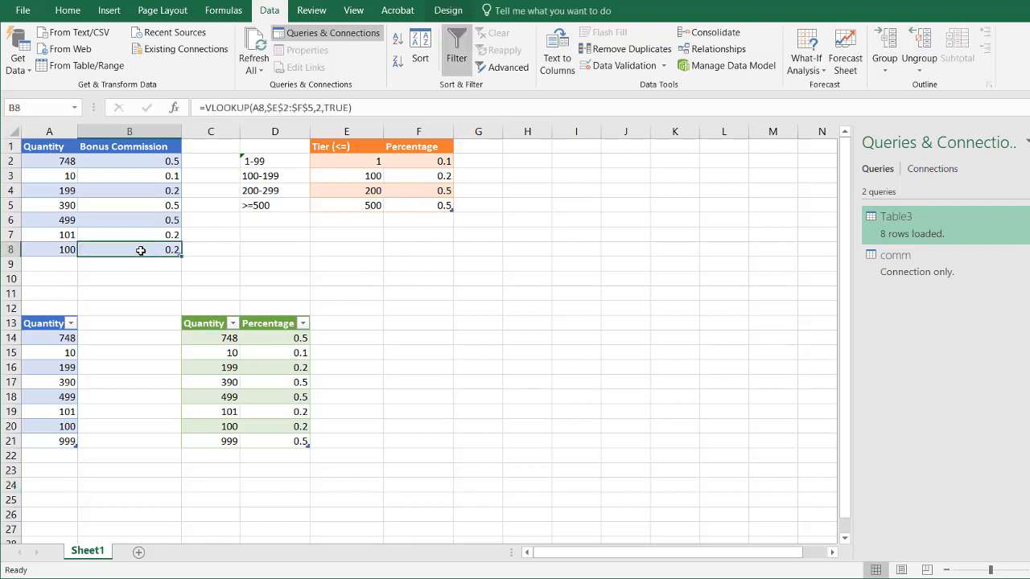
pyautogui.click(48, 264)
pyautogui.write('999')
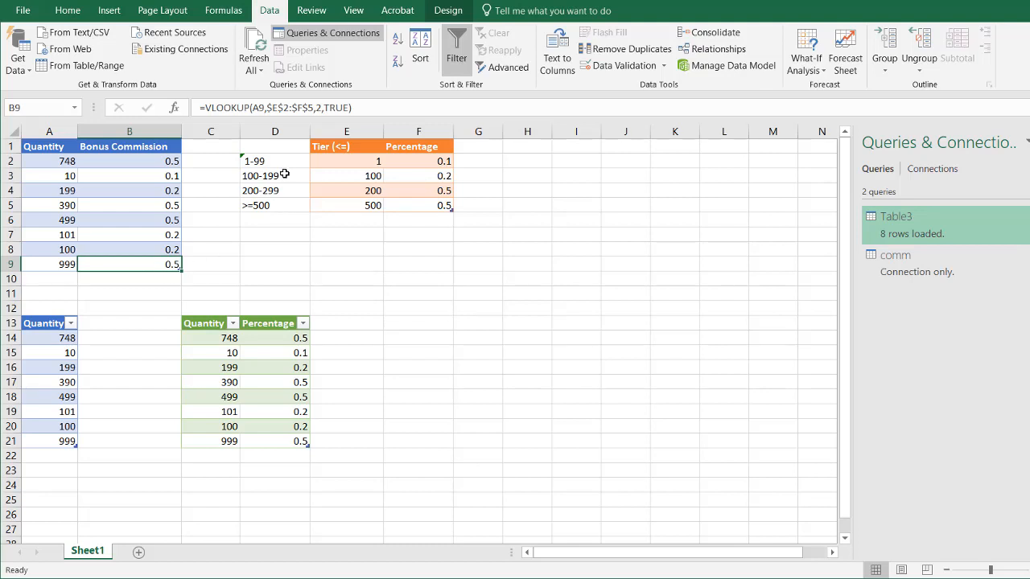
pyautogui.moveTo(247, 403)
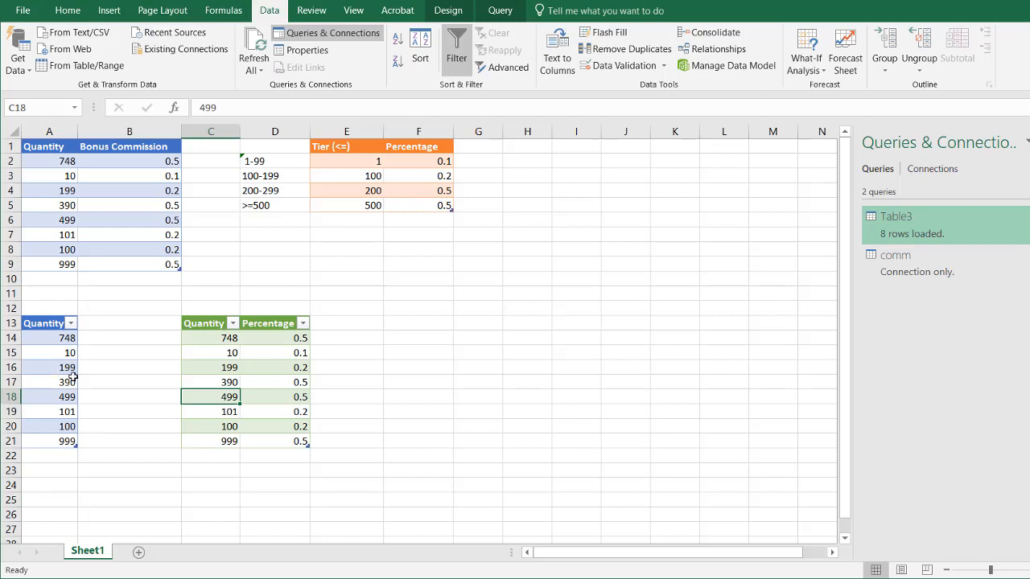
pyautogui.moveTo(130, 268)
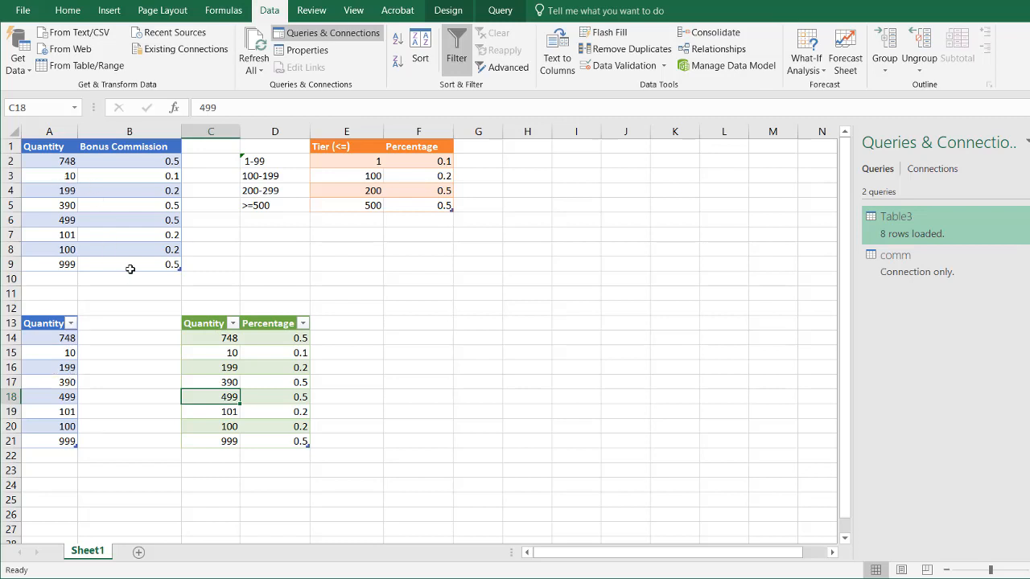
pyautogui.click(128, 264)
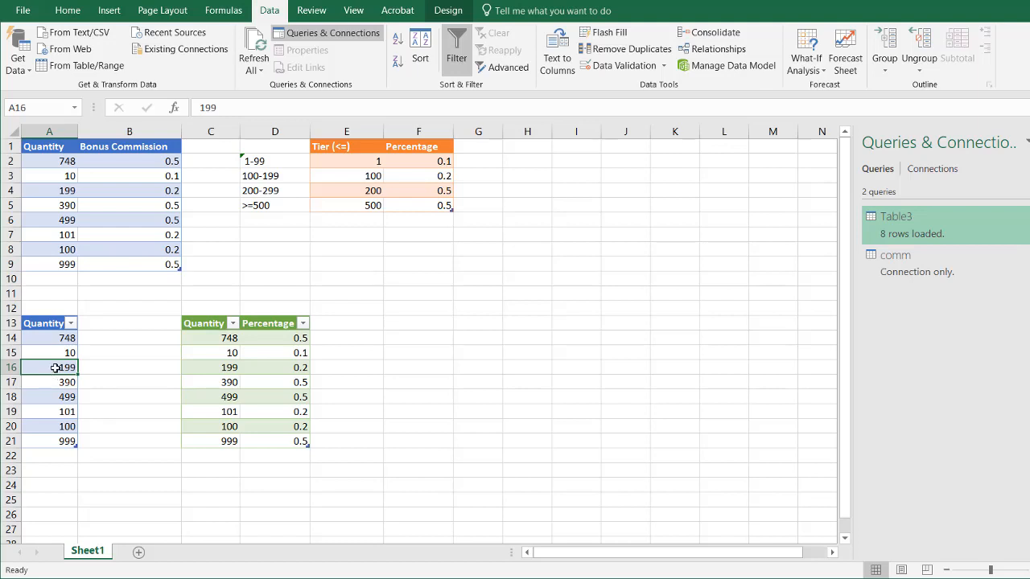
pyautogui.click(138, 190)
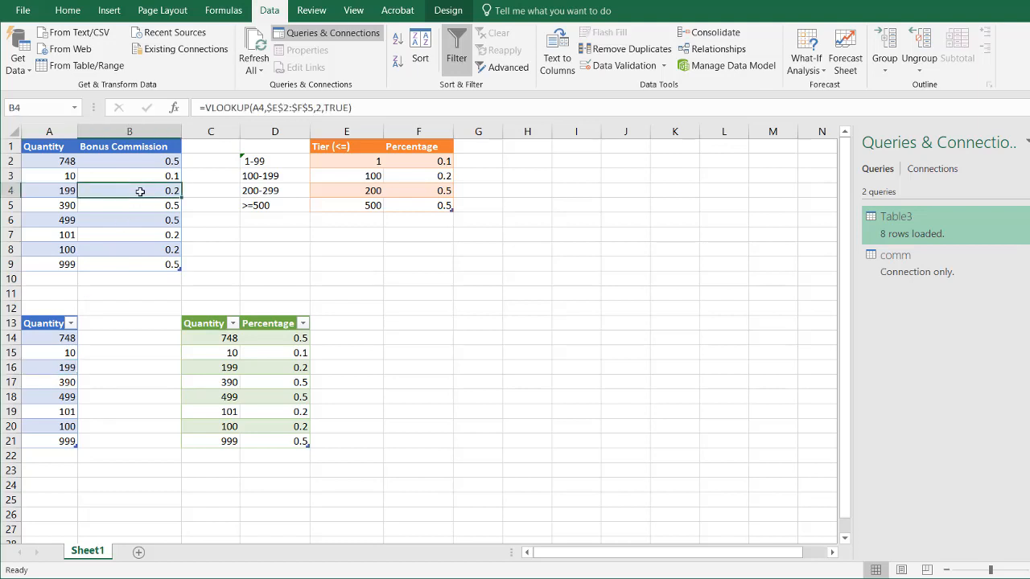